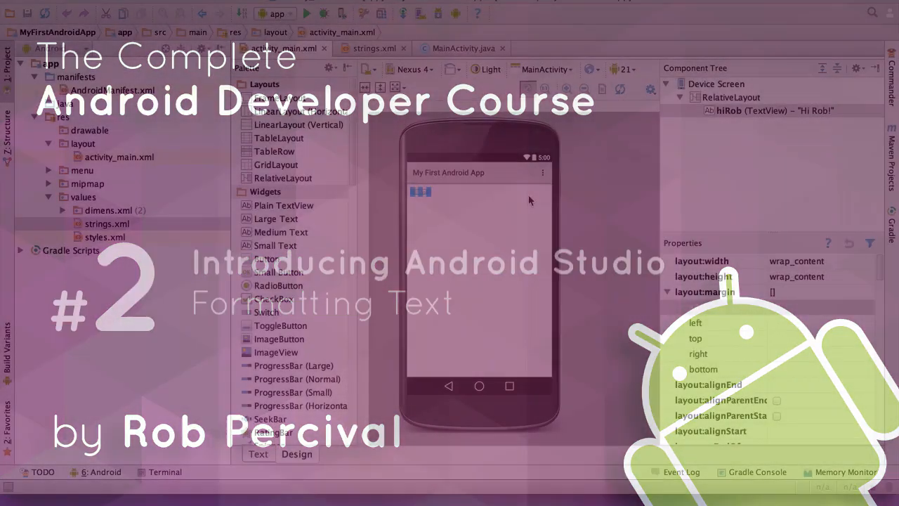
Step: Zoom the design preview in two levels so the Hi Rob! text is larger
click(567, 88)
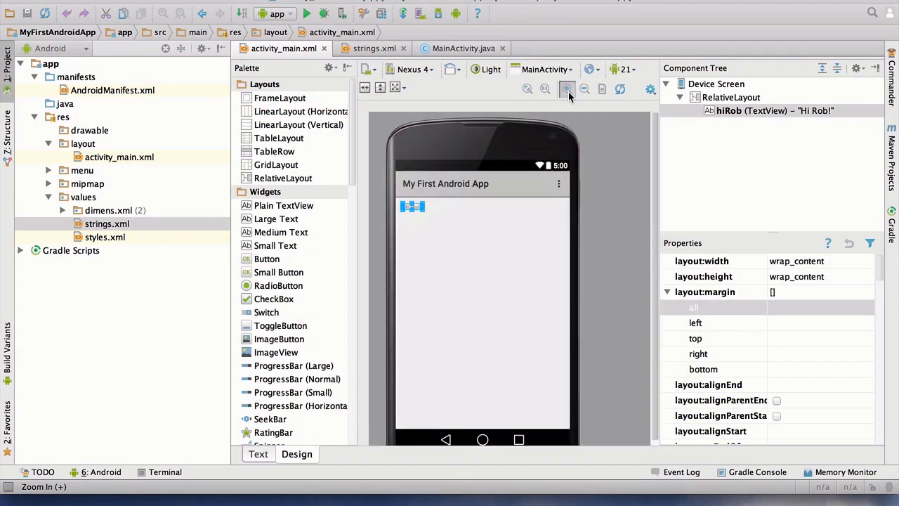
click(567, 88)
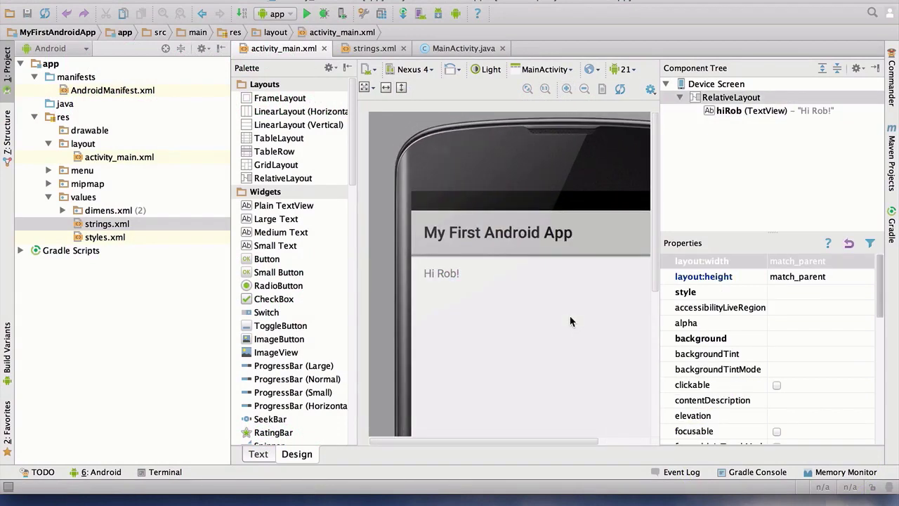
mouse_move(439, 248)
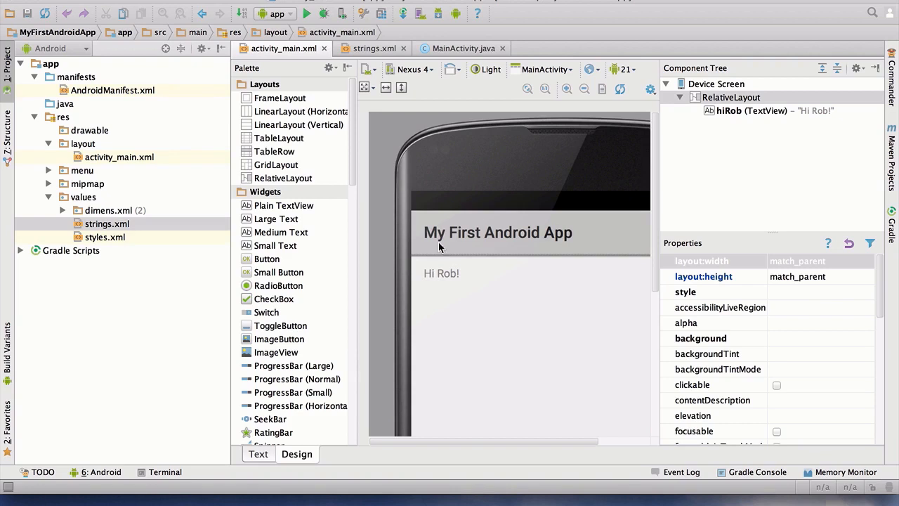
mouse_move(427, 256)
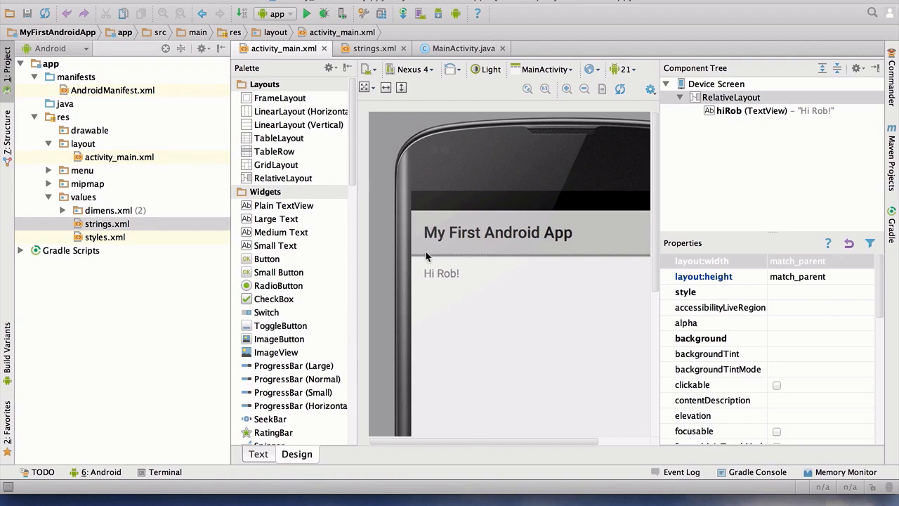
mouse_move(720, 206)
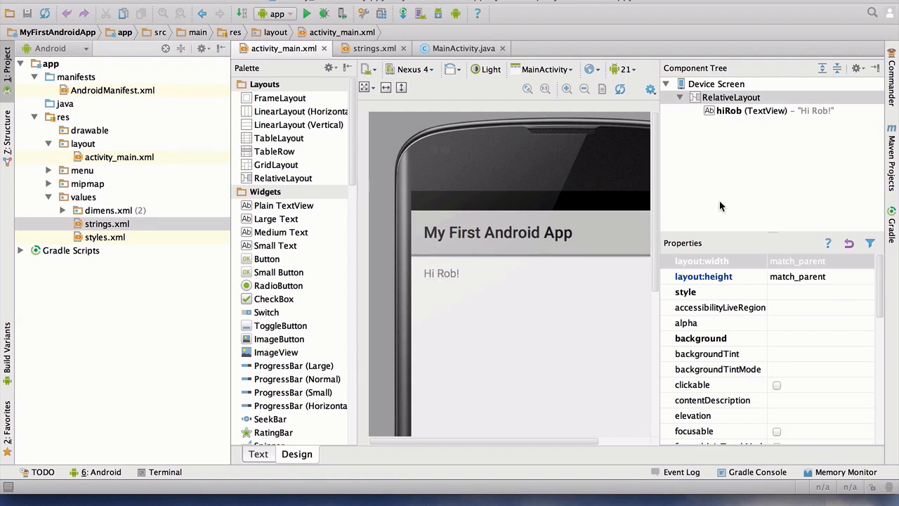
mouse_move(697, 13)
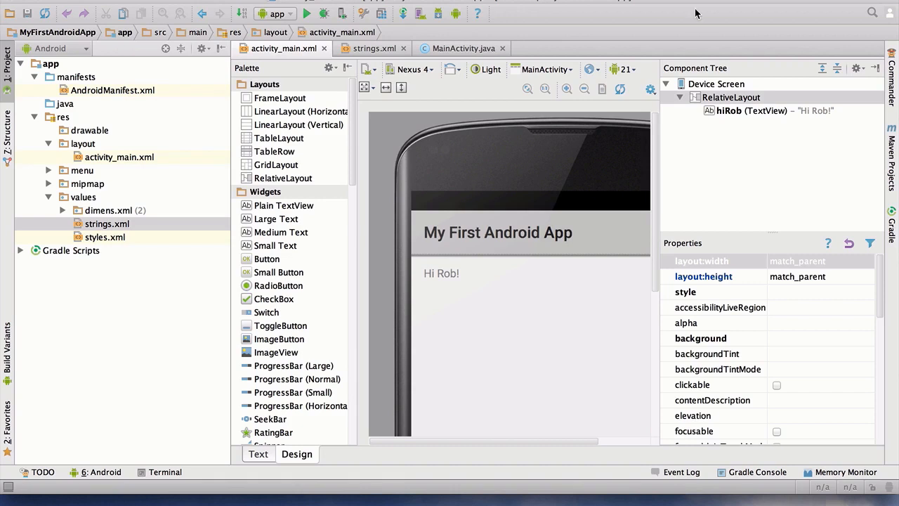
mouse_move(738, 135)
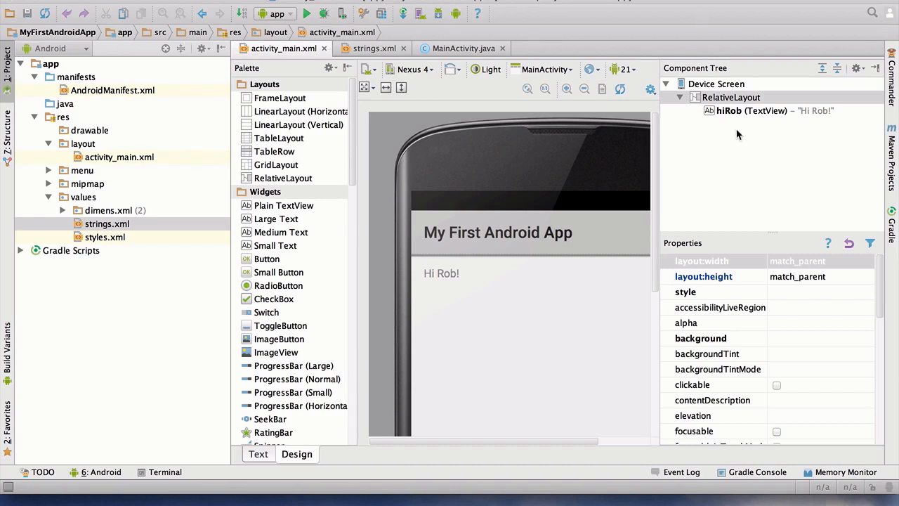
mouse_move(723, 109)
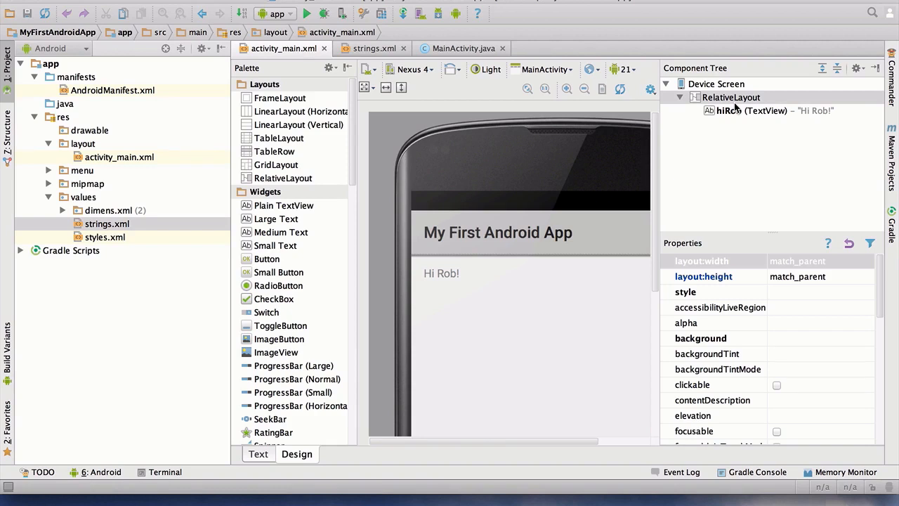
mouse_move(744, 116)
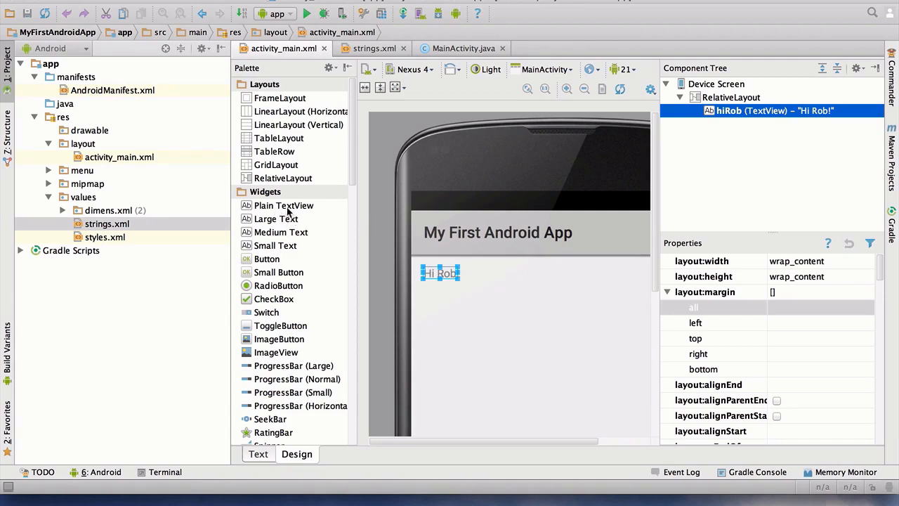
mouse_move(288, 222)
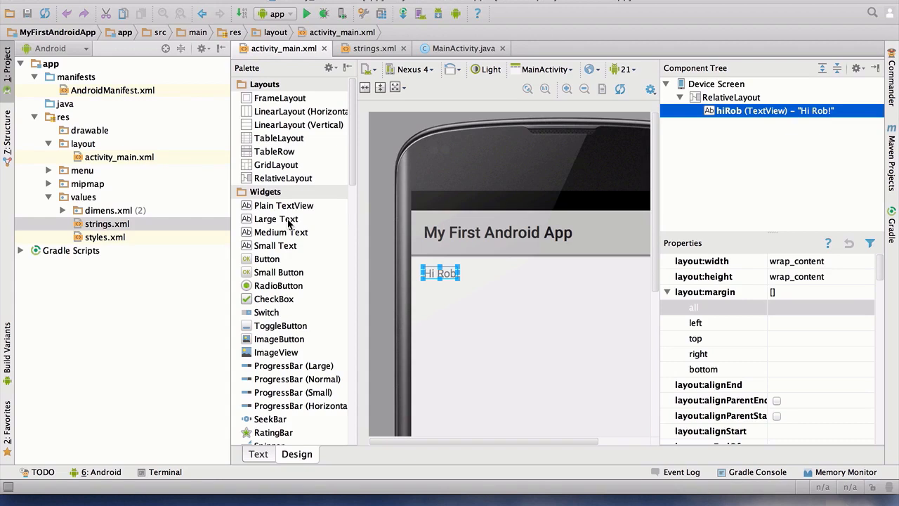
mouse_move(276, 218)
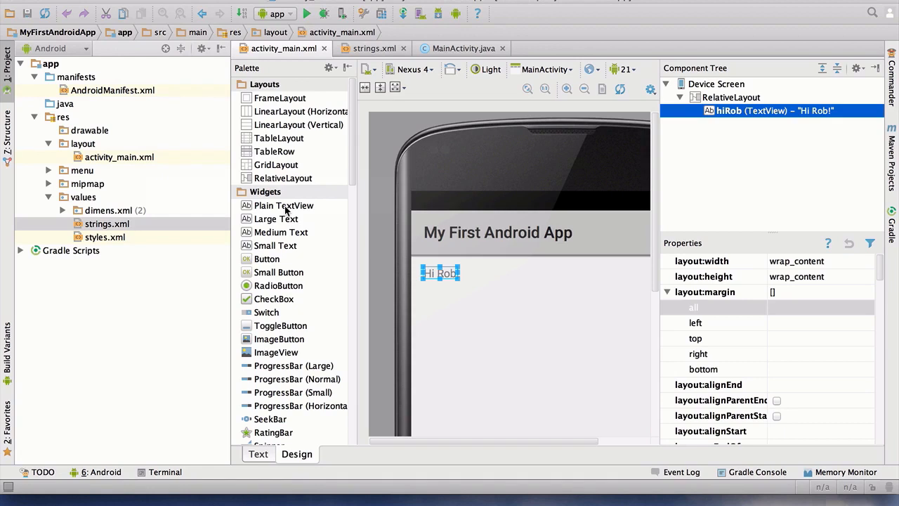
Step: Collapse the individual layout:margin side entries in the hiRob Properties panel
click(283, 205)
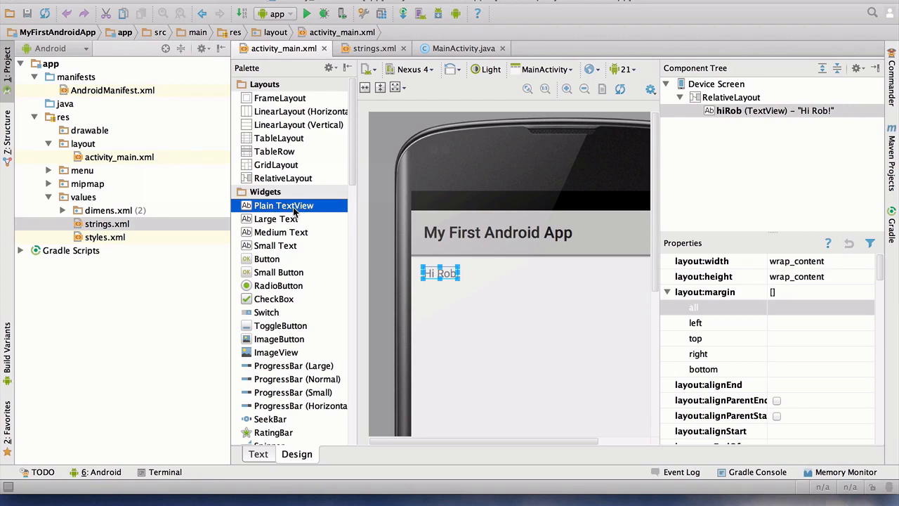
mouse_move(286, 254)
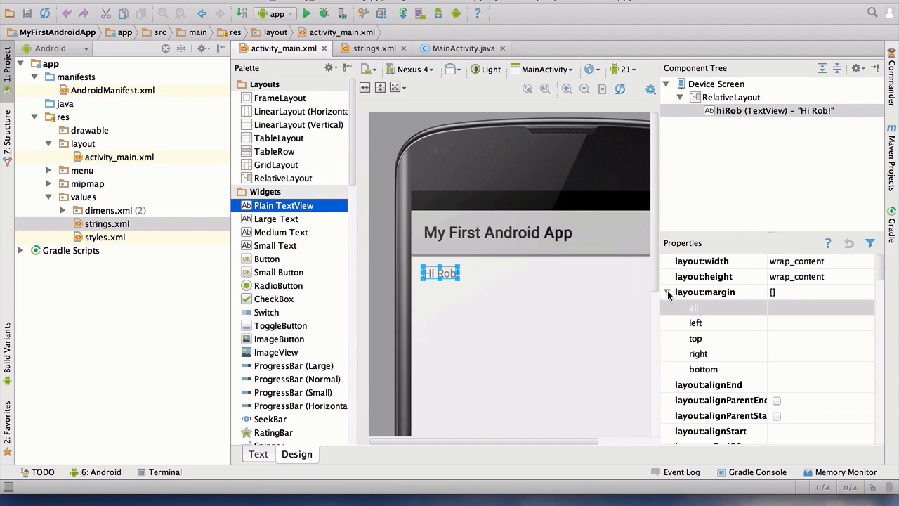
click(667, 291)
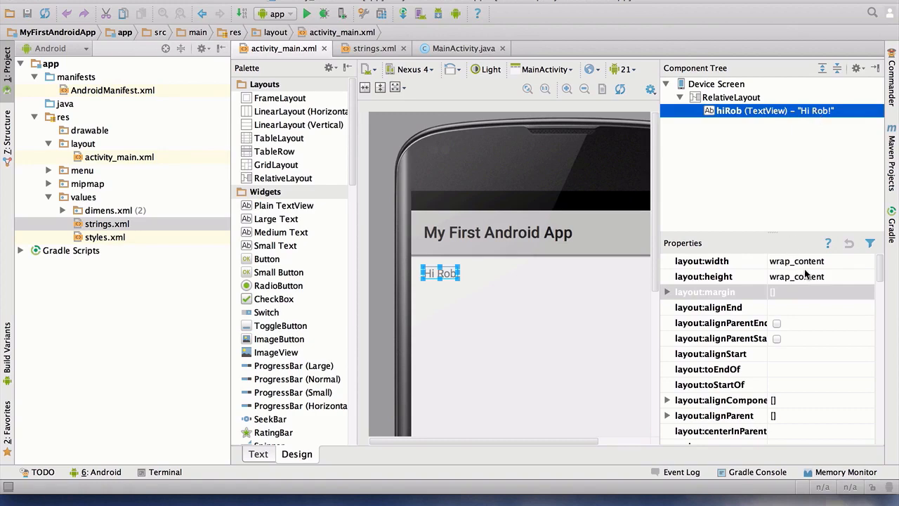
scroll(down, 3)
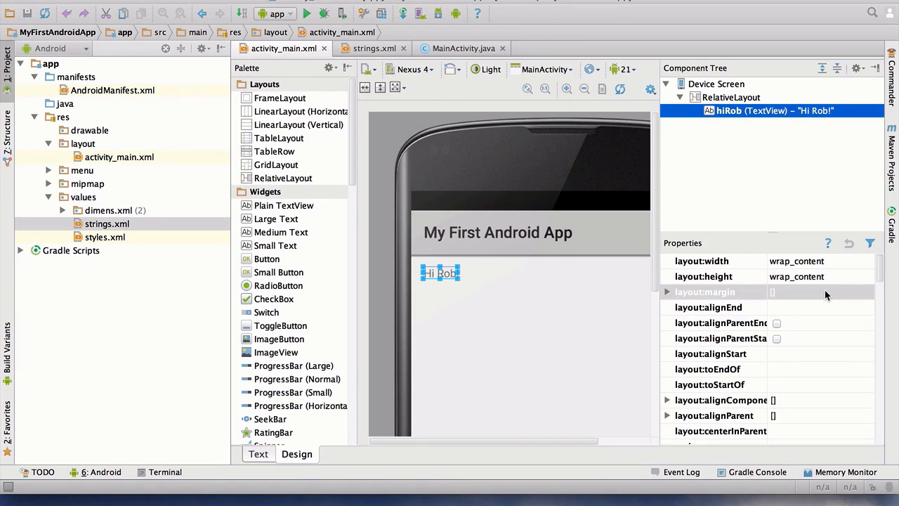
mouse_move(785, 279)
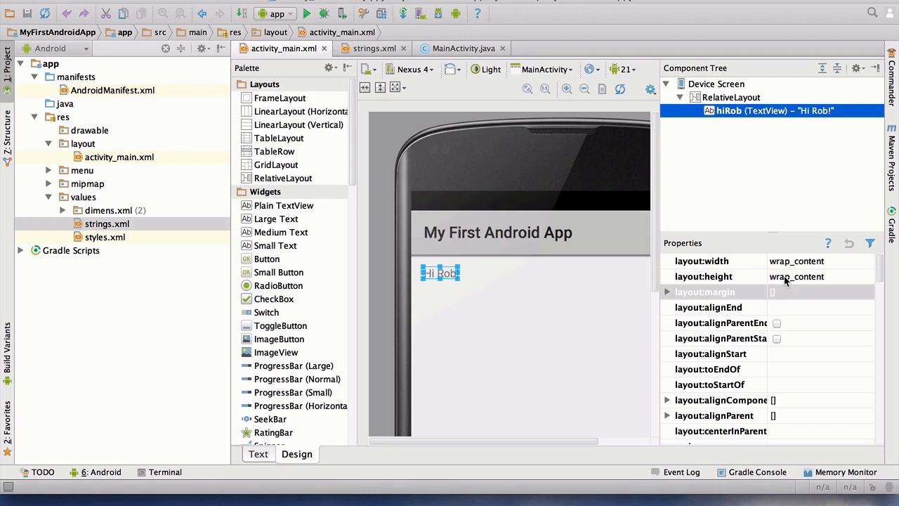
mouse_move(671, 295)
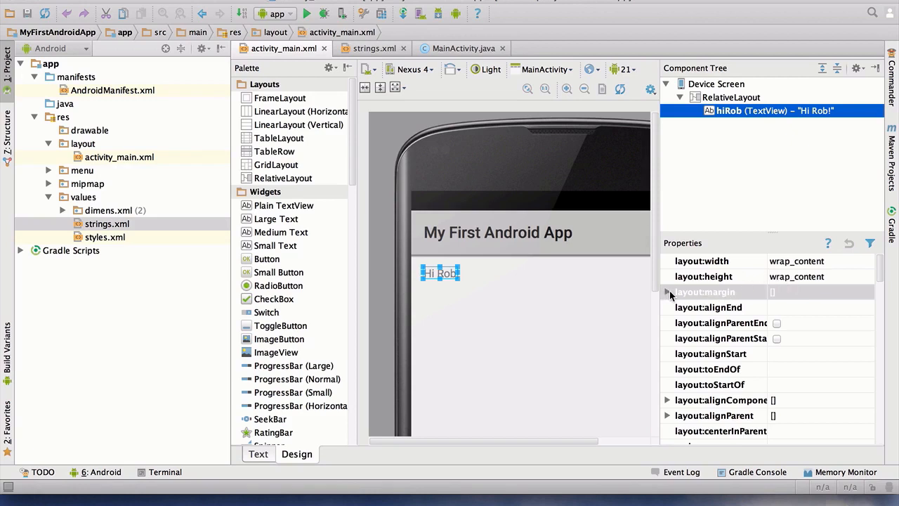
Step: Expand layout:margin again and select the empty 'all' margin field
click(667, 291)
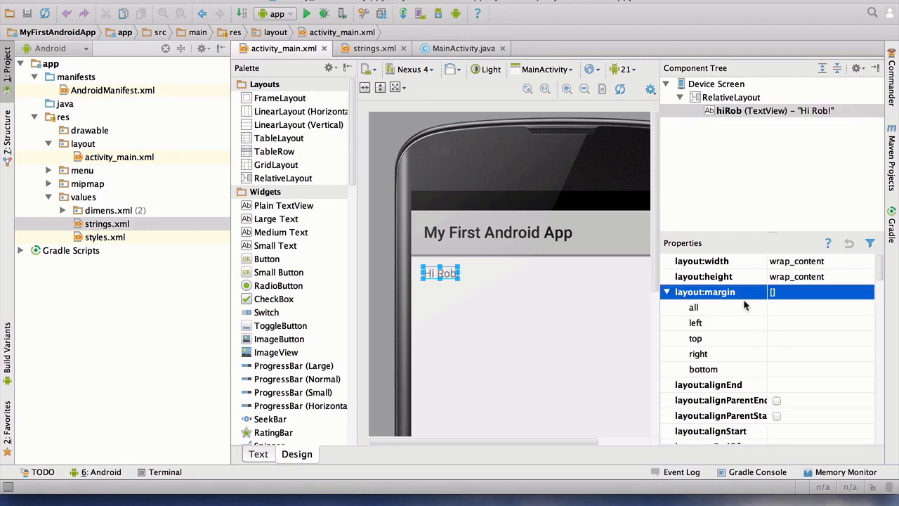
mouse_move(718, 301)
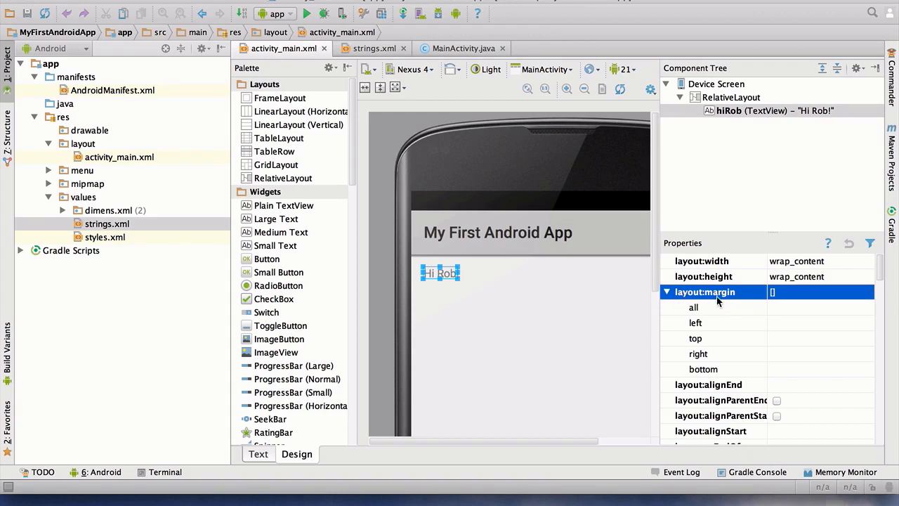
mouse_move(777, 311)
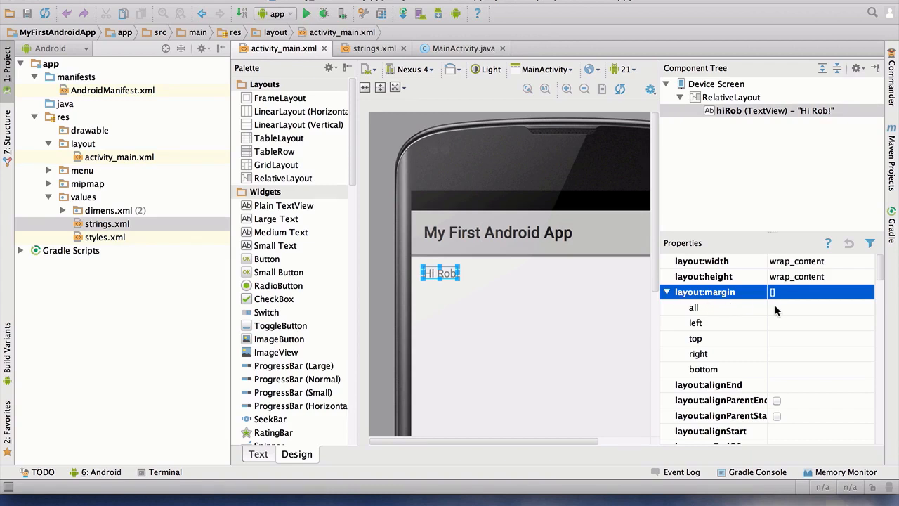
click(714, 307)
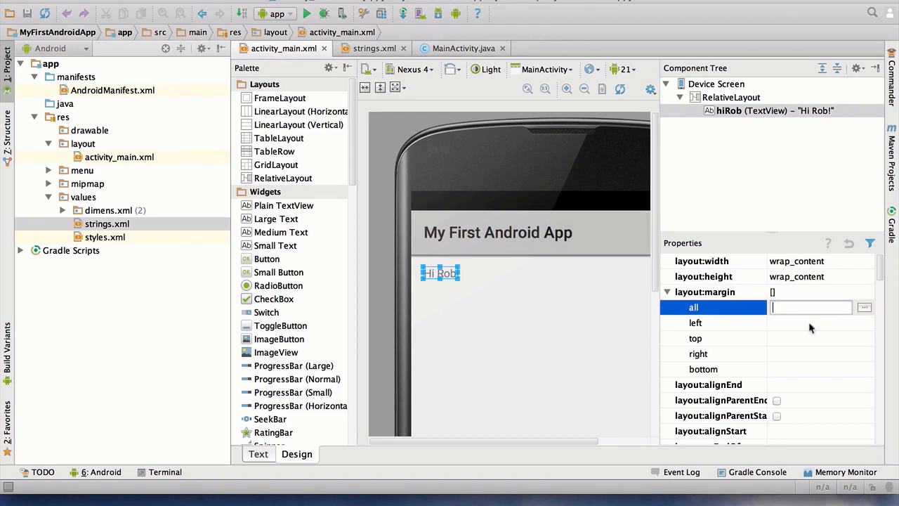
mouse_move(831, 359)
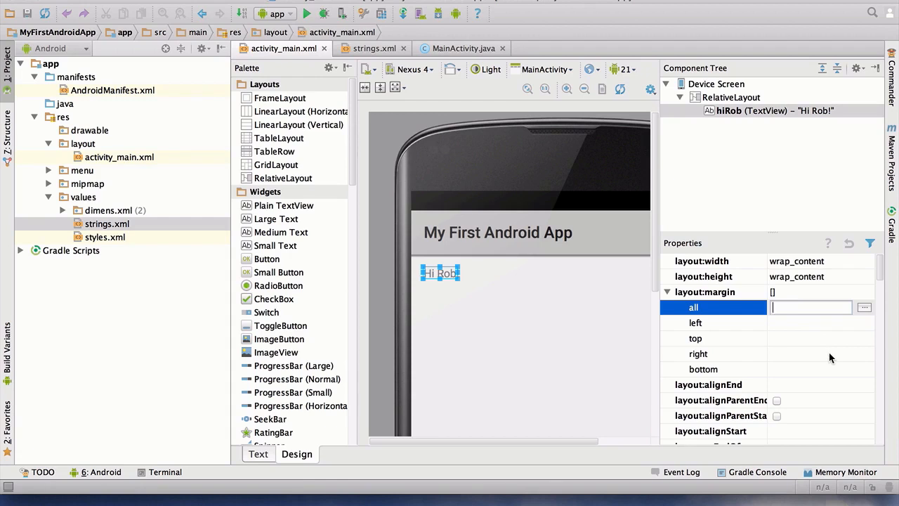
mouse_move(720, 296)
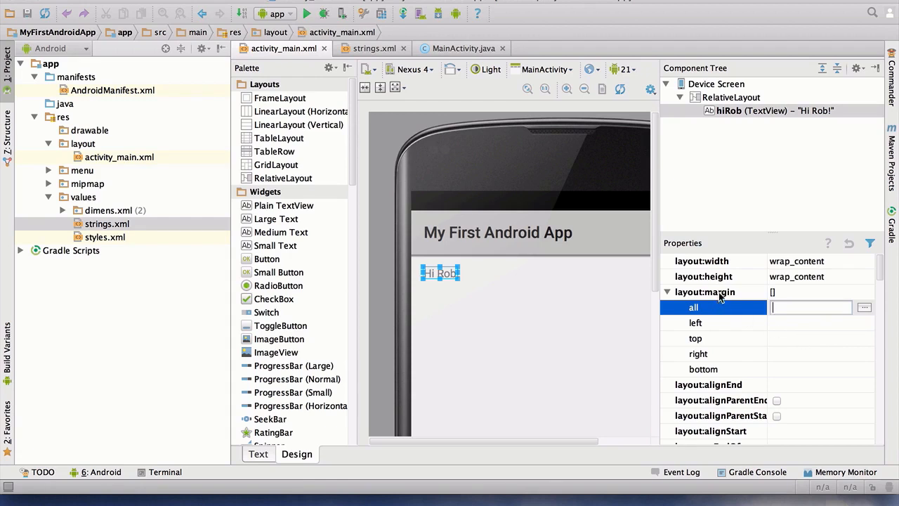
mouse_move(761, 318)
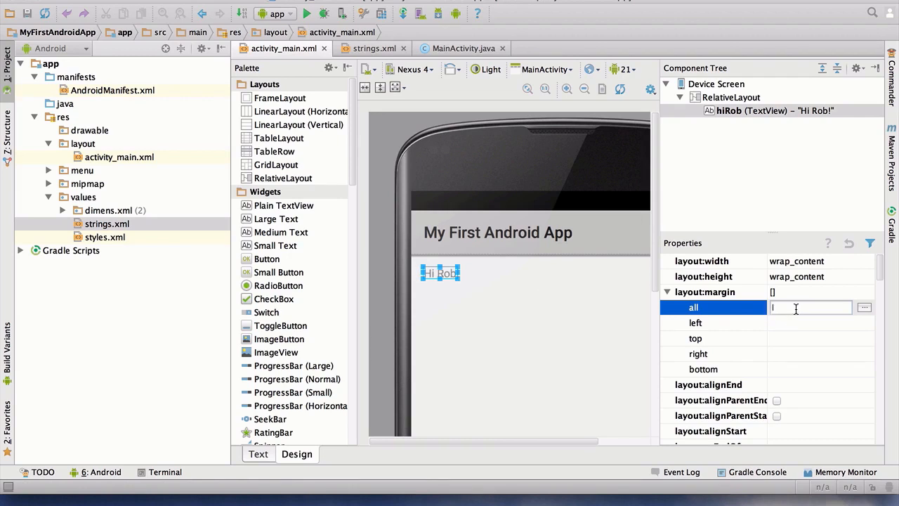
Step: Enter a 10dp all-sides margin for Hi Rob! and deselect it to preview
text(10dp)
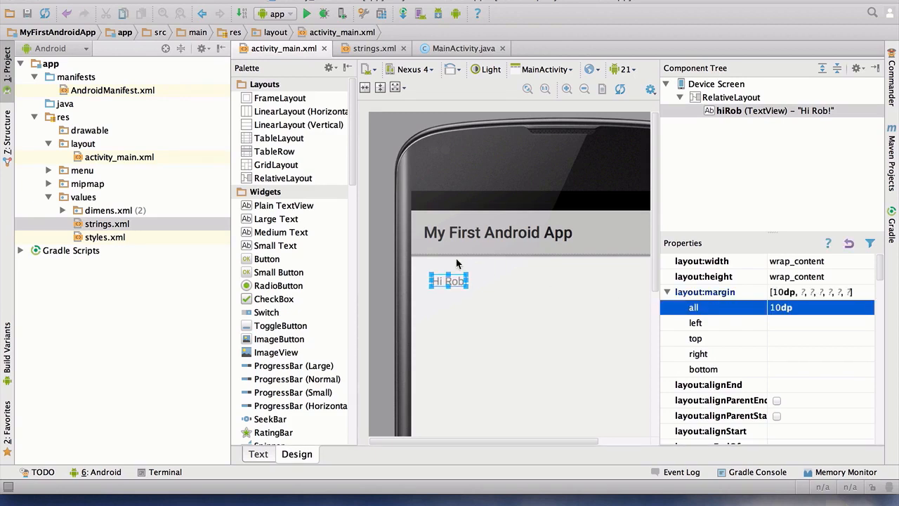
mouse_move(476, 269)
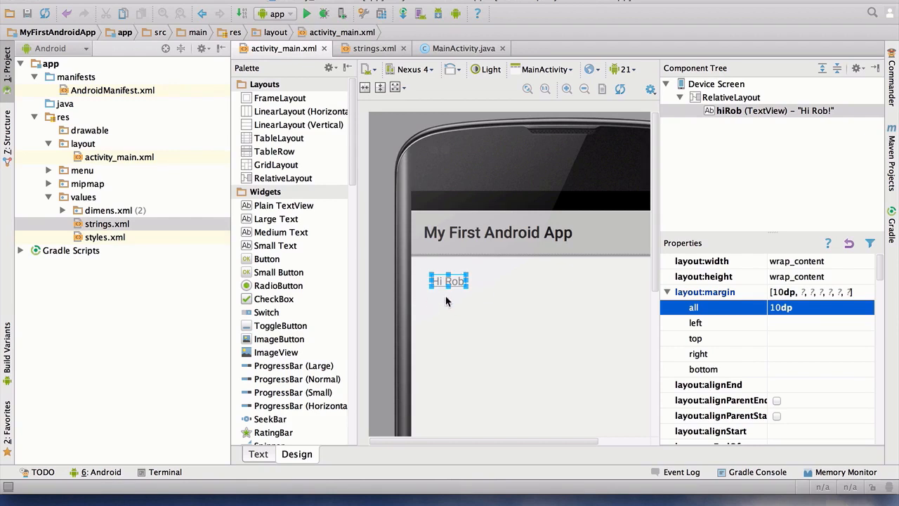
mouse_move(425, 297)
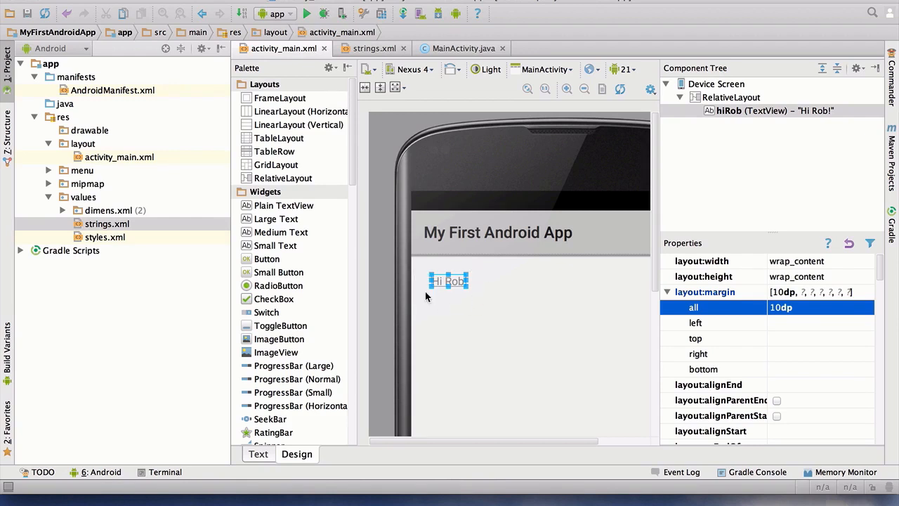
mouse_move(457, 302)
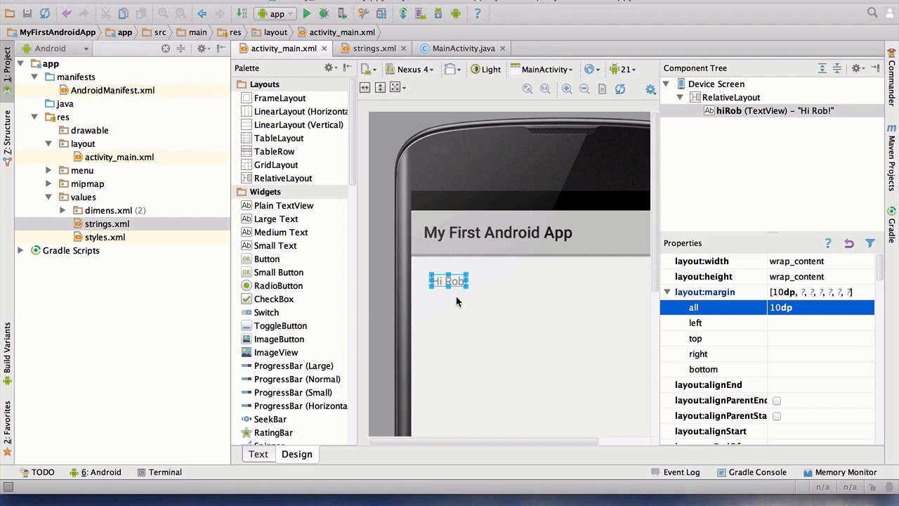
mouse_move(422, 279)
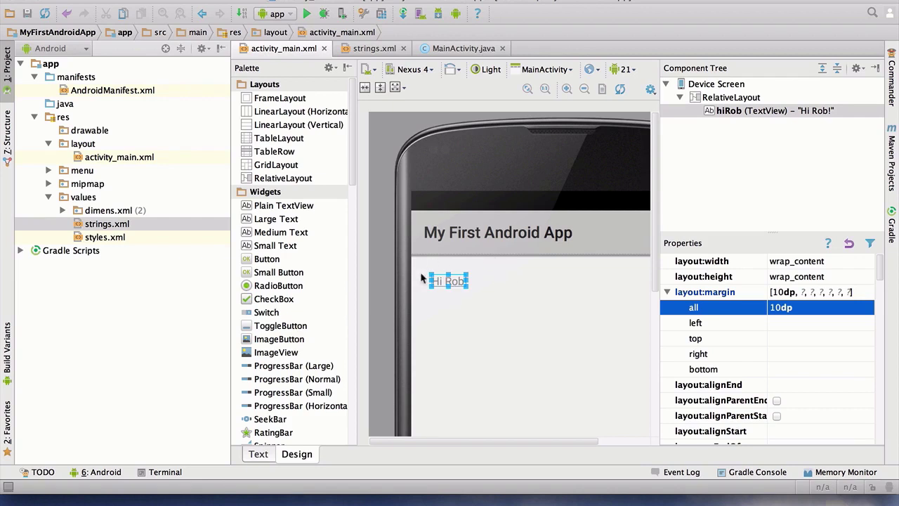
mouse_move(420, 297)
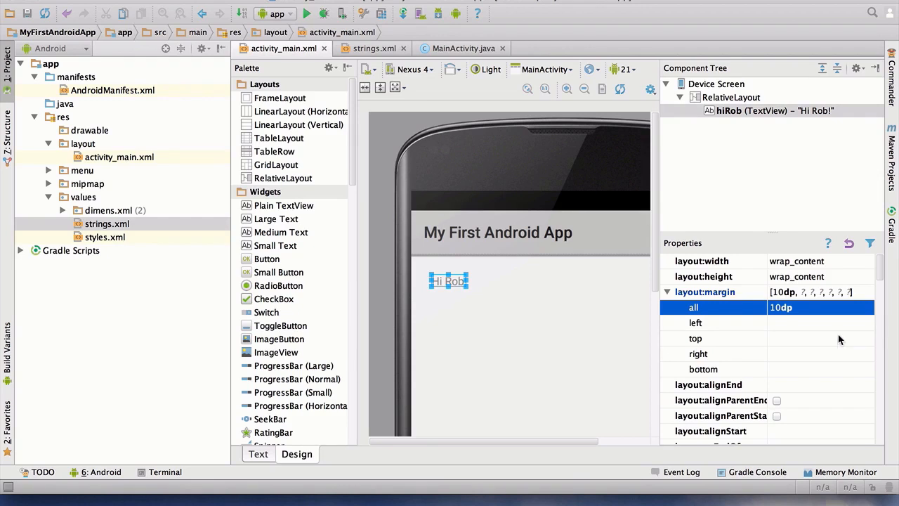
mouse_move(780, 338)
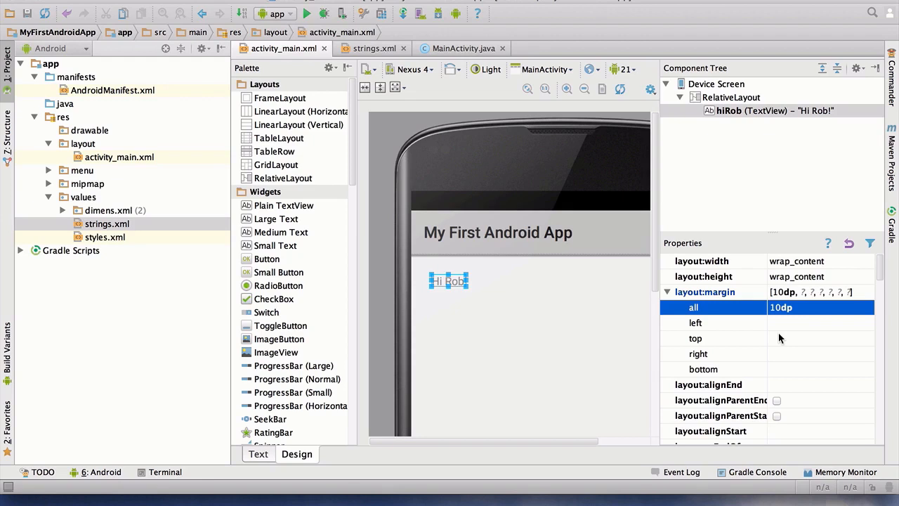
mouse_move(818, 324)
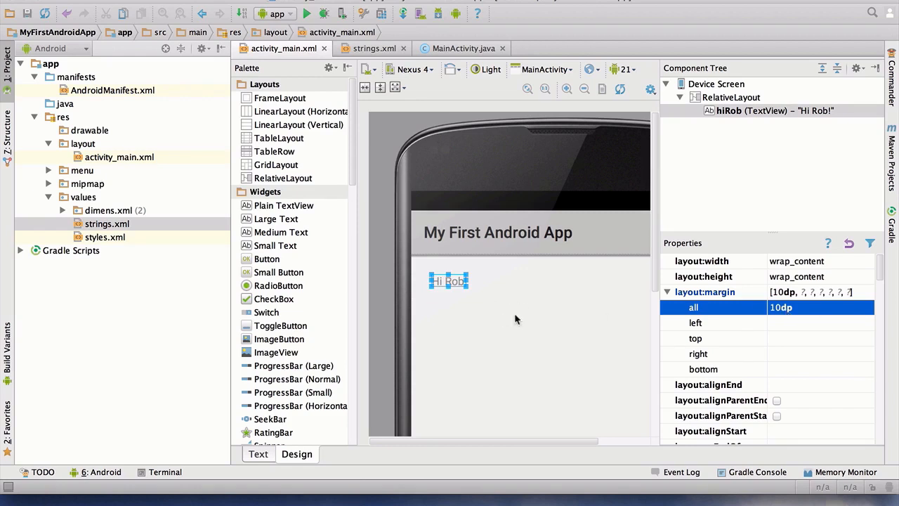
mouse_move(462, 260)
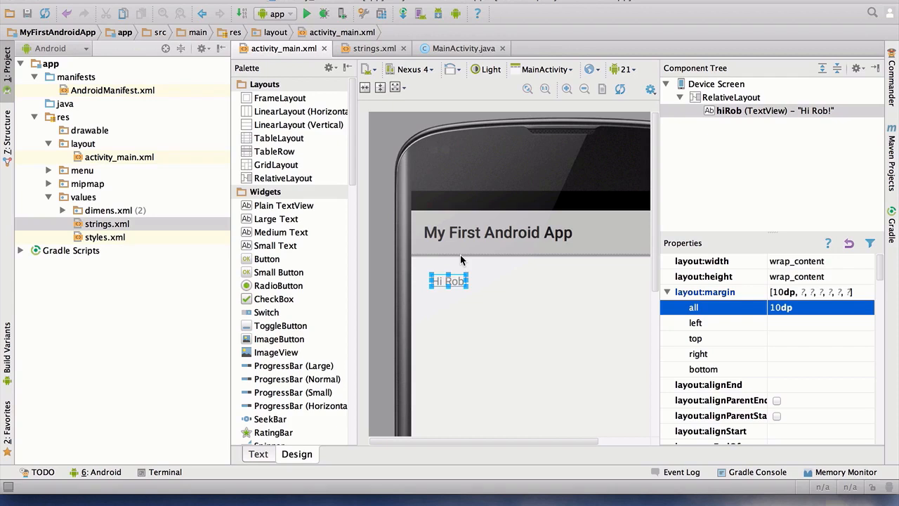
mouse_move(764, 320)
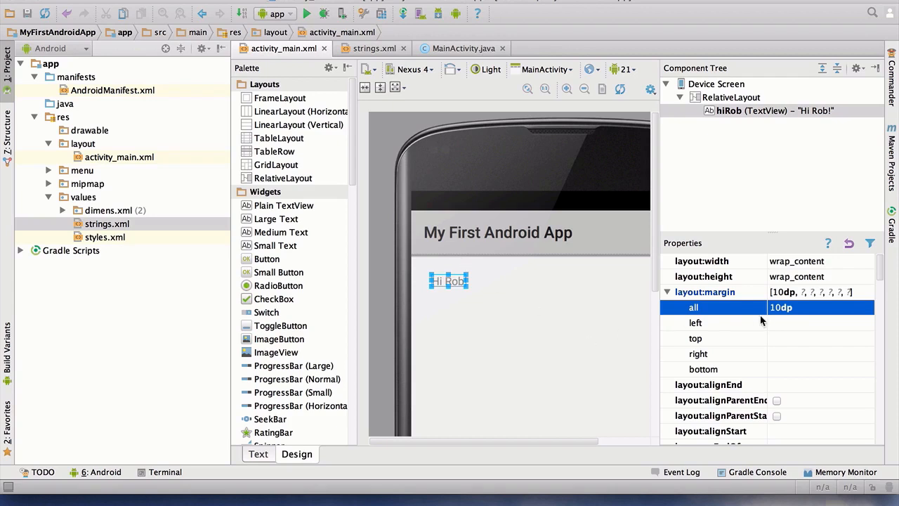
mouse_move(594, 292)
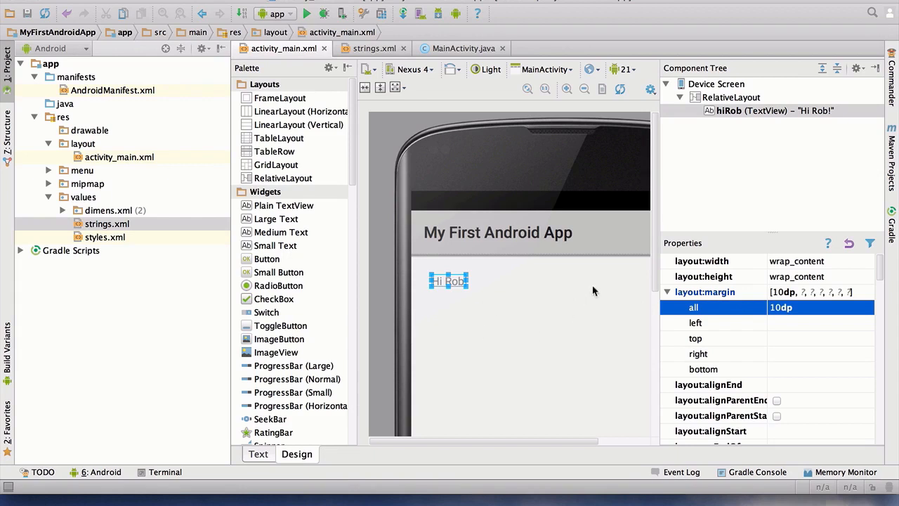
mouse_move(538, 232)
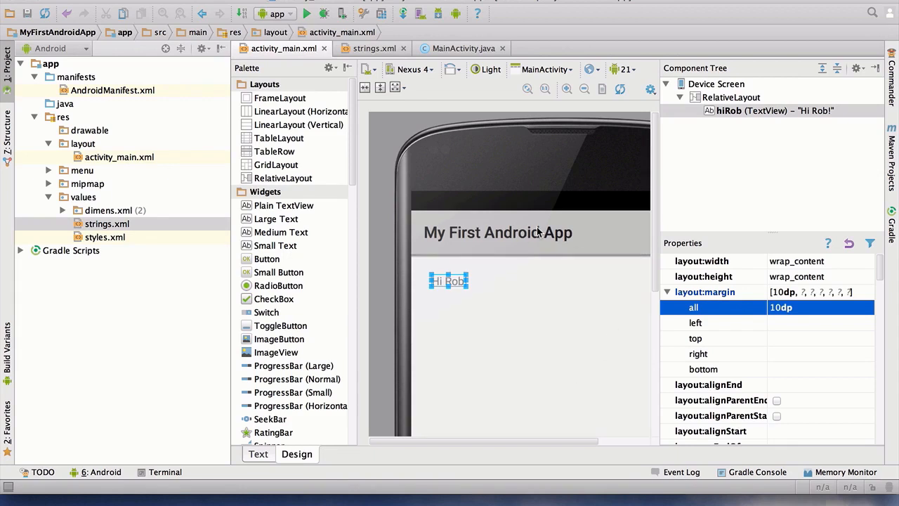
mouse_move(790, 319)
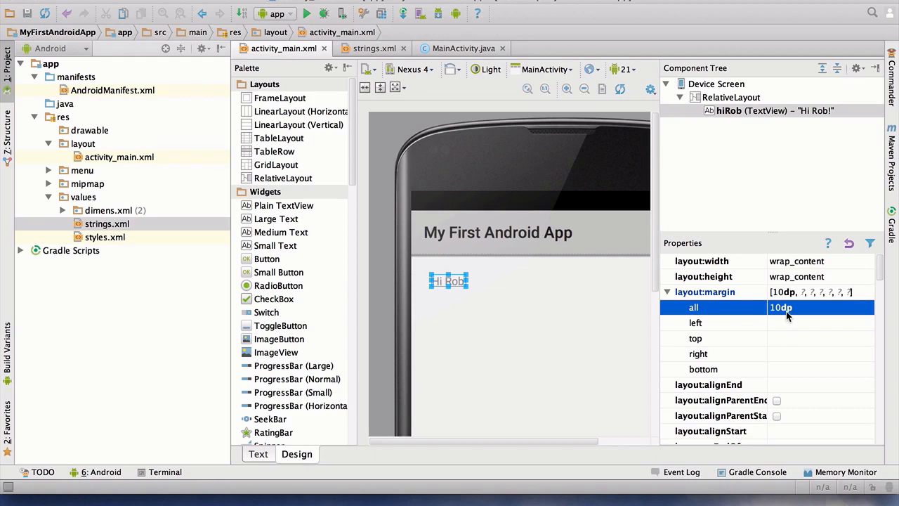
mouse_move(534, 295)
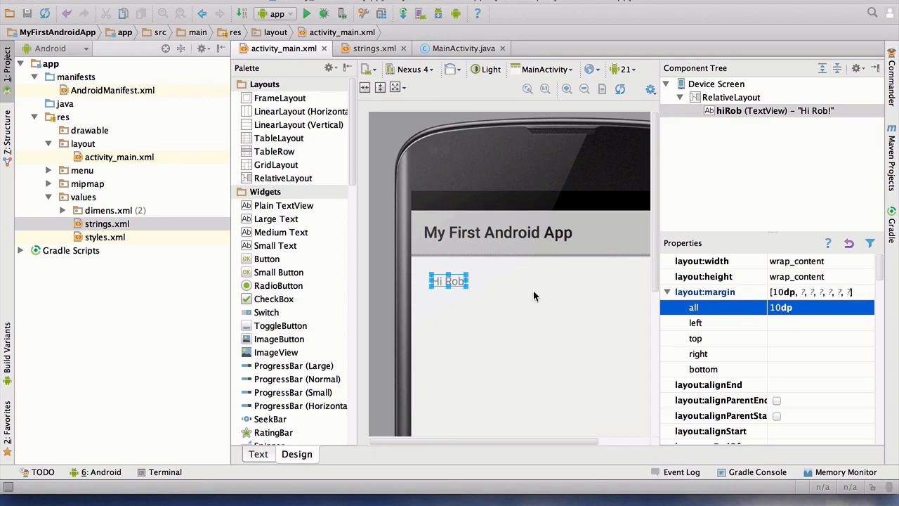
click(730, 97)
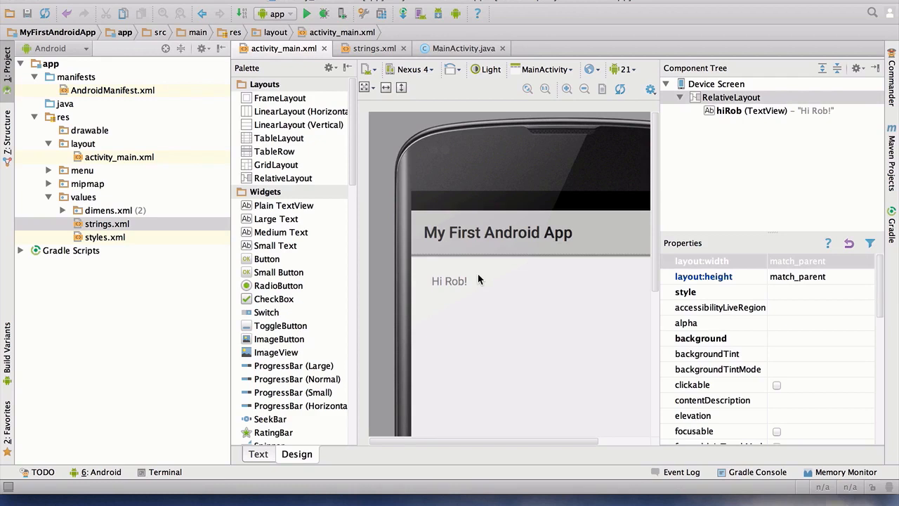
Step: Reselect Hi Rob! and switch its margin to a 50dp left margin only
click(449, 281)
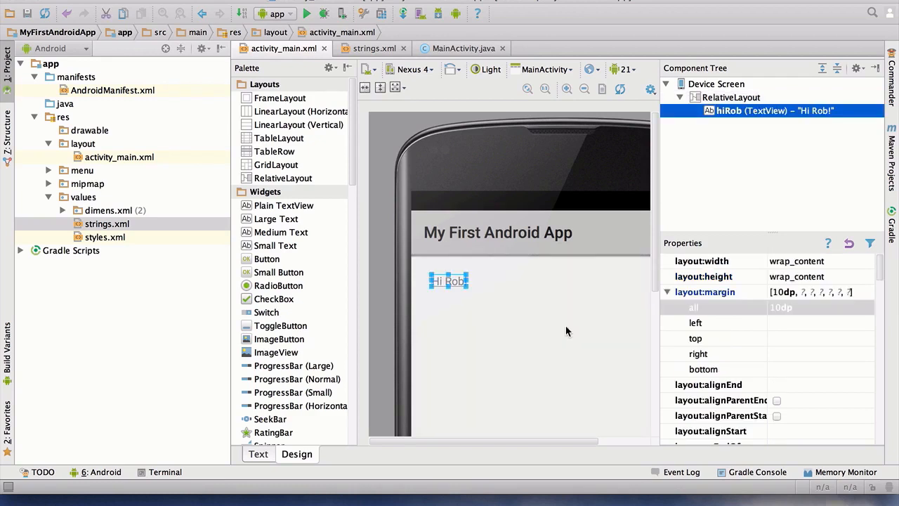
mouse_move(786, 319)
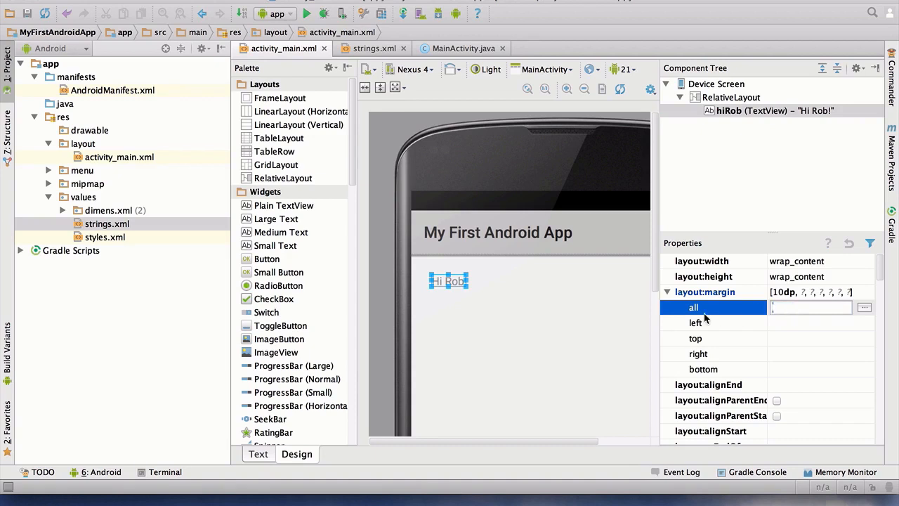
click(695, 322)
text(50dp)
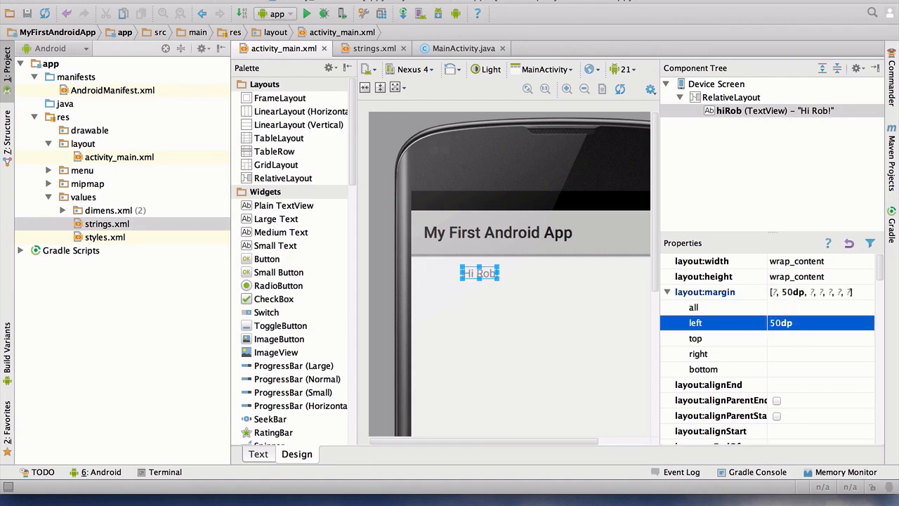
mouse_move(513, 291)
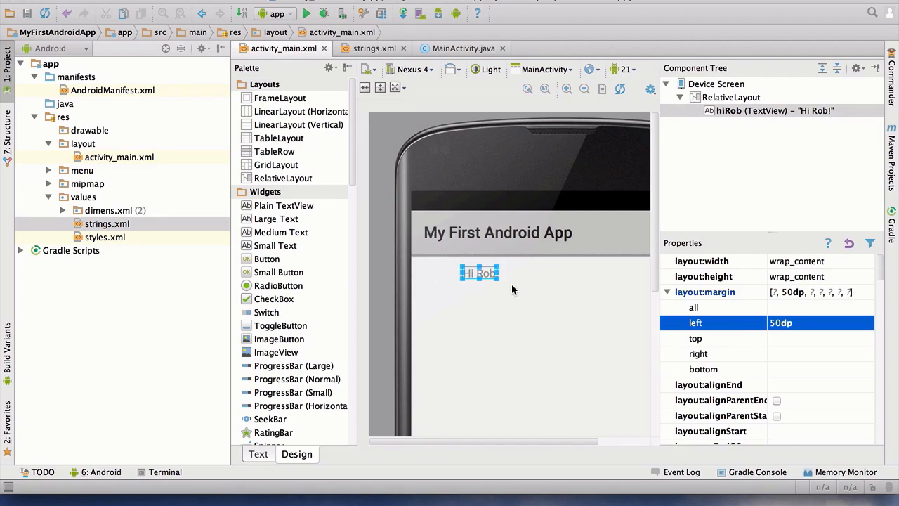
mouse_move(724, 382)
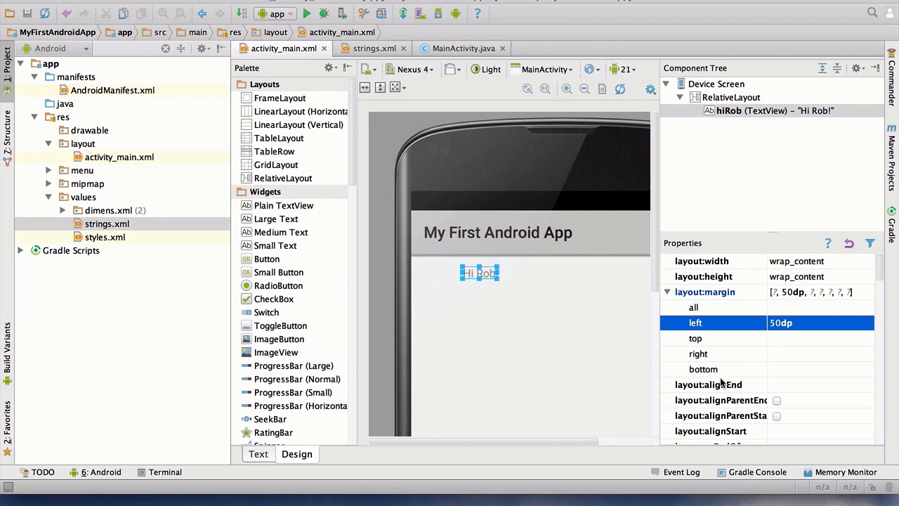
mouse_move(745, 374)
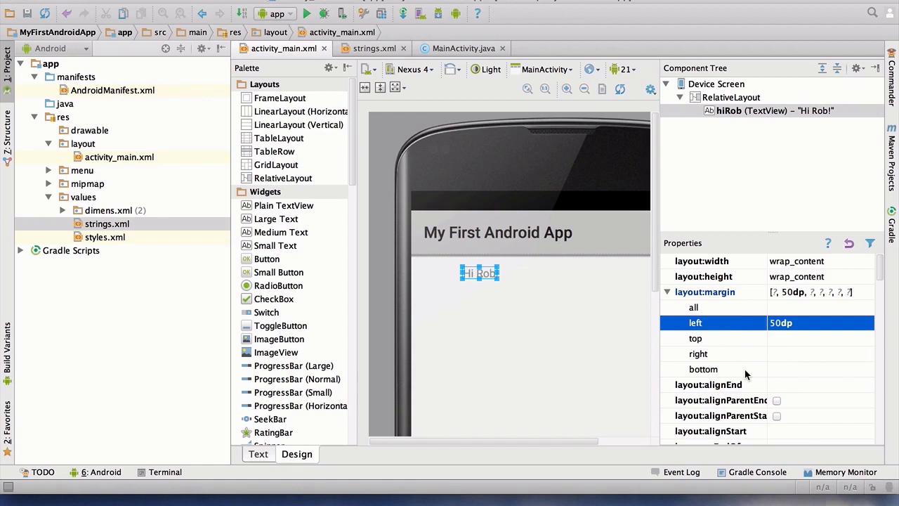
mouse_move(808, 338)
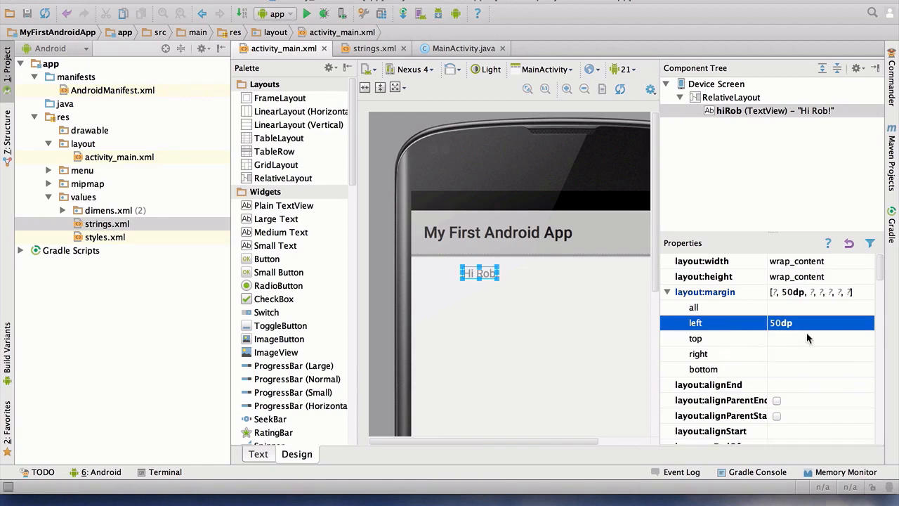
Step: Set layout:centerInParent to horizontal, then change it to both
scroll(down, 3)
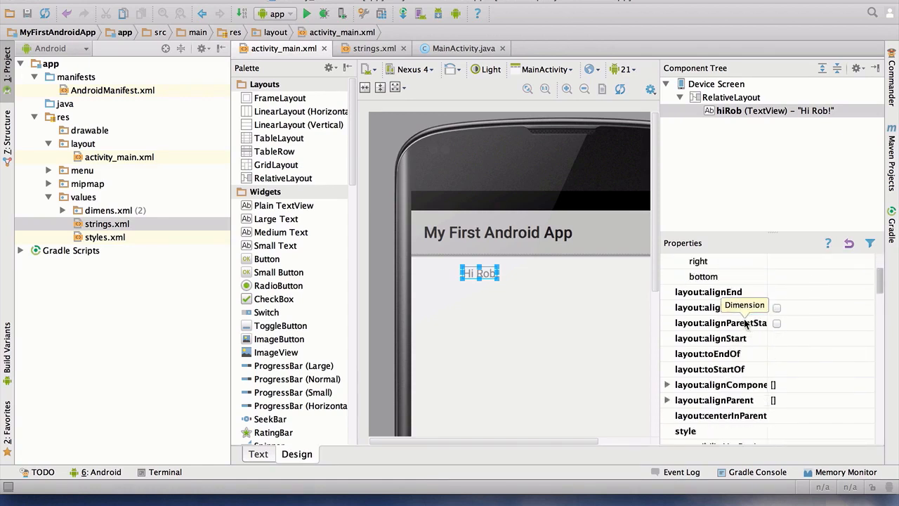
scroll(down, 3)
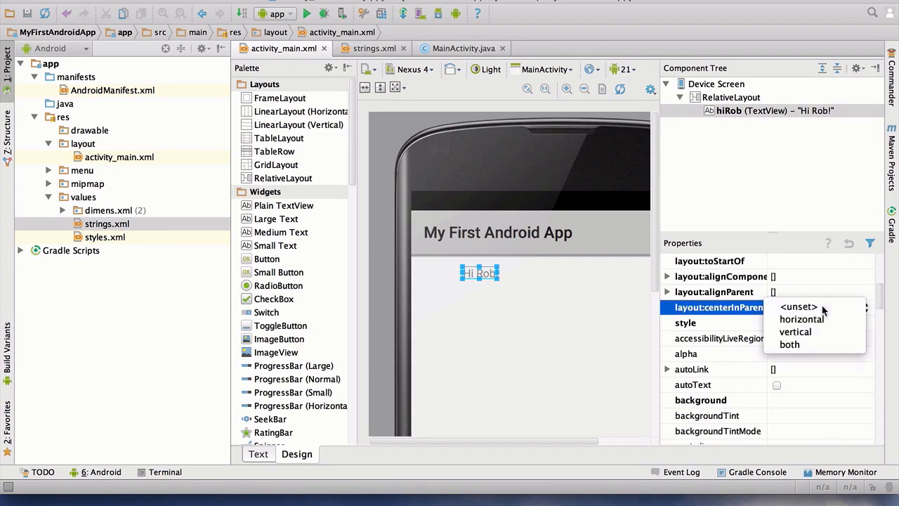
mouse_move(801, 319)
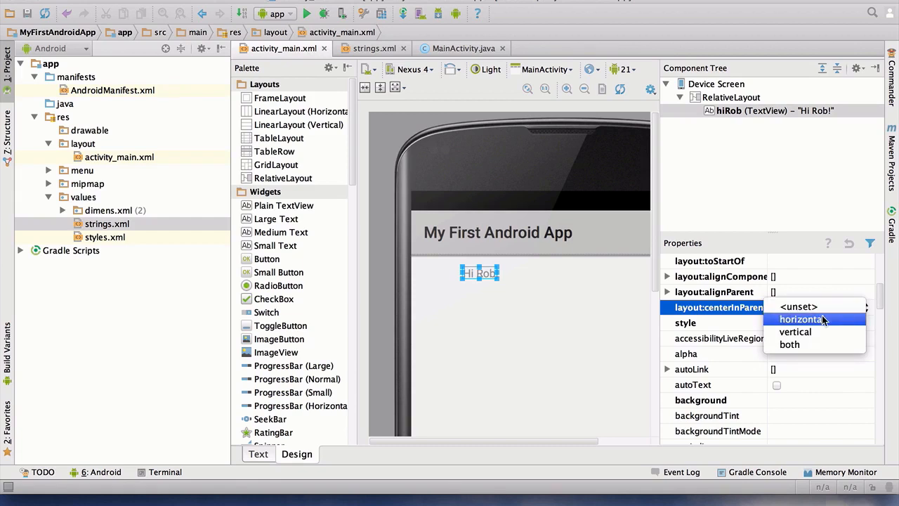
click(802, 319)
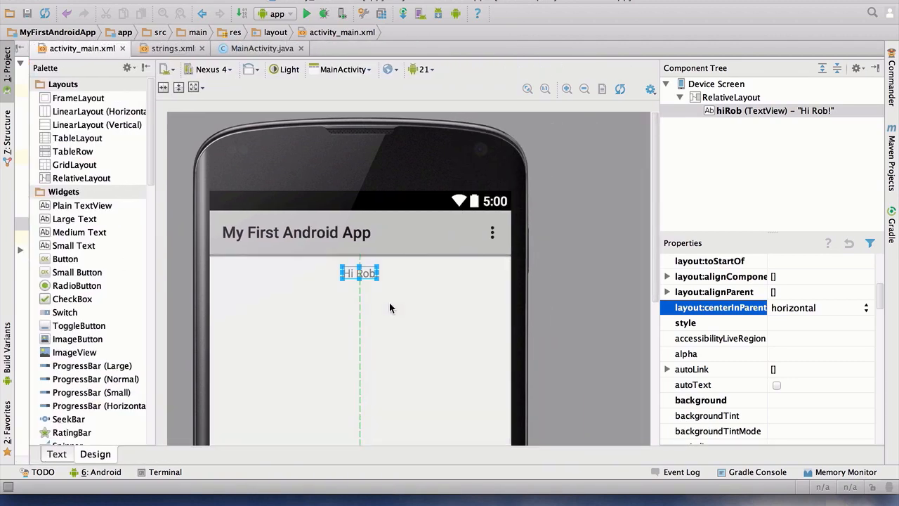
mouse_move(601, 326)
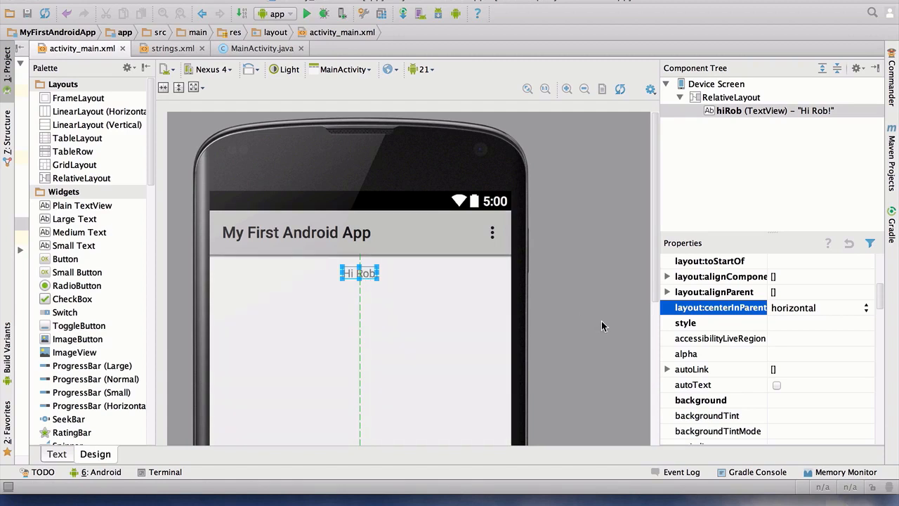
click(819, 307)
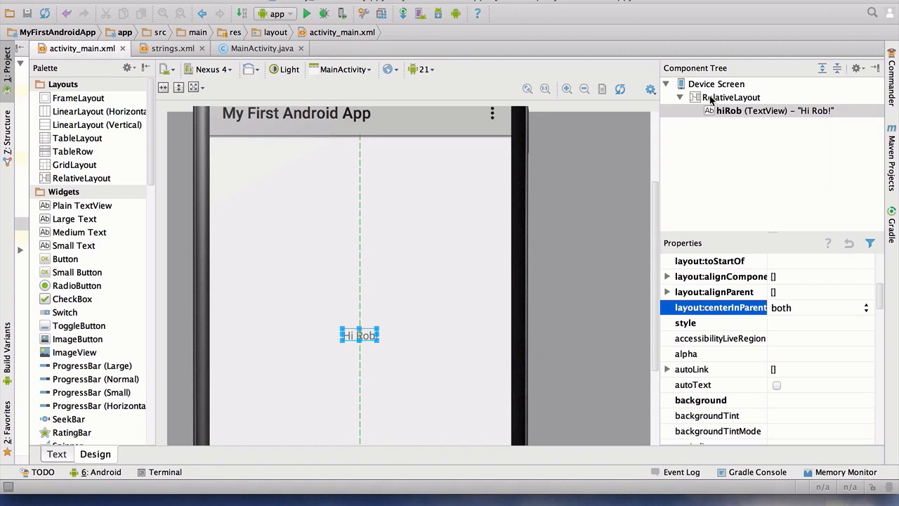
mouse_move(323, 202)
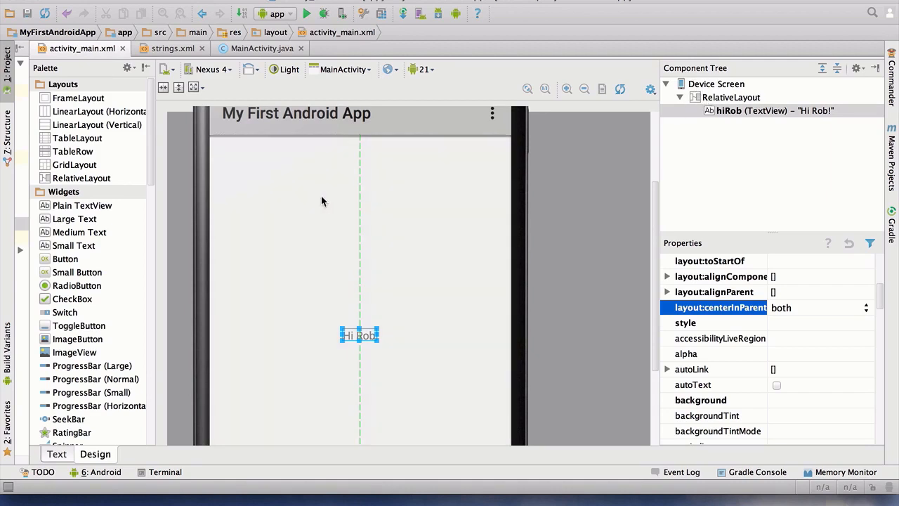
mouse_move(262, 175)
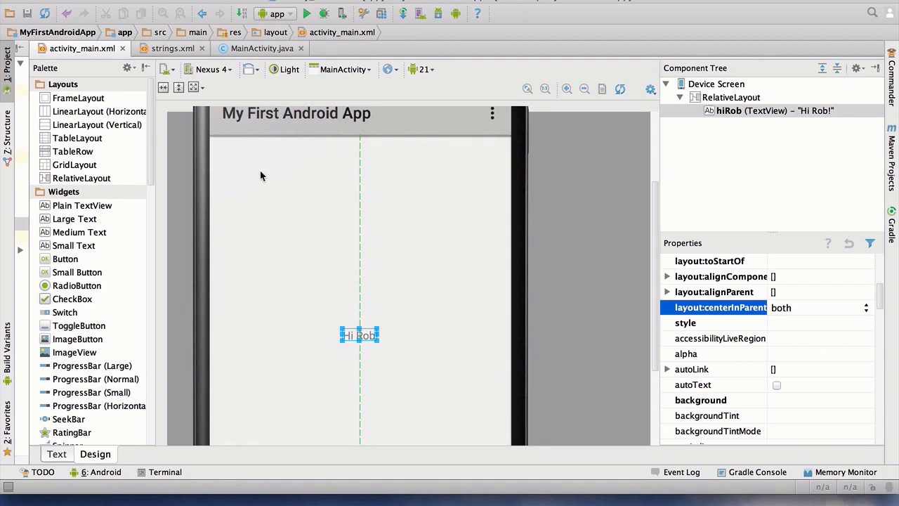
Step: Clear Hi Rob!'s centering and open its style value field for editing
click(866, 308)
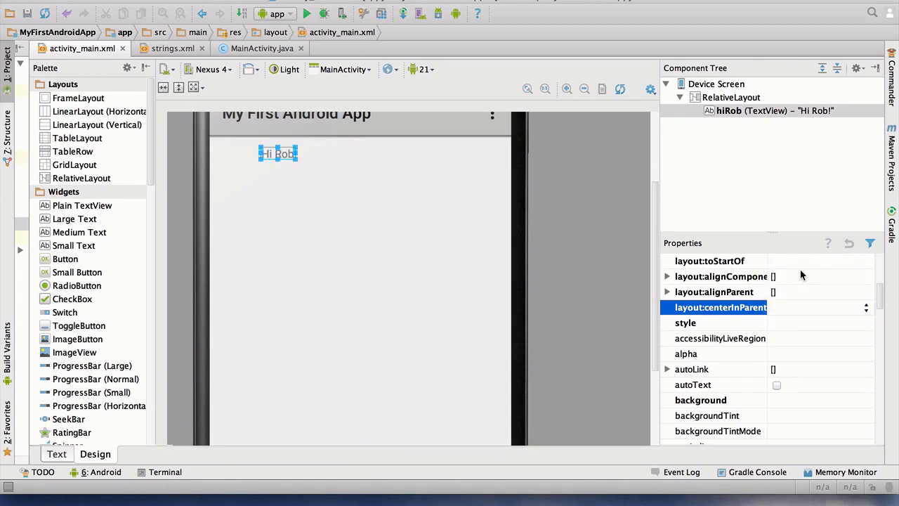
scroll(down, 3)
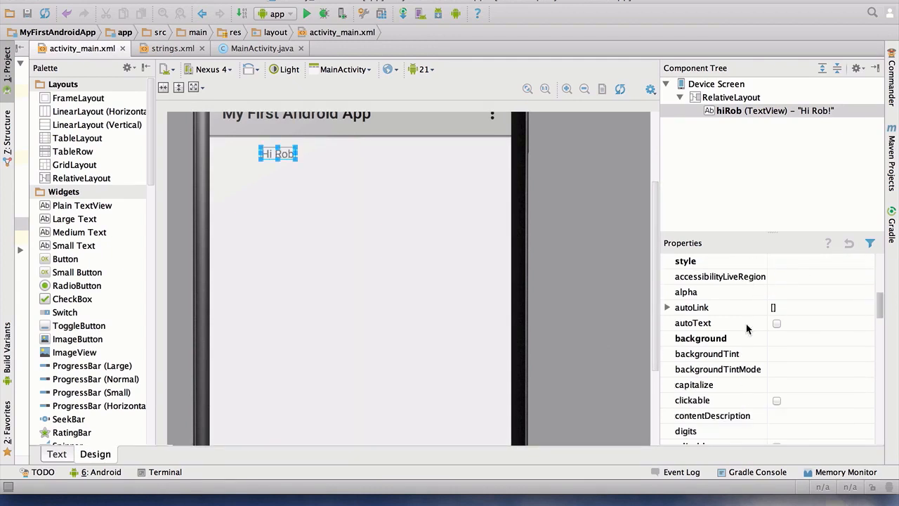
mouse_move(727, 322)
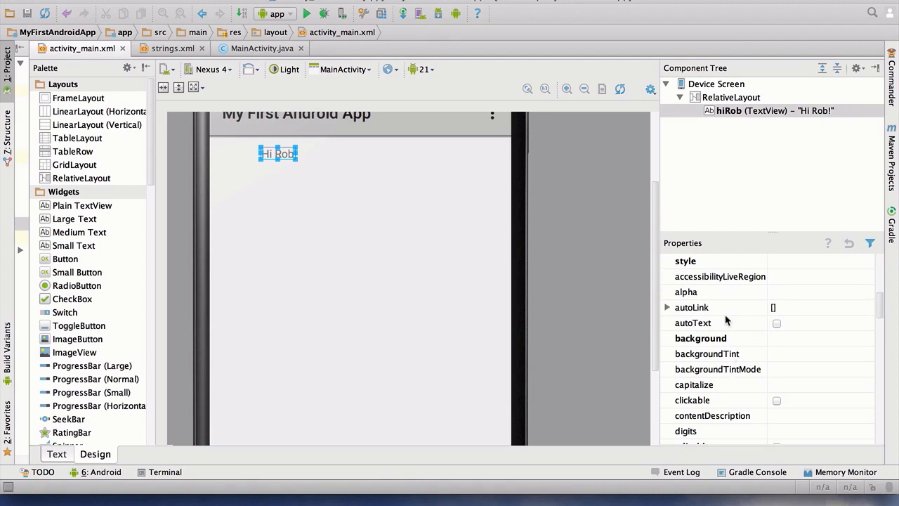
mouse_move(711, 275)
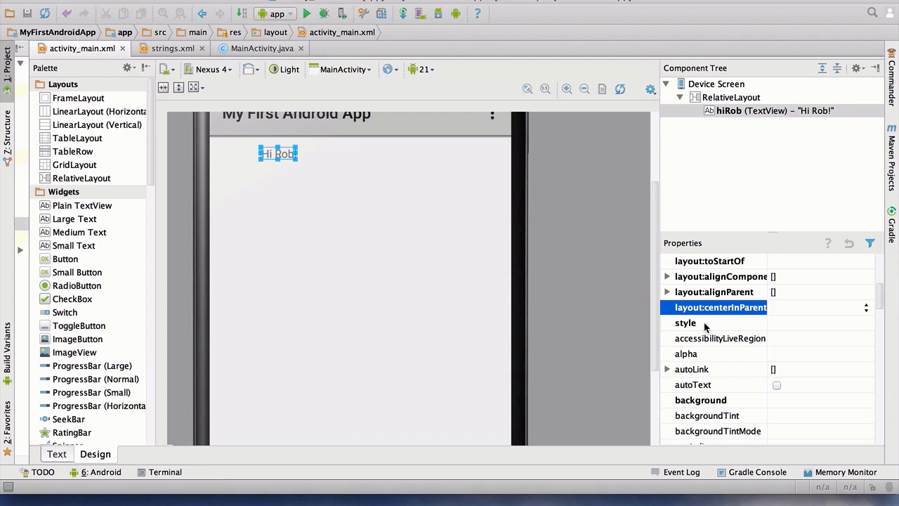
click(685, 322)
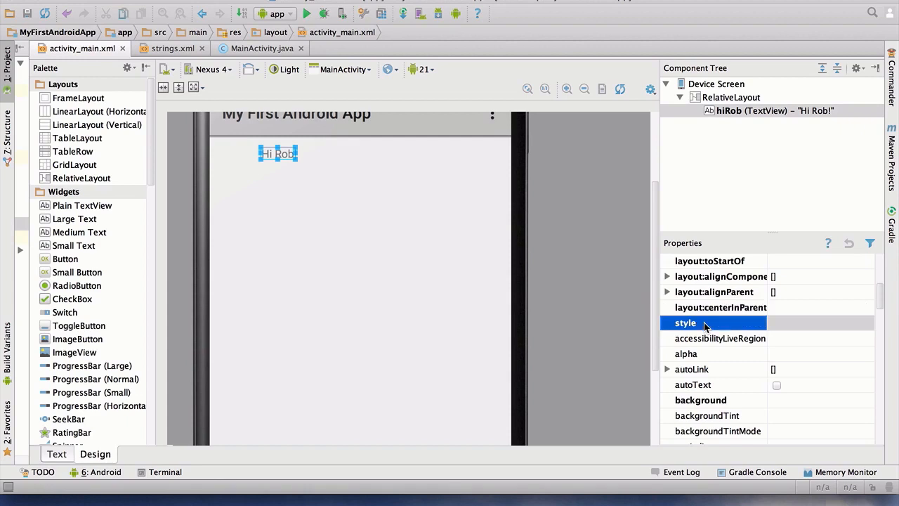
mouse_move(692, 329)
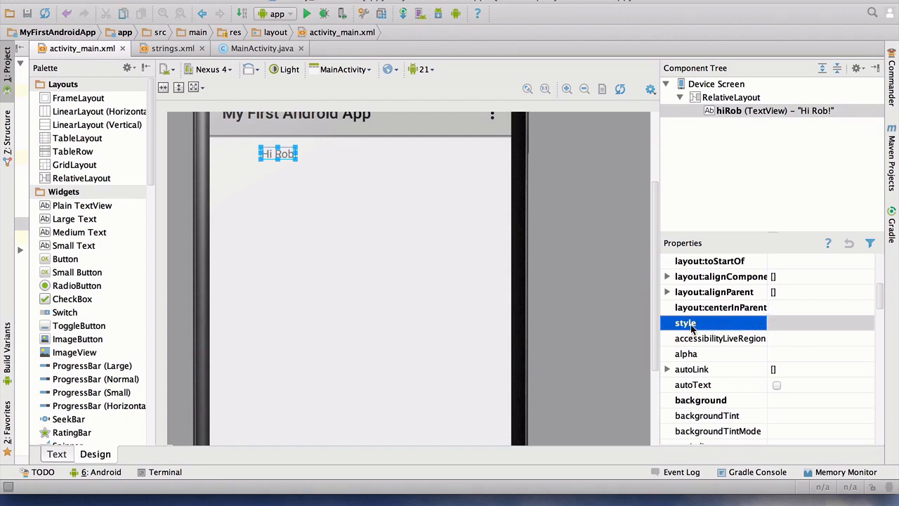
click(714, 322)
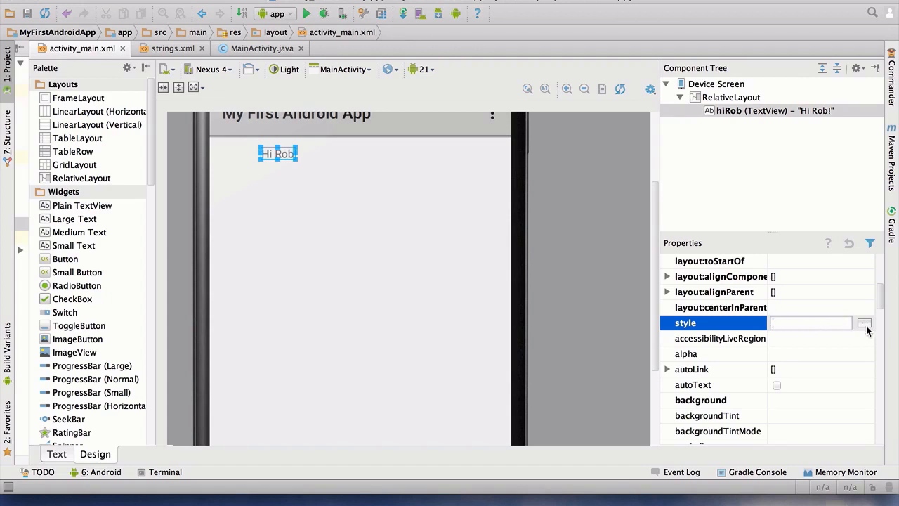
Step: Apply the Base.TextAppearance.AppCompat.Large style to Hi Rob!
click(865, 323)
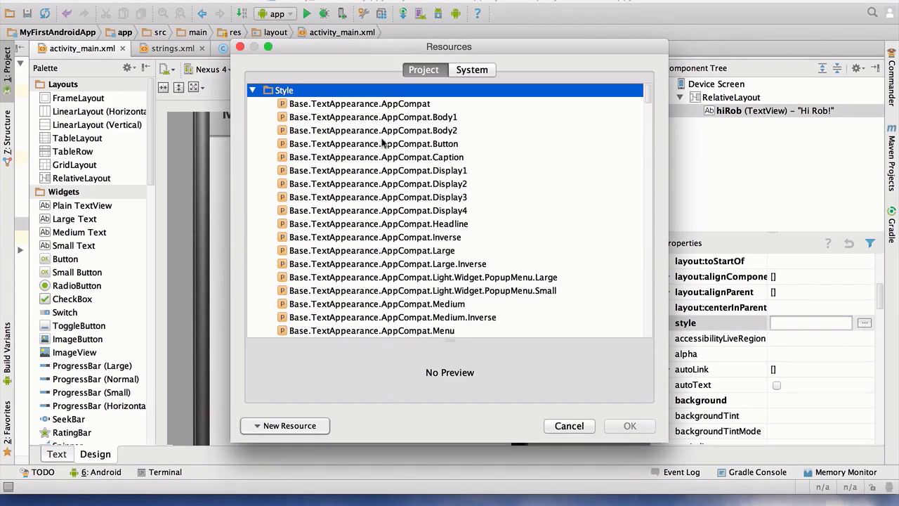
scroll(down, 3)
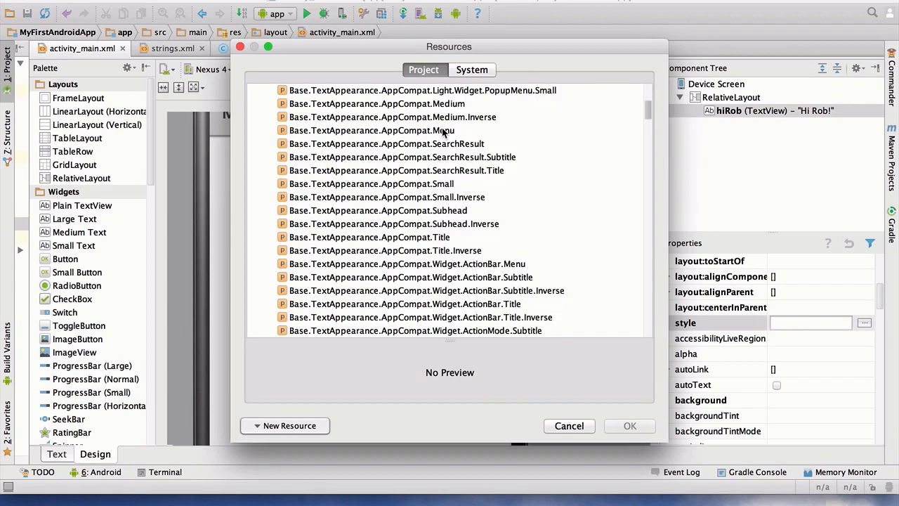
scroll(down, 3)
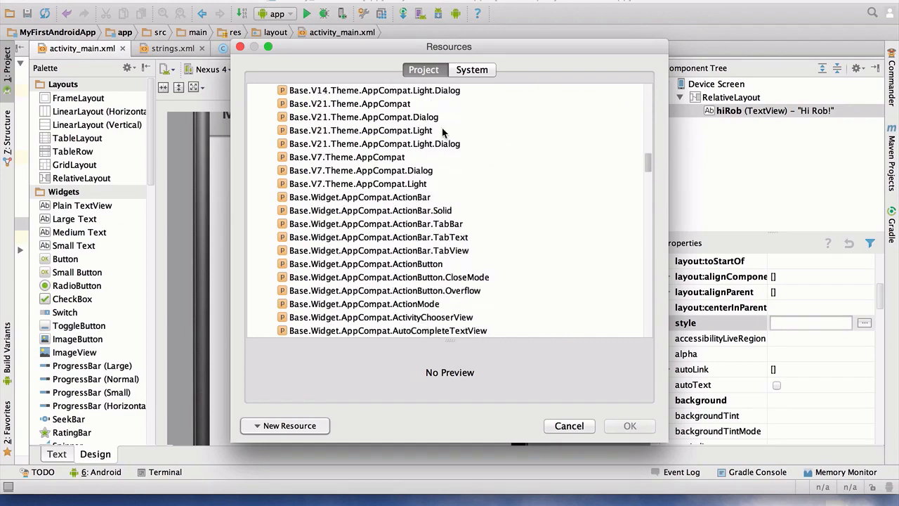
scroll(down, 3)
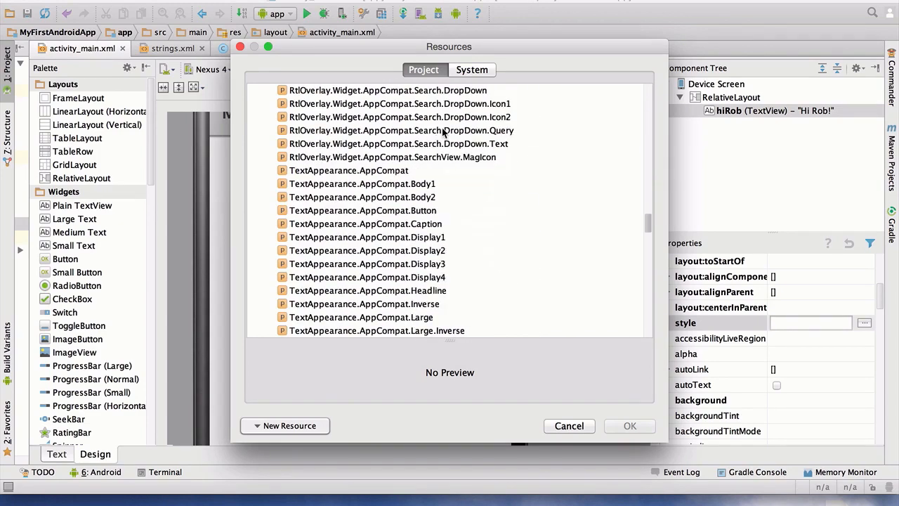
scroll(down, 3)
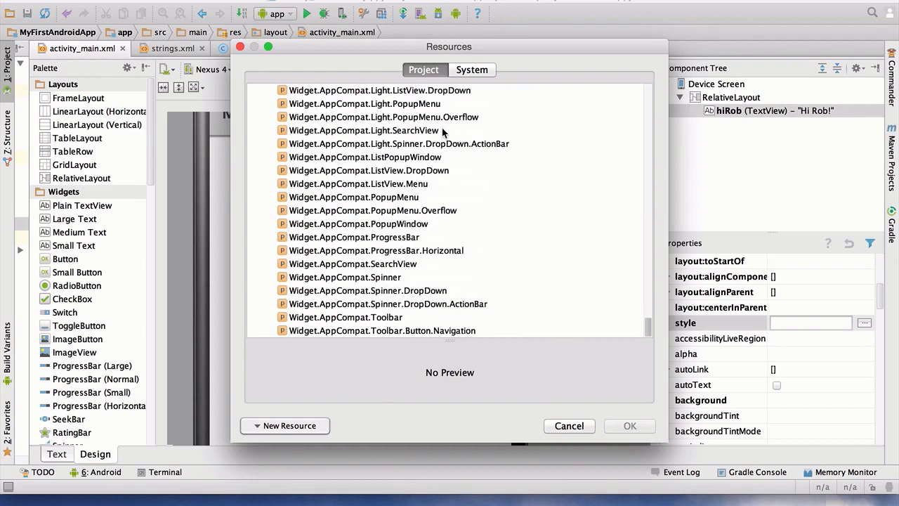
scroll(up, 3)
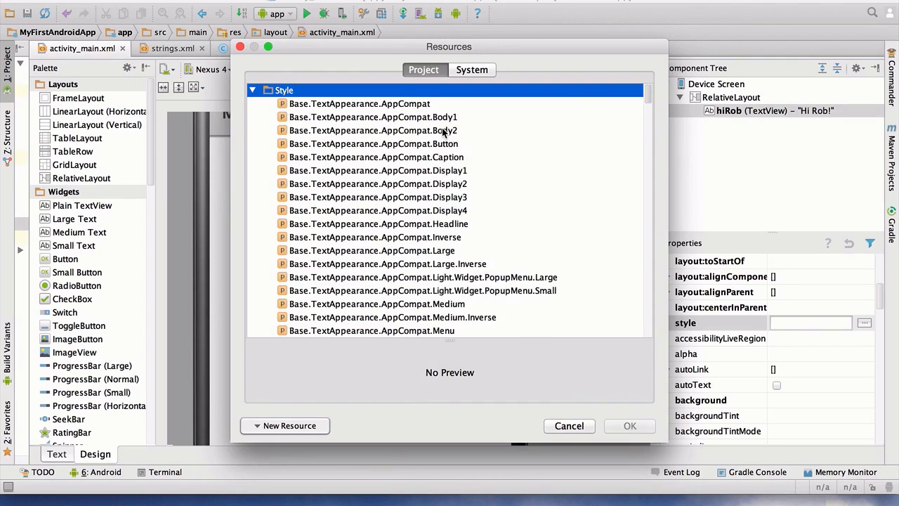
scroll(down, 3)
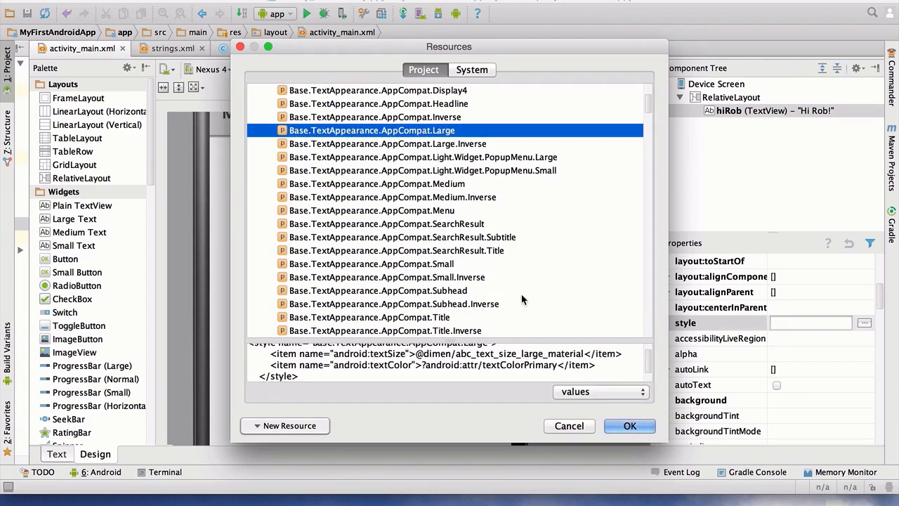
click(629, 425)
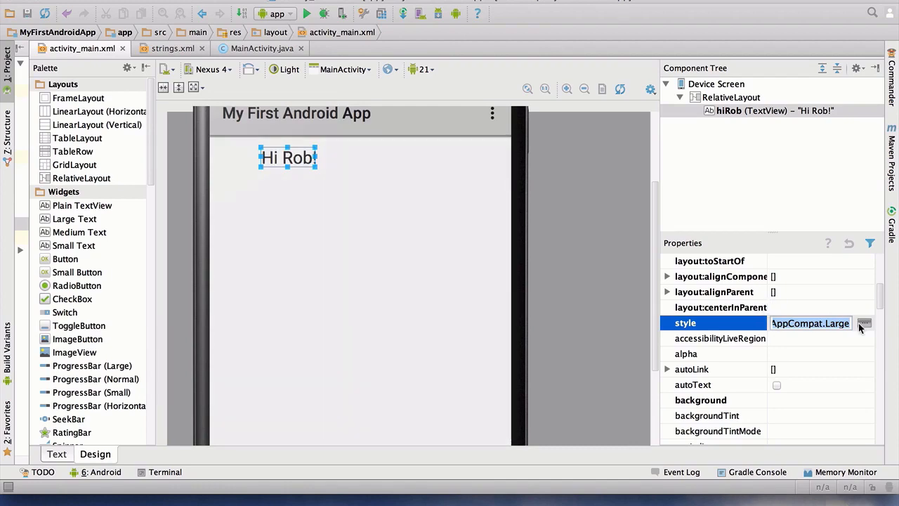
Step: Replace the style with Base.TextAppearance.AppCompat.Title.Inverse
click(864, 324)
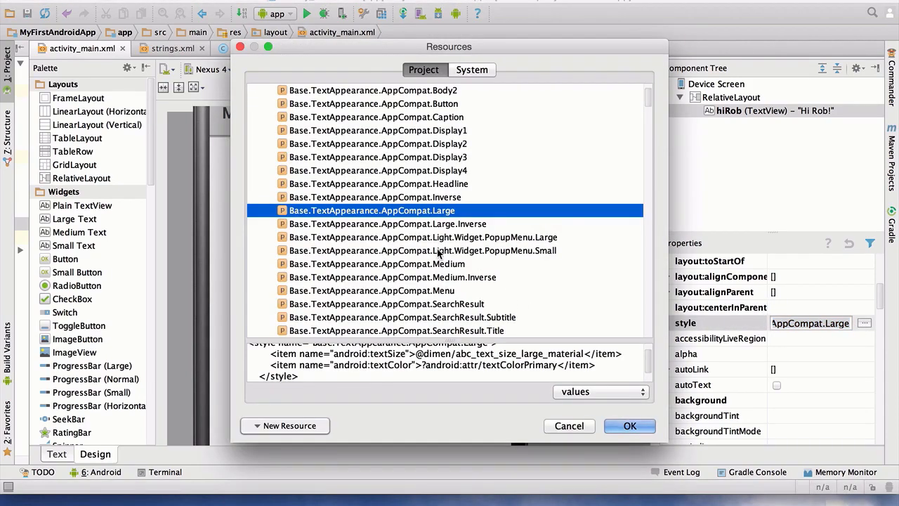
scroll(down, 3)
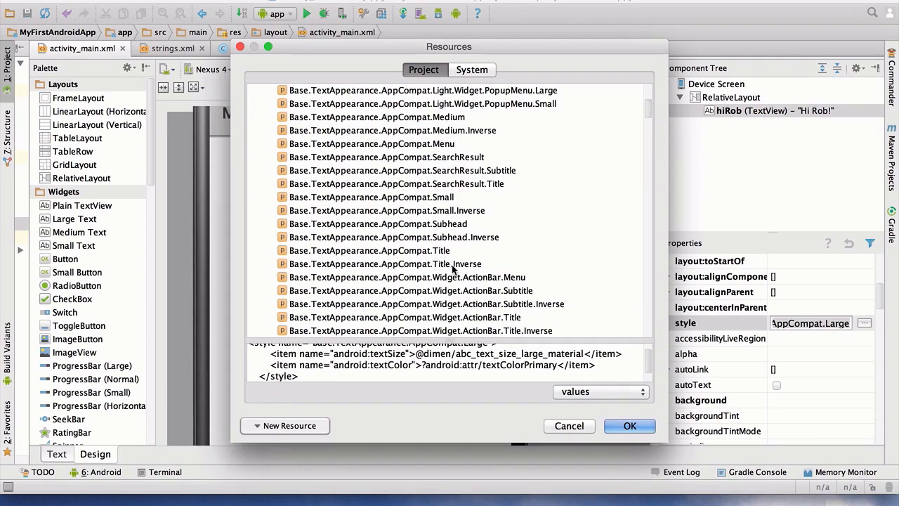
click(628, 426)
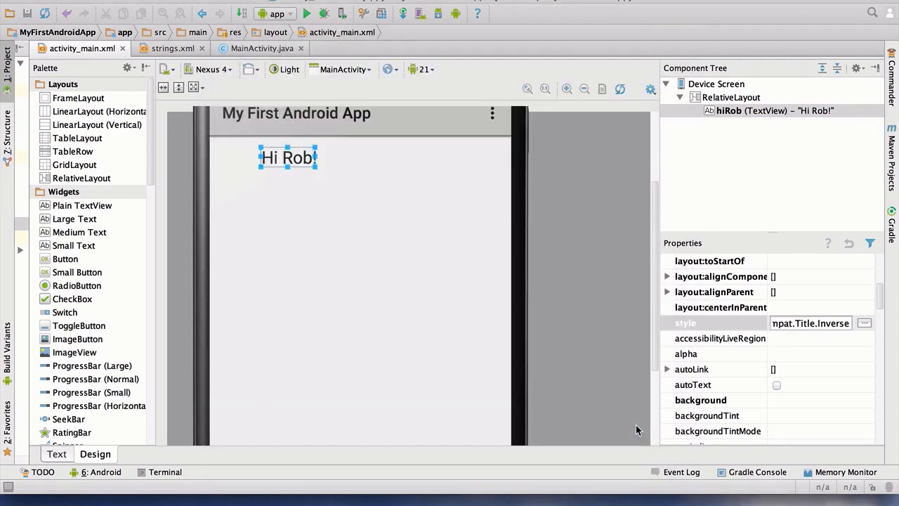
Step: Browse the RelativeLayout's style list and cancel without choosing a style
click(711, 323)
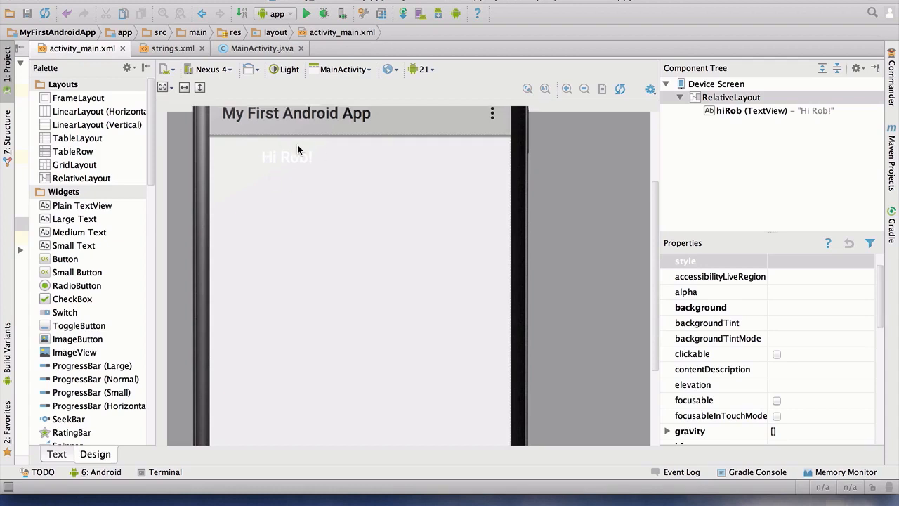
mouse_move(274, 181)
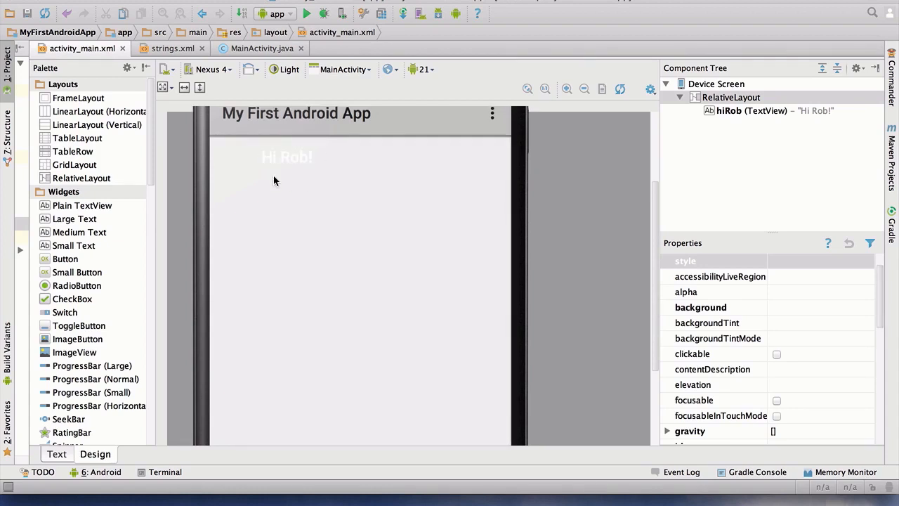
mouse_move(541, 225)
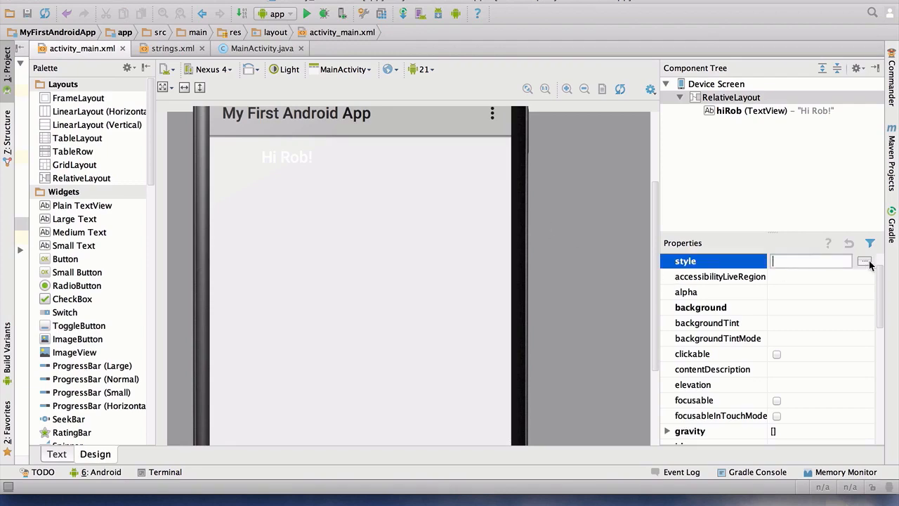
click(865, 261)
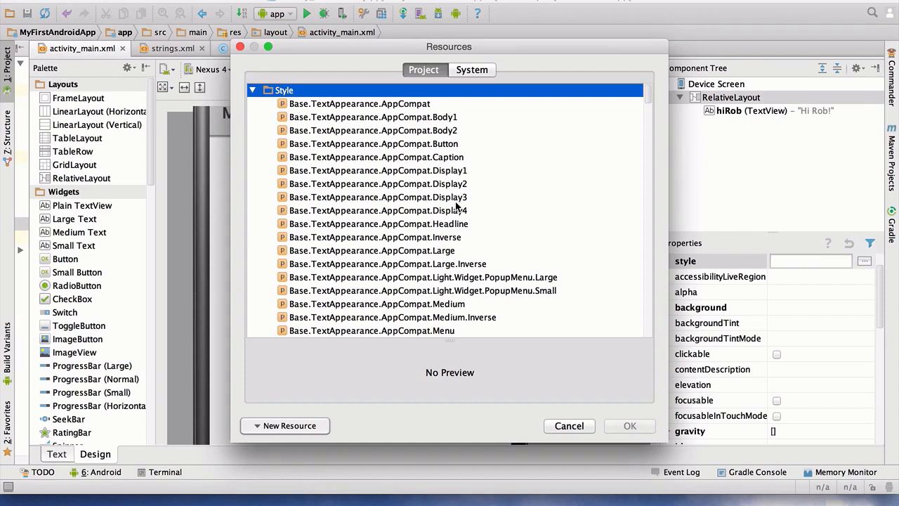
scroll(down, 3)
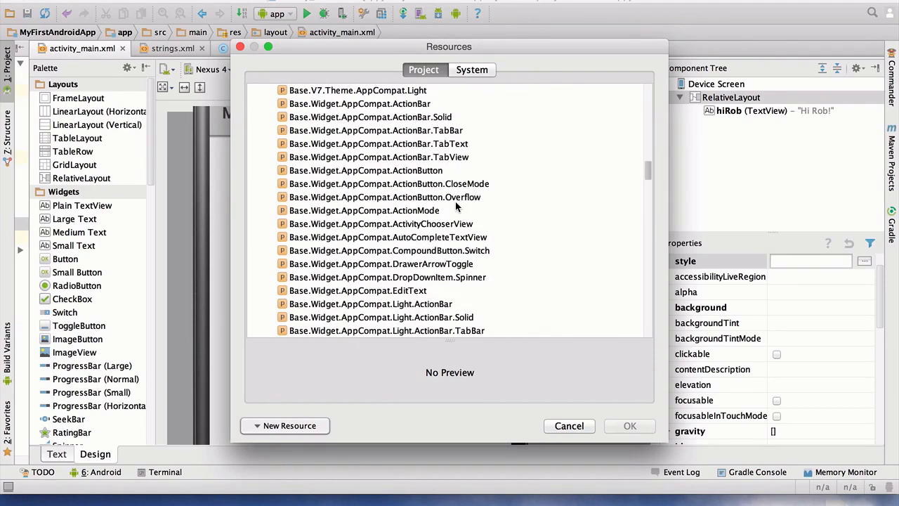
mouse_move(424, 197)
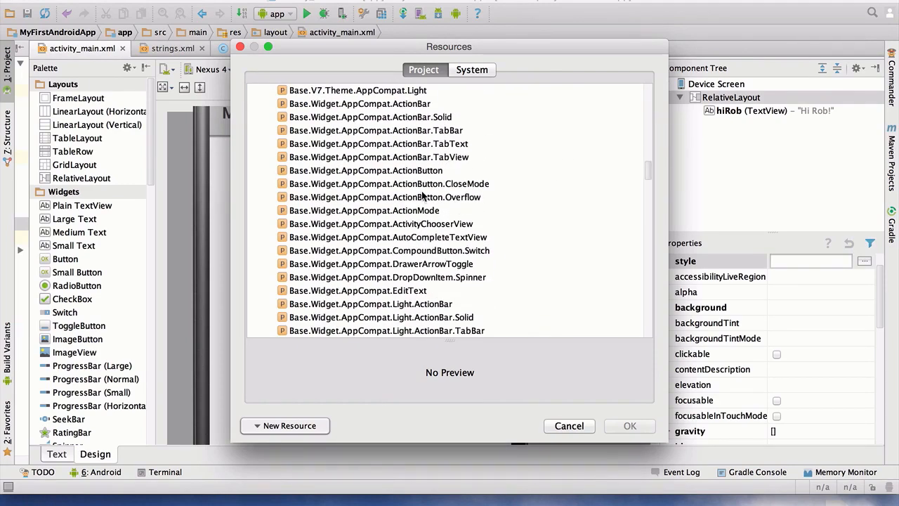
mouse_move(439, 48)
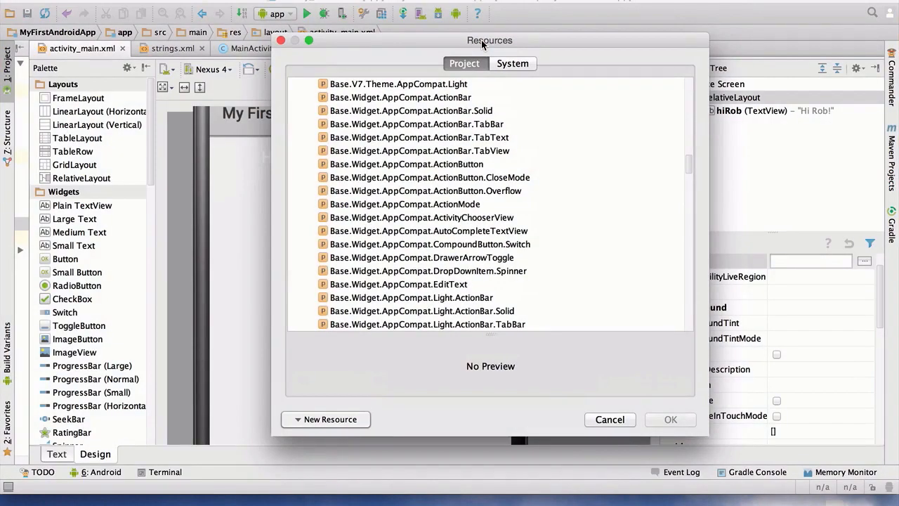
click(609, 420)
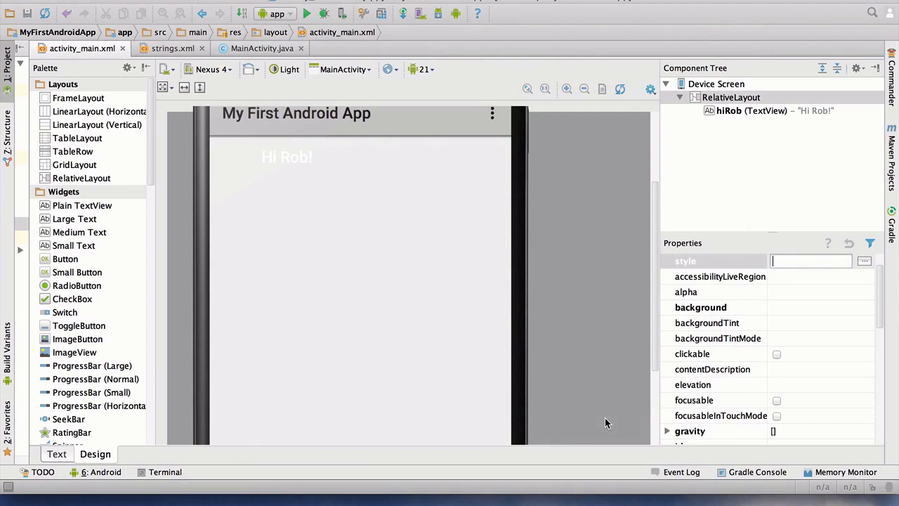
Step: Reselect Hi Rob! and clear its style value, restoring plain default text
click(287, 157)
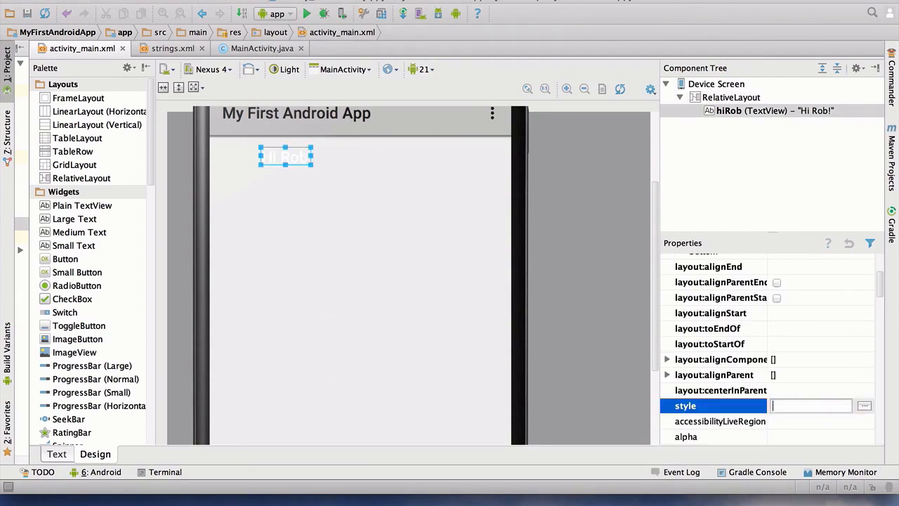
click(726, 359)
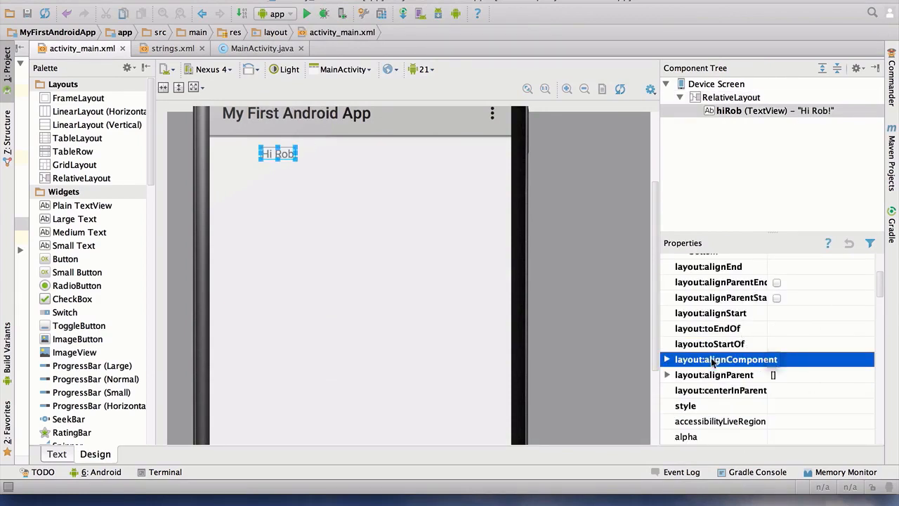
scroll(down, 3)
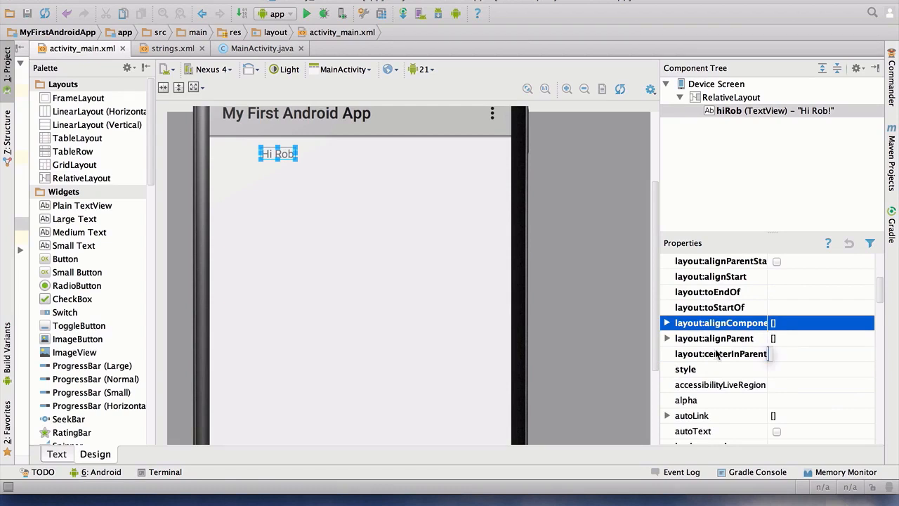
scroll(down, 3)
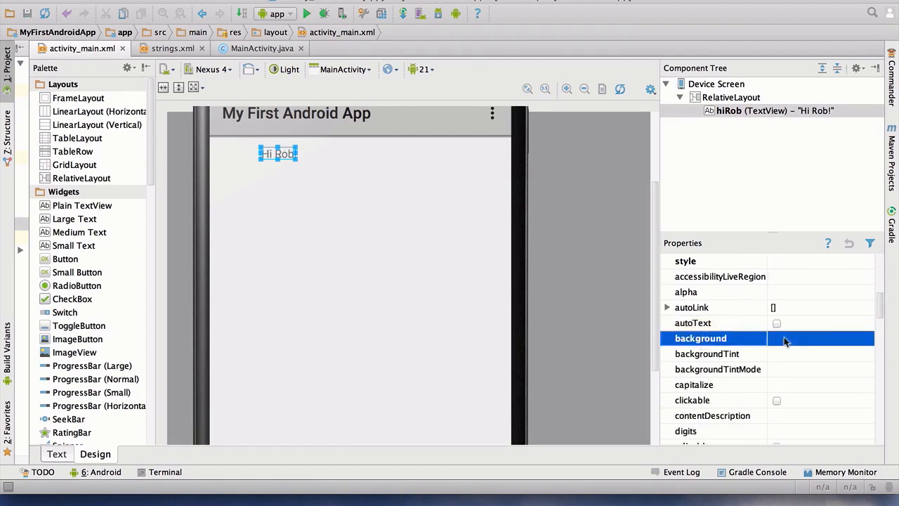
click(811, 338)
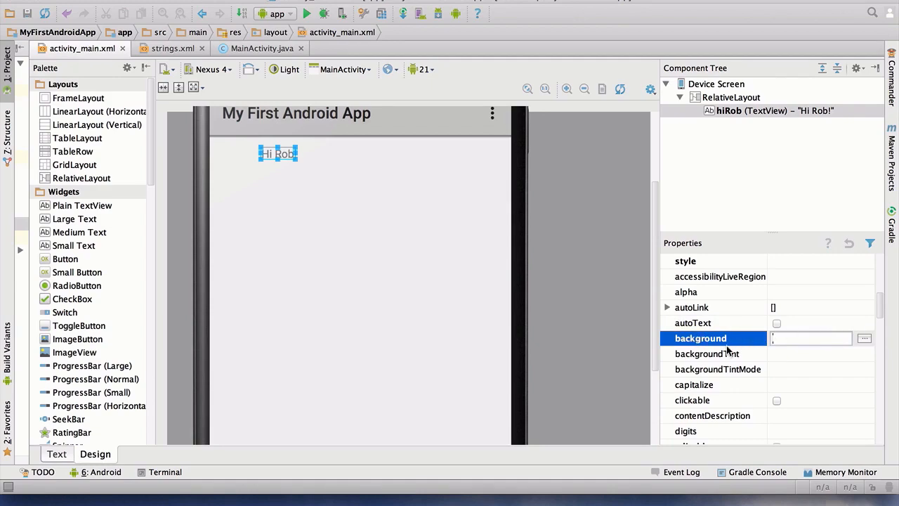
click(865, 338)
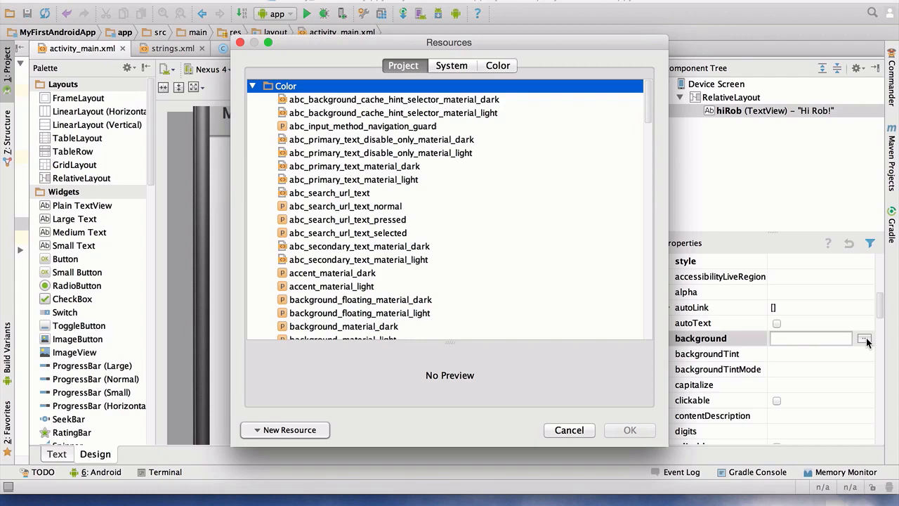
mouse_move(379, 223)
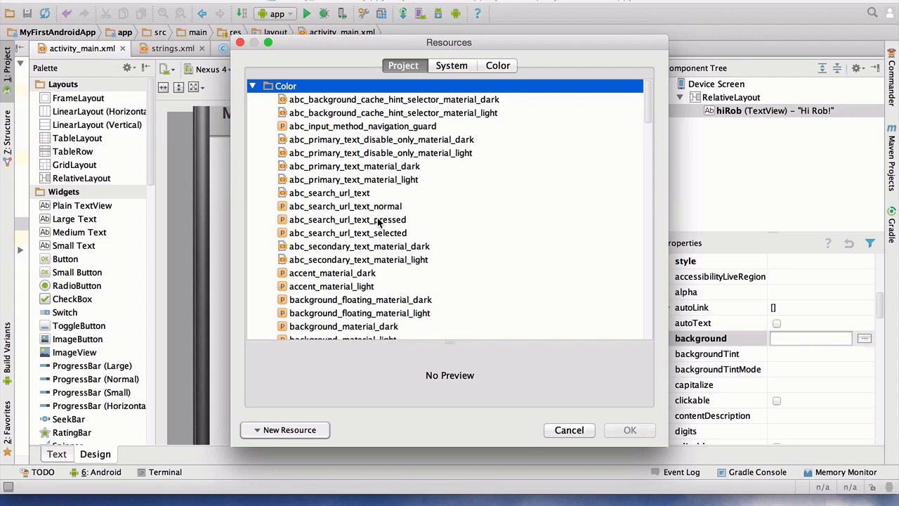
scroll(down, 3)
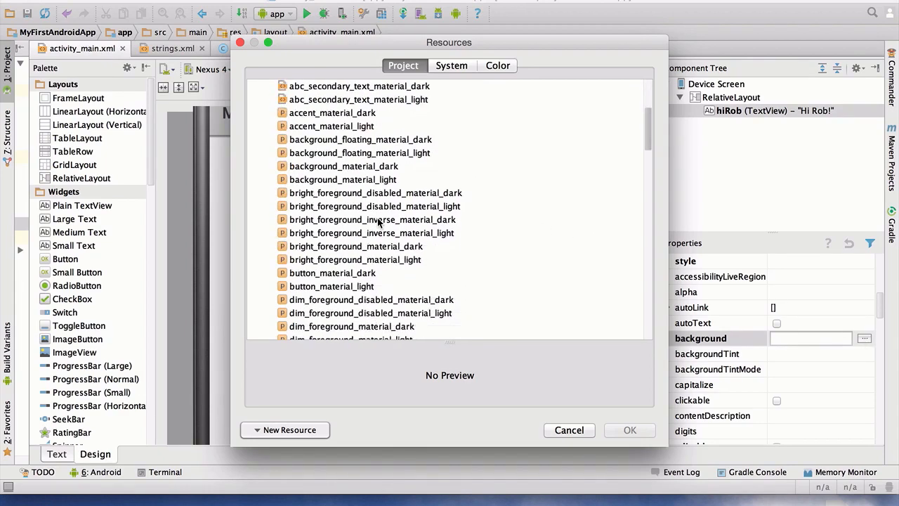
scroll(down, 3)
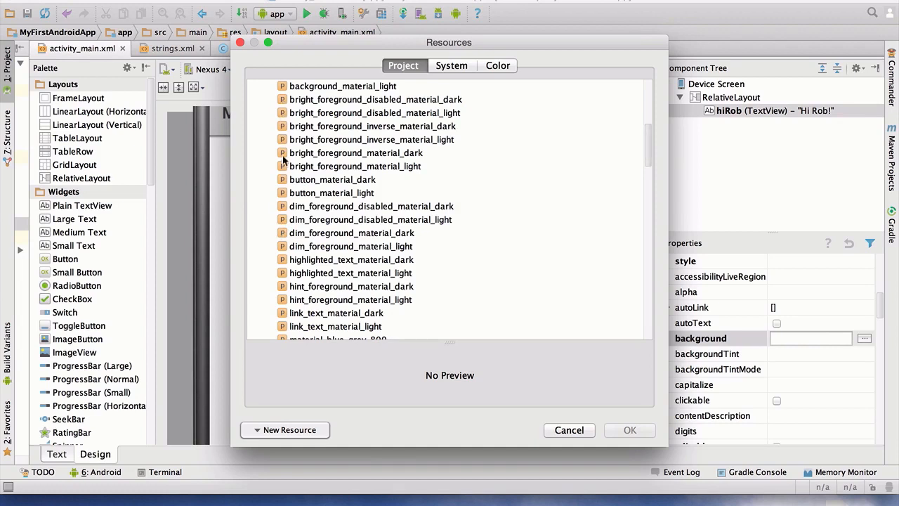
mouse_move(318, 305)
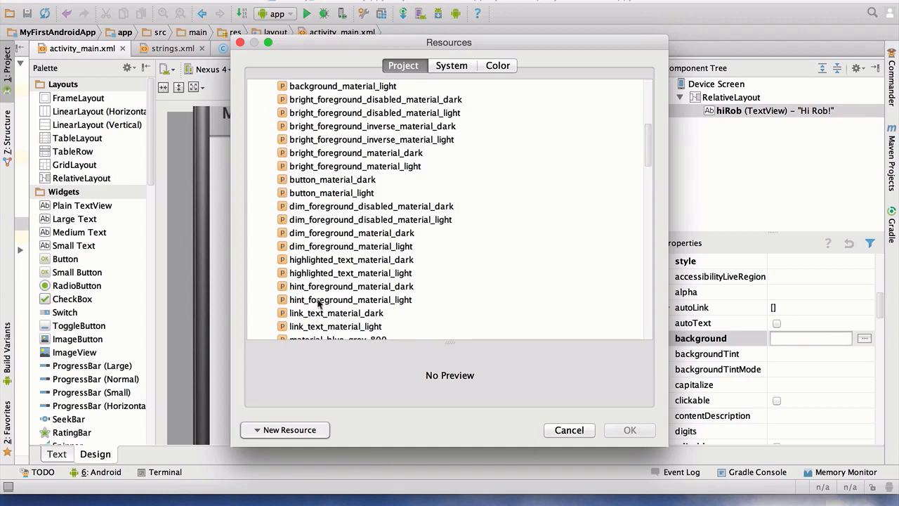
scroll(down, 3)
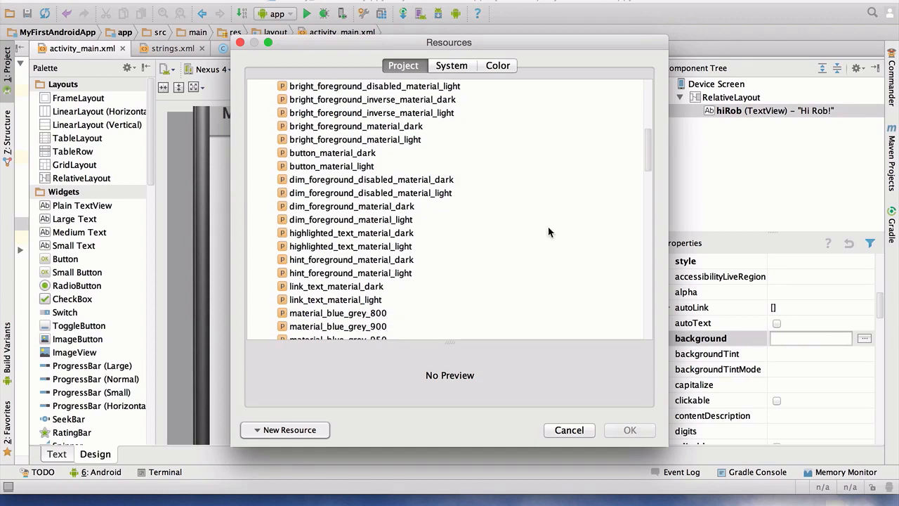
click(336, 286)
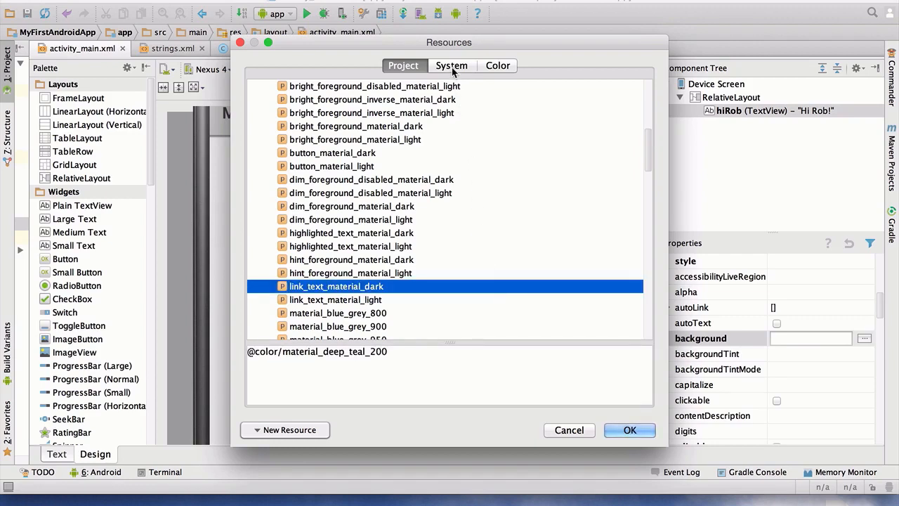
click(451, 65)
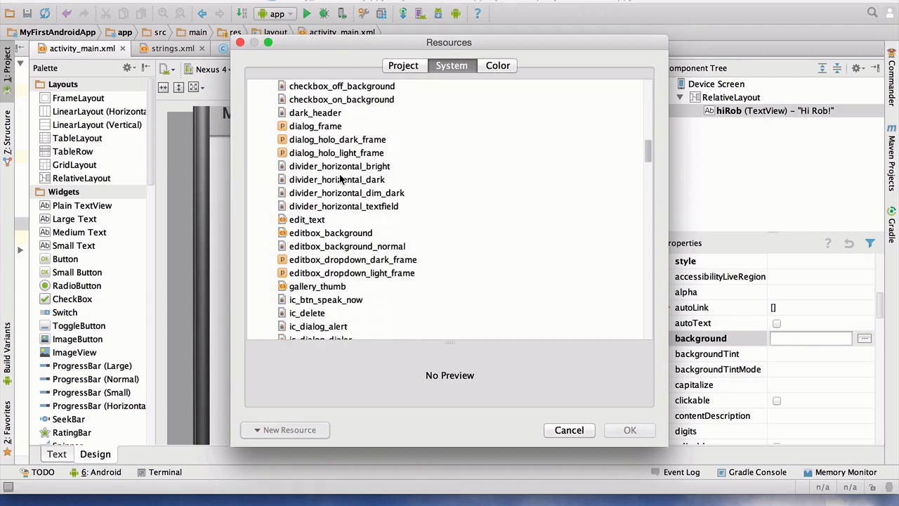
scroll(down, 3)
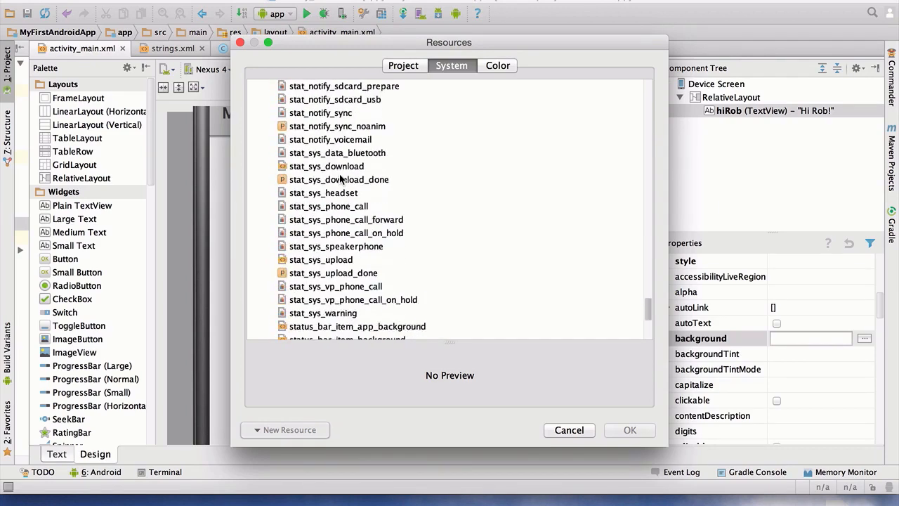
scroll(down, 3)
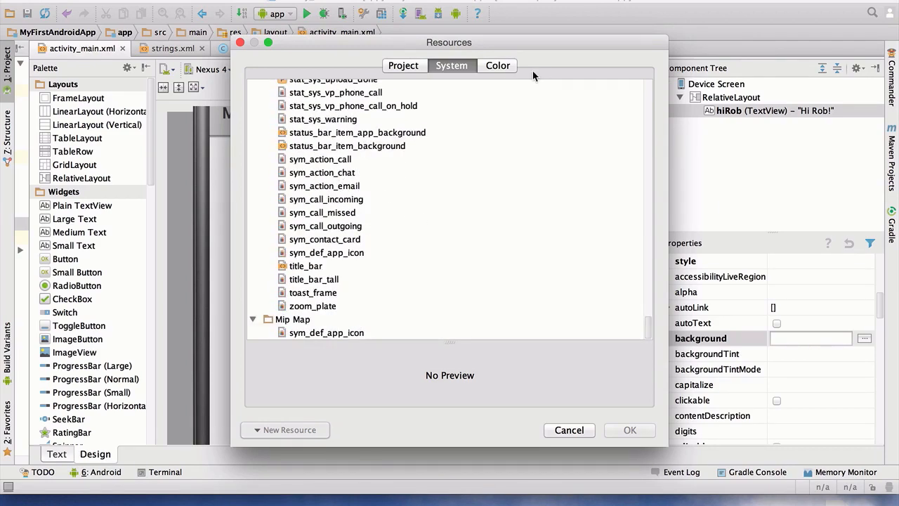
click(497, 65)
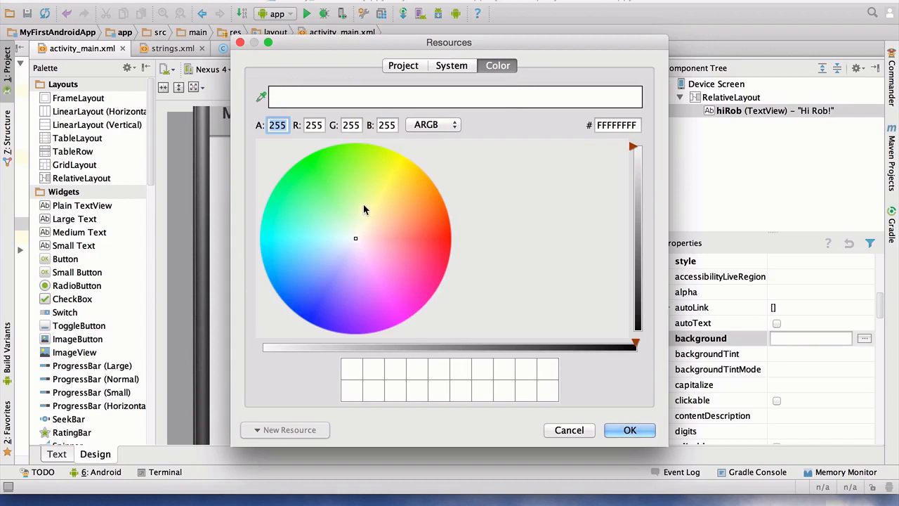
click(368, 191)
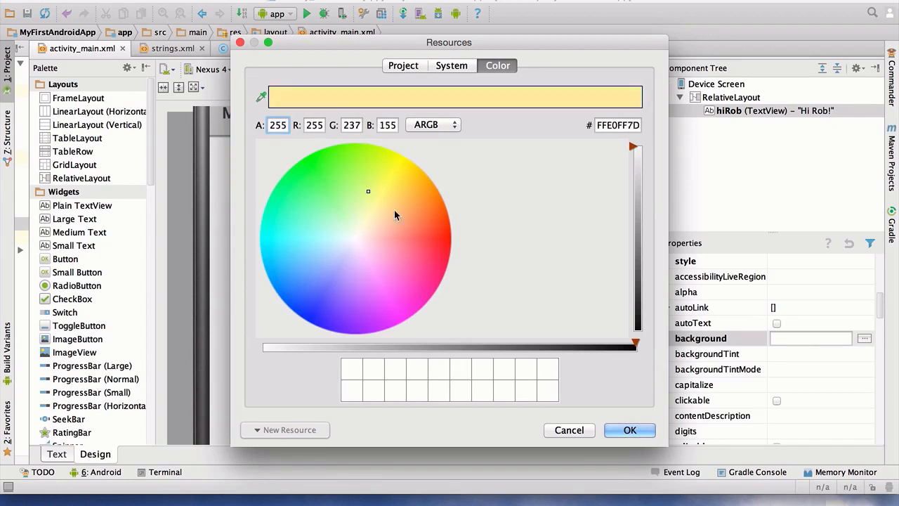
click(418, 287)
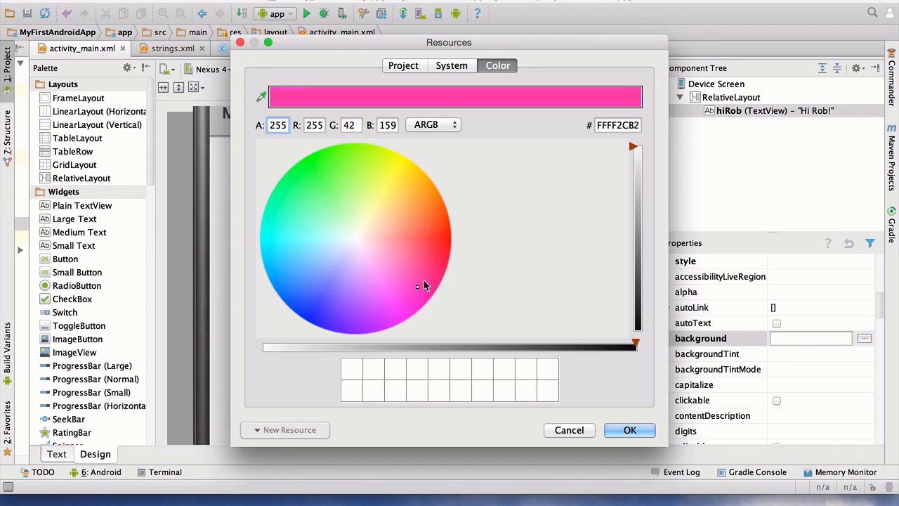
click(449, 244)
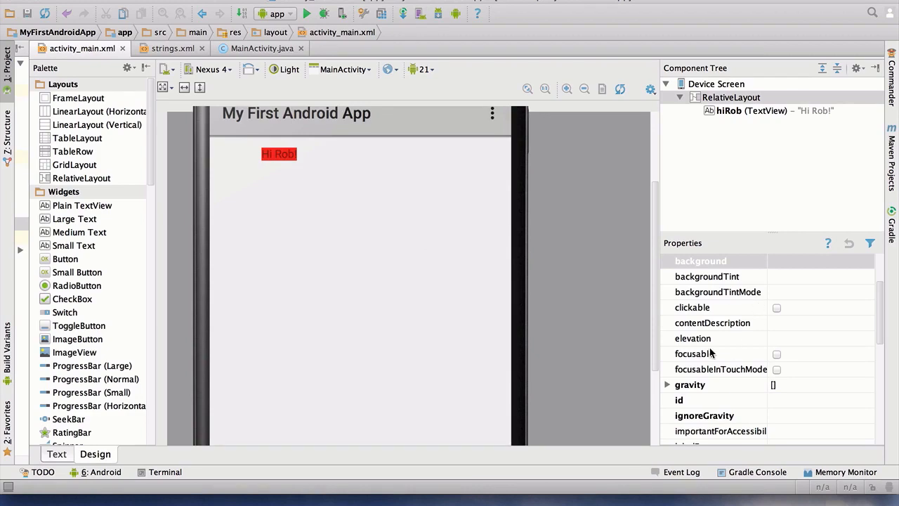
scroll(down, 3)
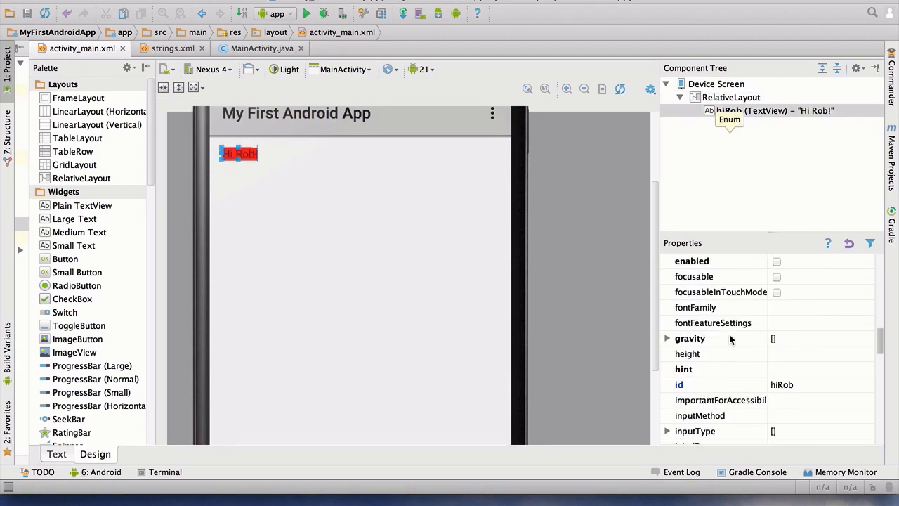
scroll(down, 3)
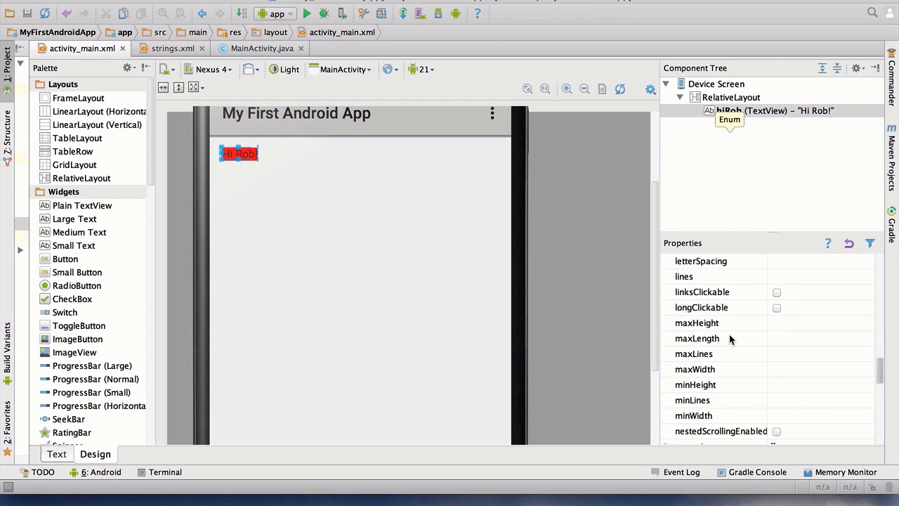
scroll(down, 3)
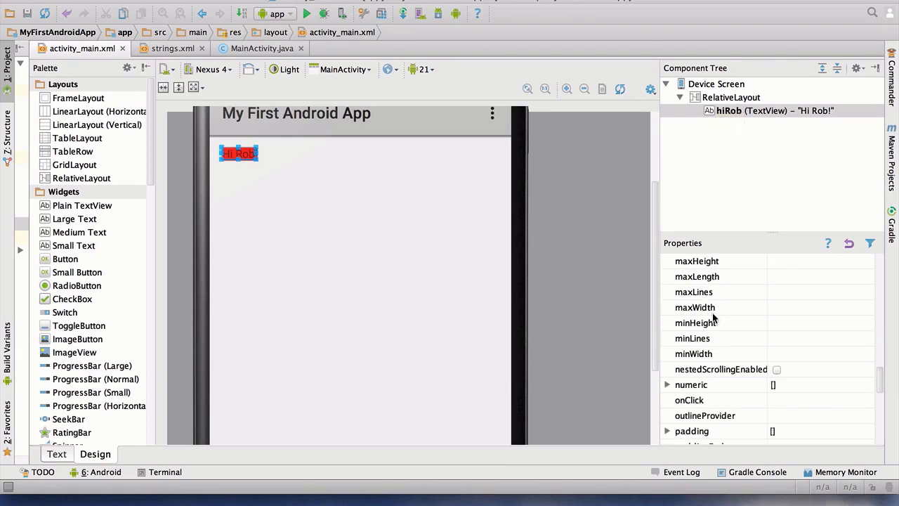
click(694, 353)
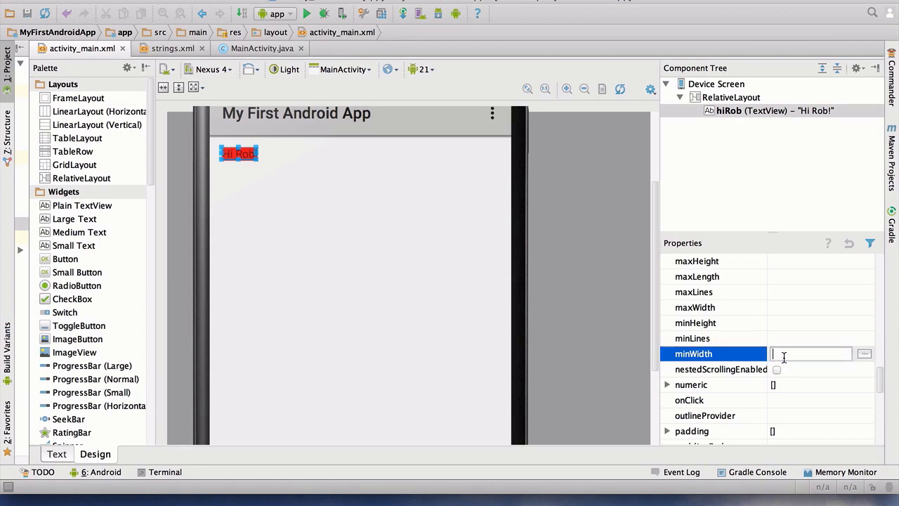
text(160dp)
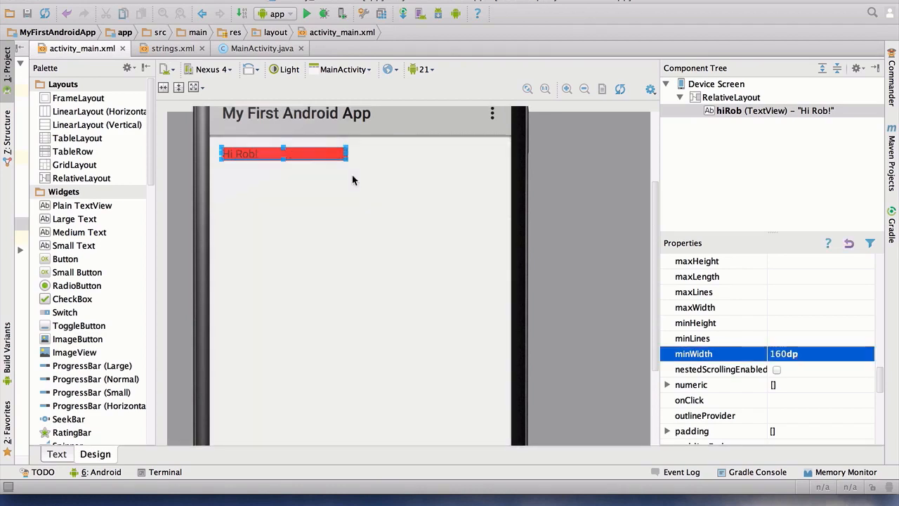
mouse_move(357, 238)
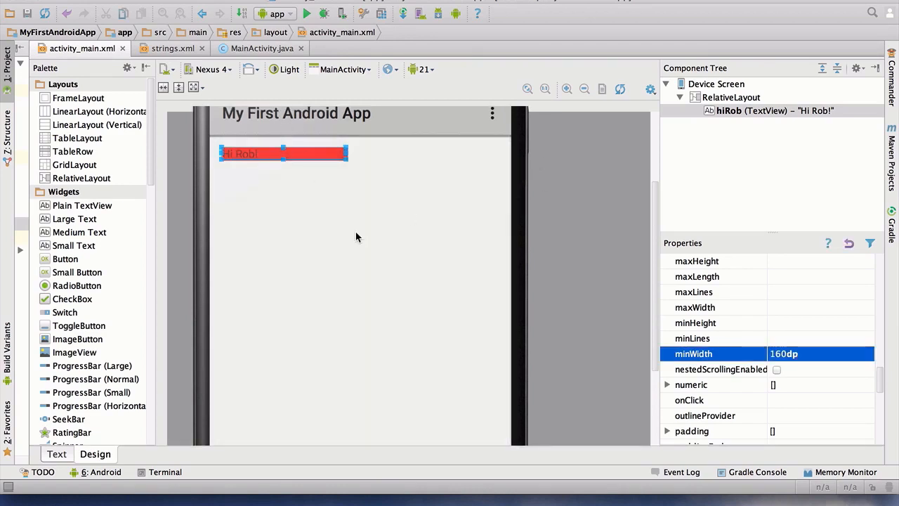
mouse_move(254, 177)
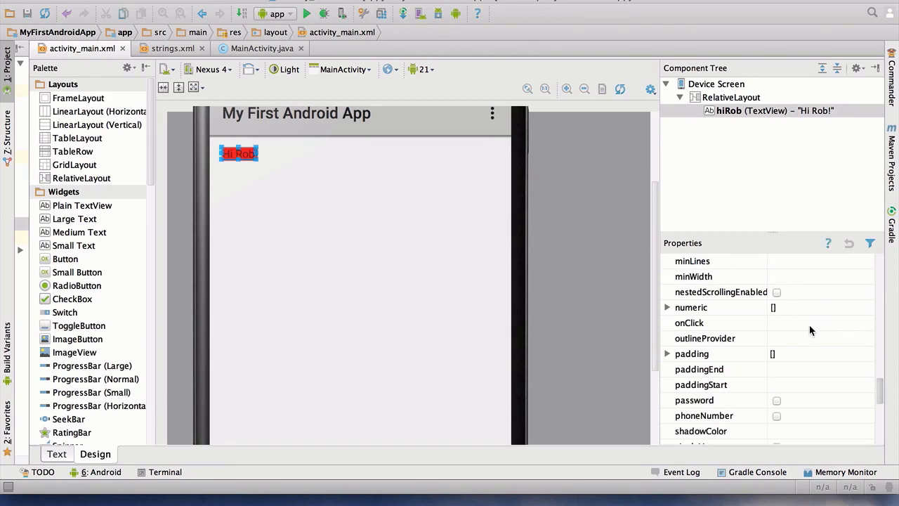
Step: Enter 5dp padding for all sides of Hi Rob! and deselect it
scroll(down, 3)
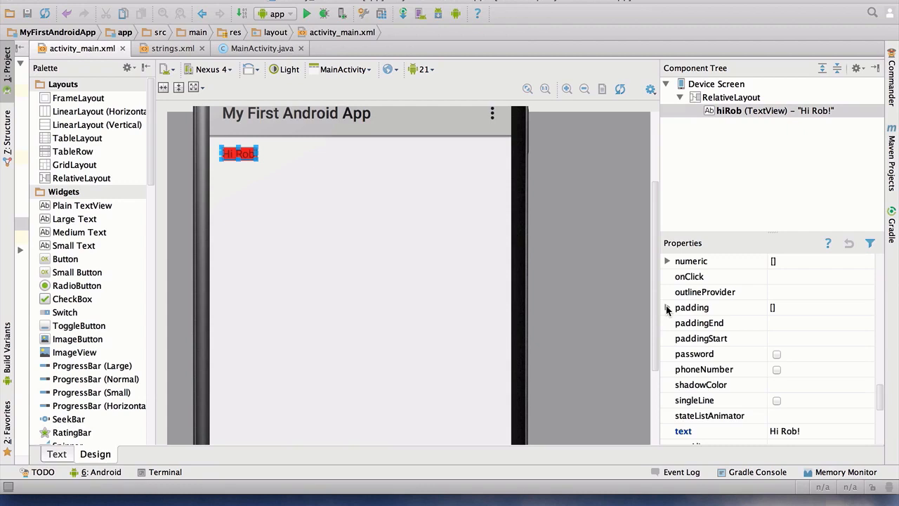
click(666, 307)
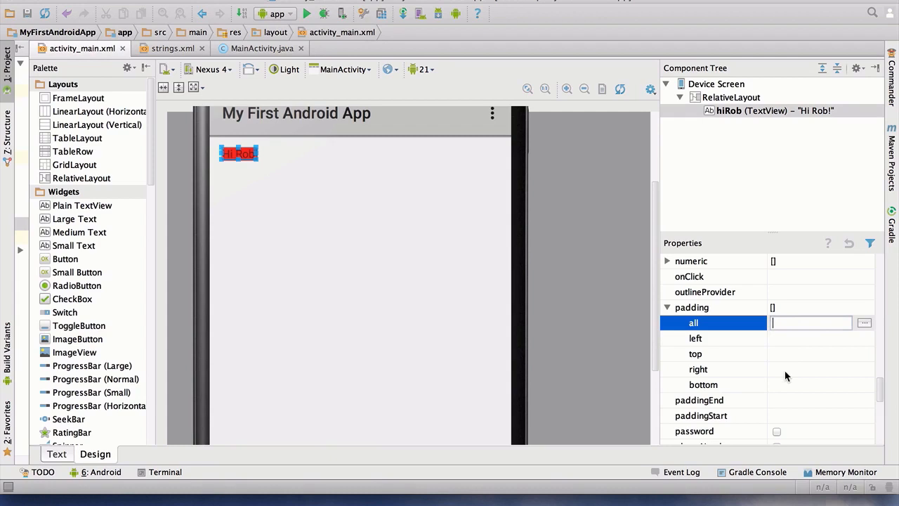
text(5dp)
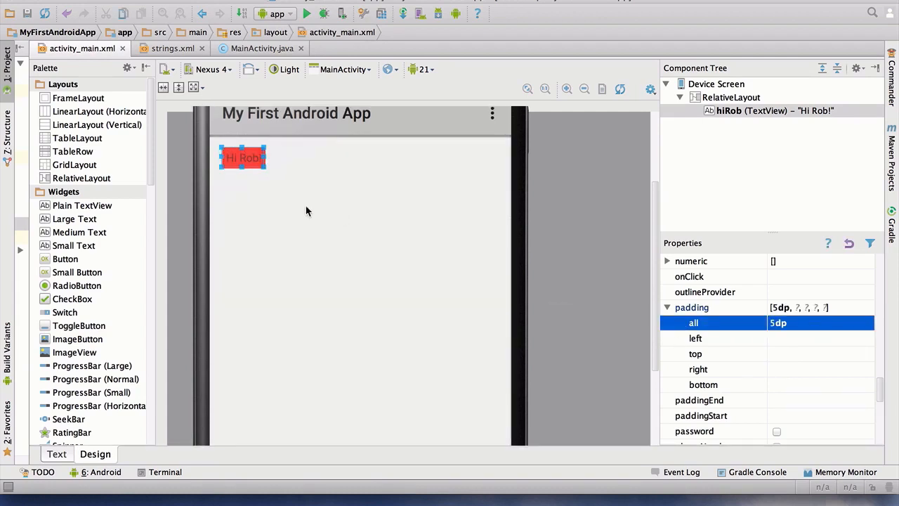
click(731, 97)
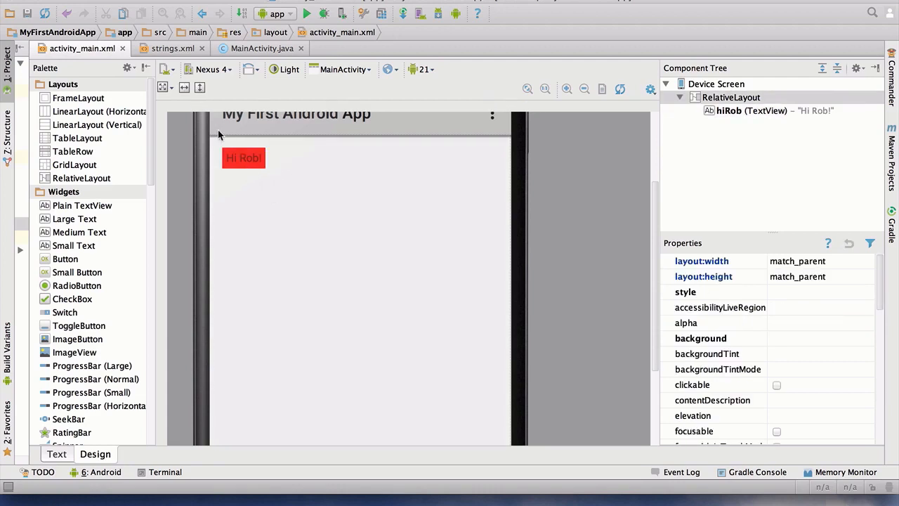
mouse_move(215, 182)
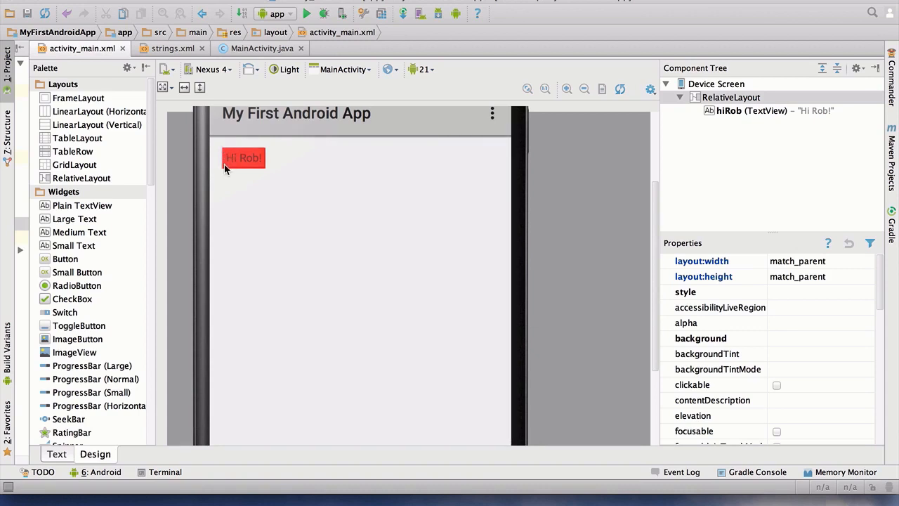
mouse_move(261, 167)
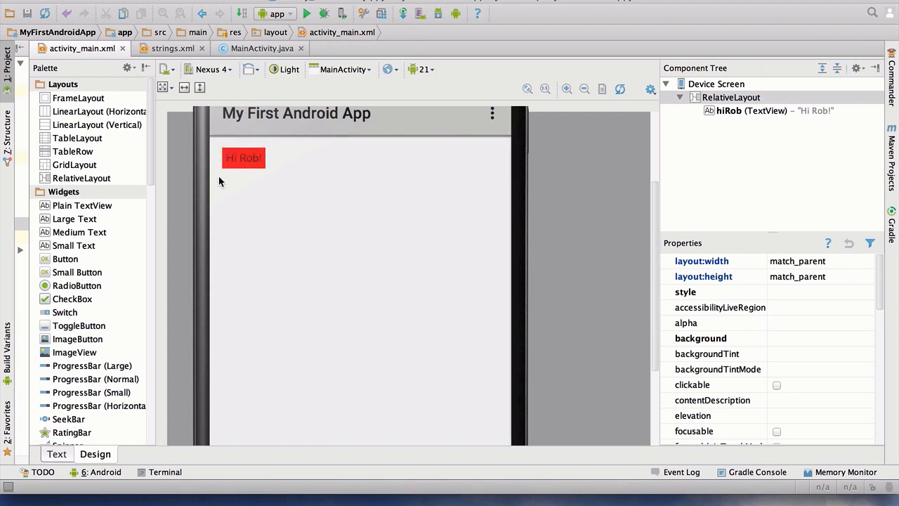
mouse_move(274, 149)
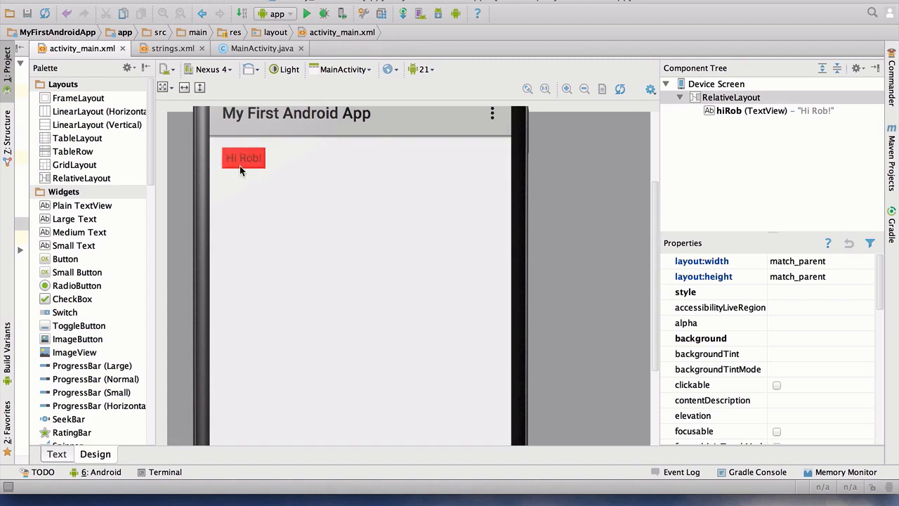
mouse_move(255, 148)
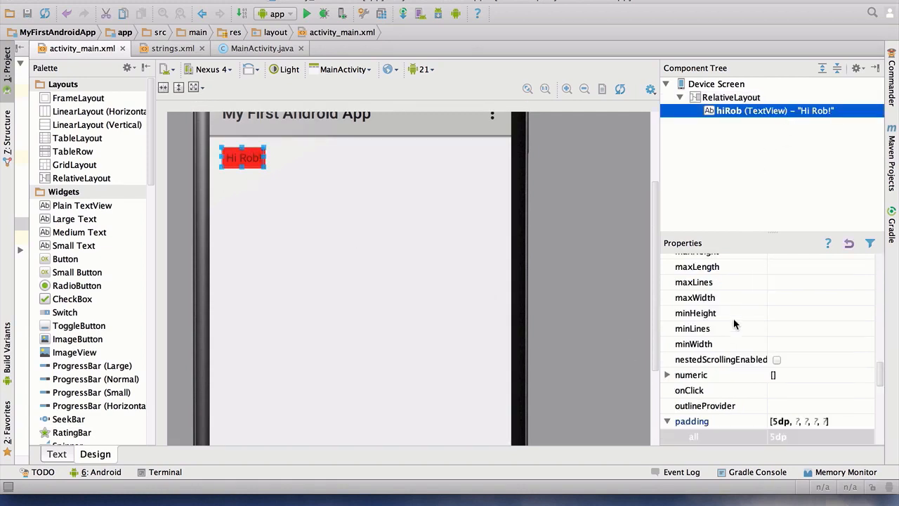
click(692, 421)
text(20dp)
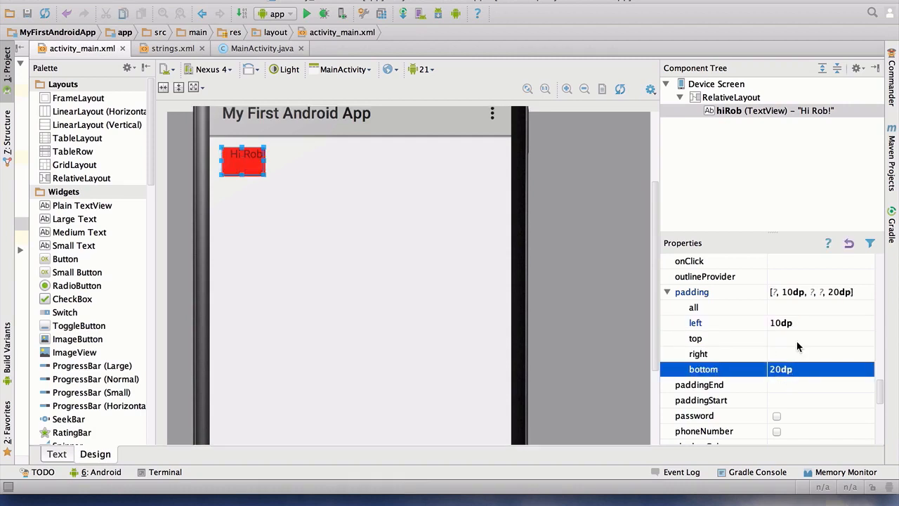
click(731, 97)
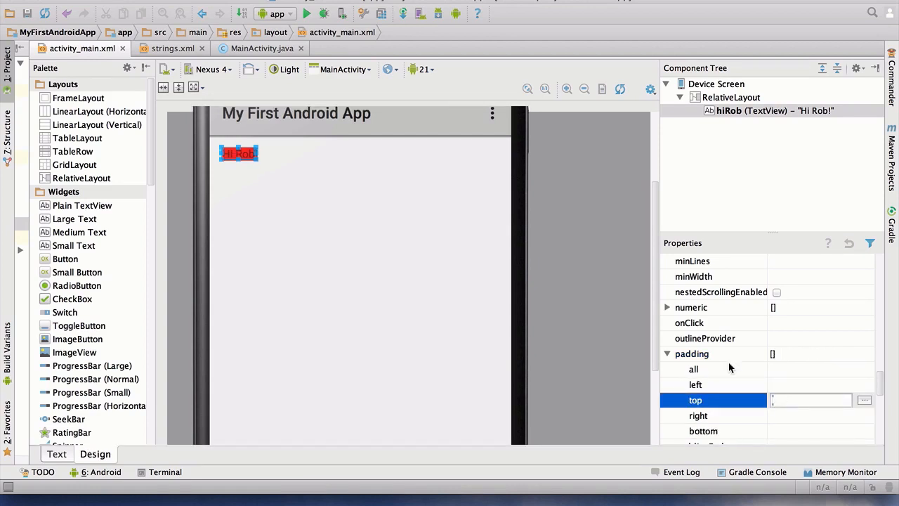
scroll(down, 3)
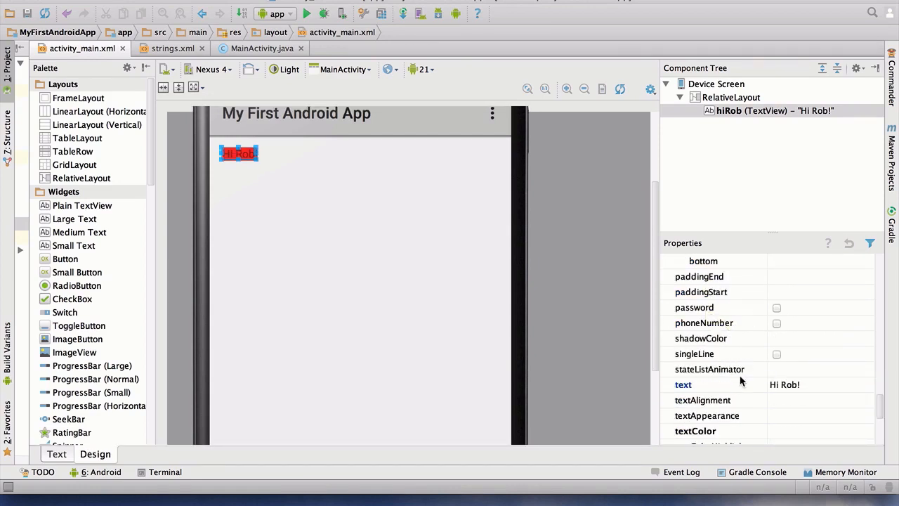
click(785, 384)
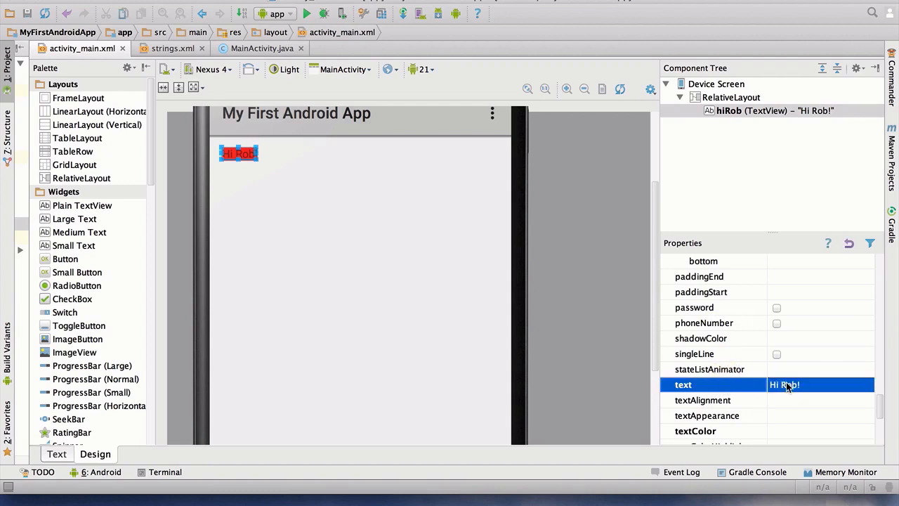
mouse_move(726, 396)
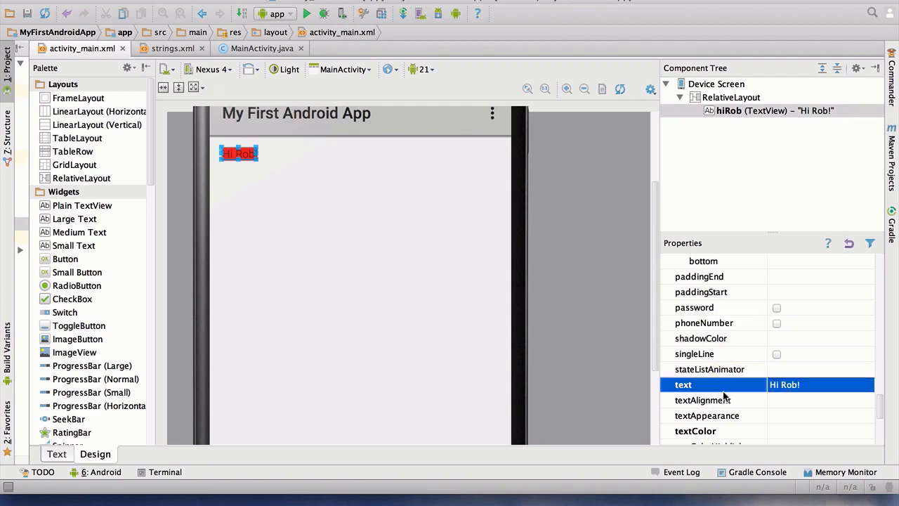
scroll(down, 3)
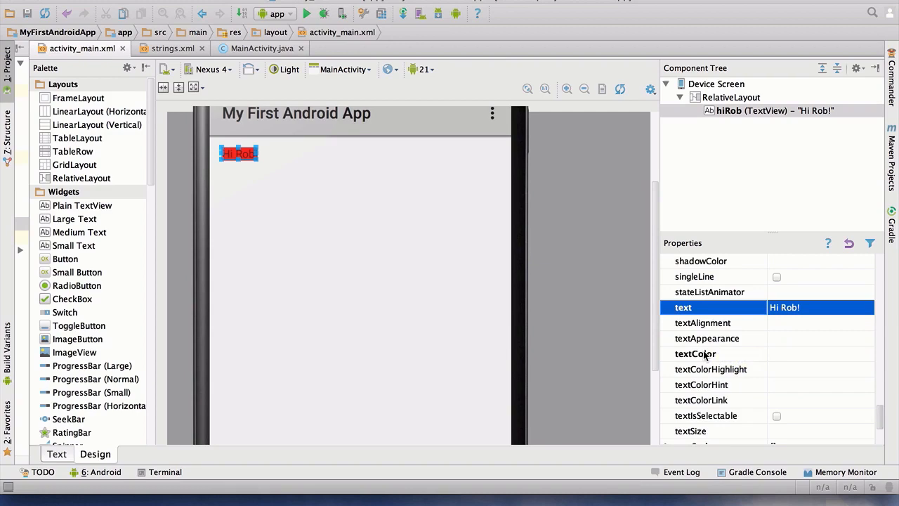
Step: Set Hi Rob!'s text colour to blue (#ff1311ff) using the colour wheel
click(695, 353)
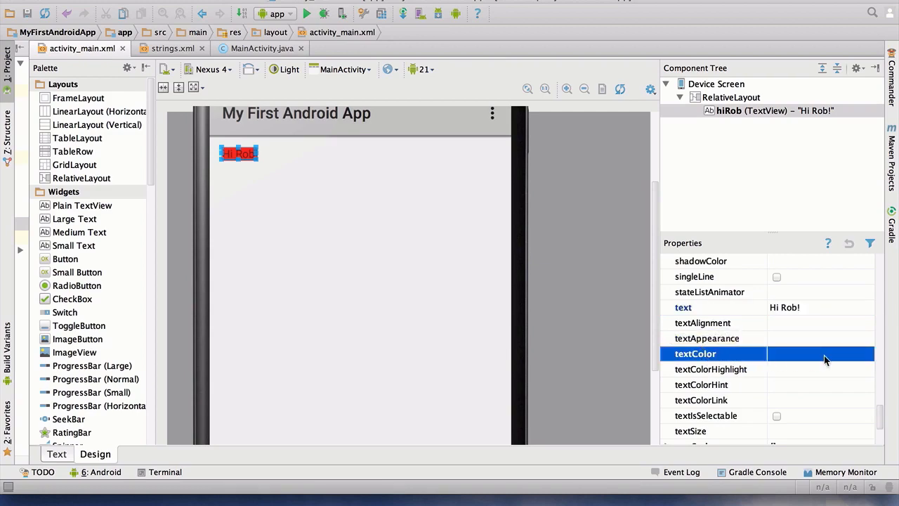
click(865, 354)
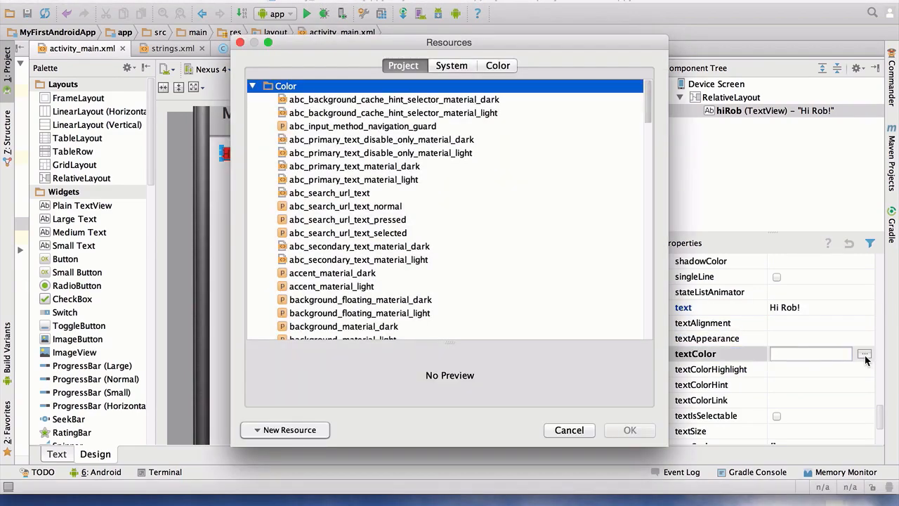
click(451, 65)
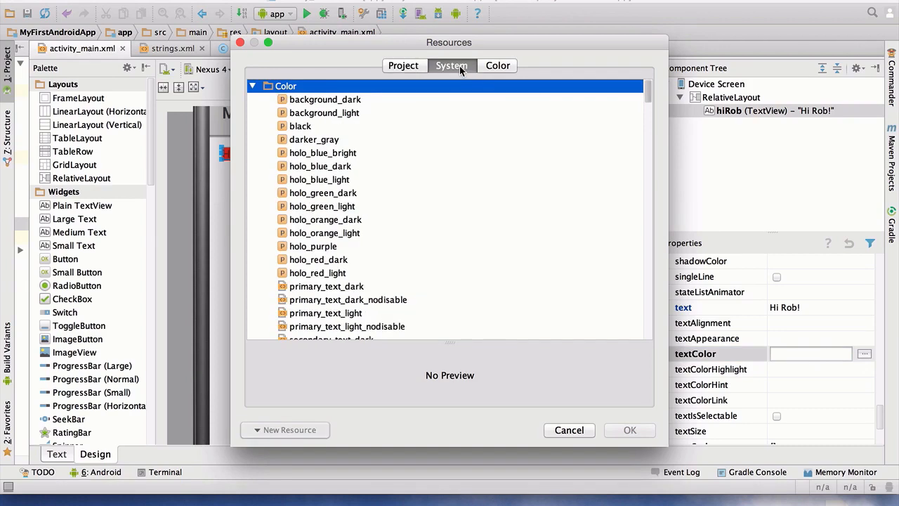
click(497, 66)
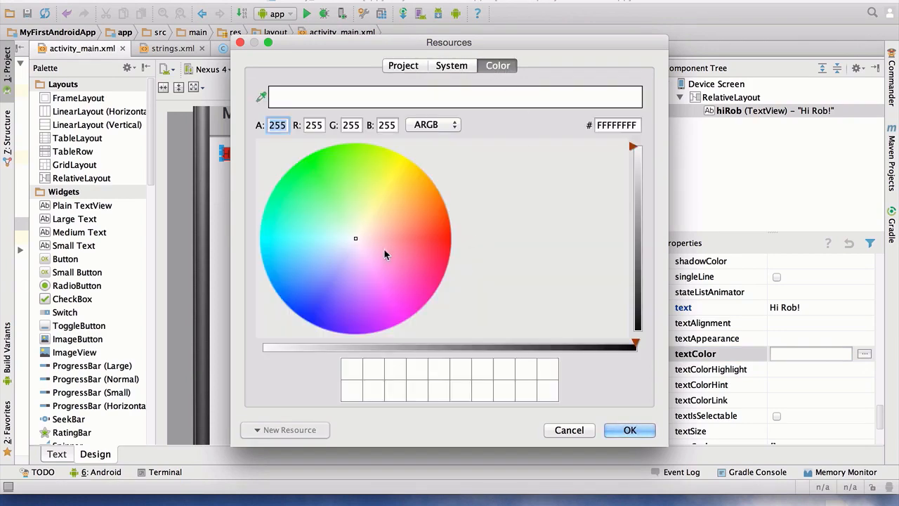
click(313, 320)
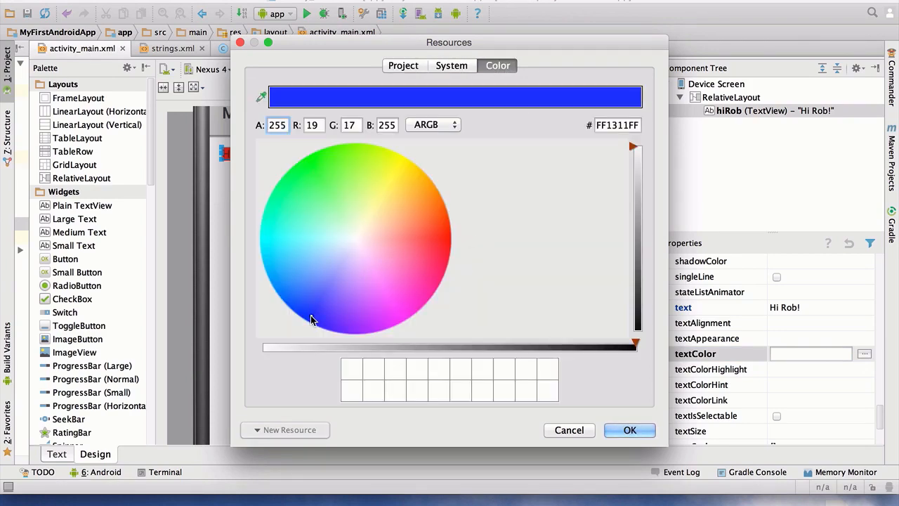
click(629, 430)
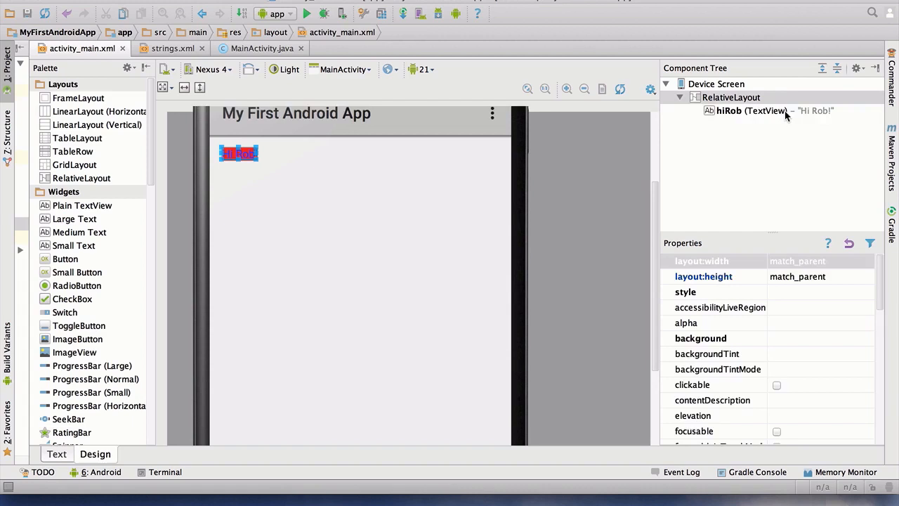
click(752, 110)
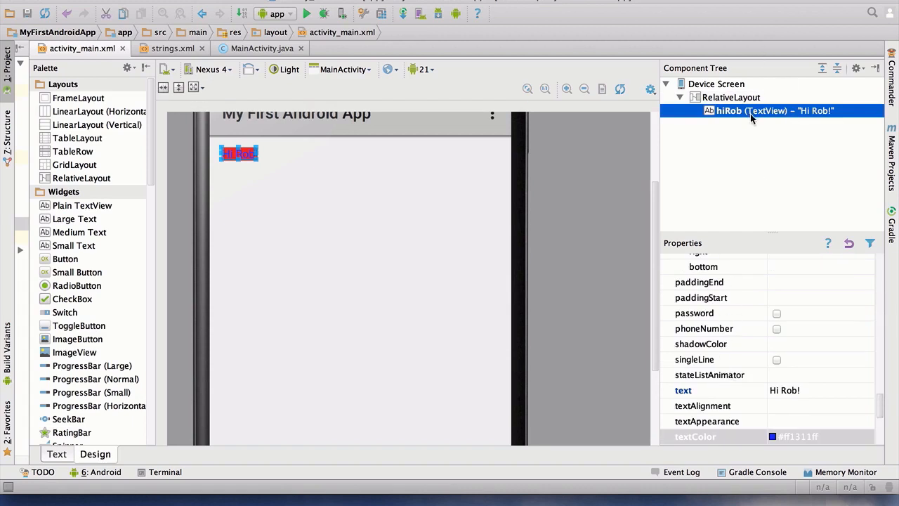
mouse_move(713, 340)
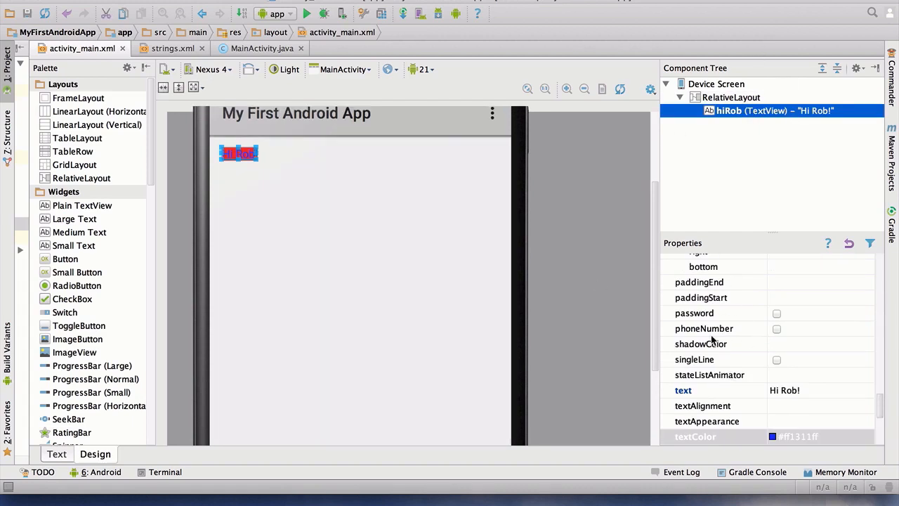
click(695, 436)
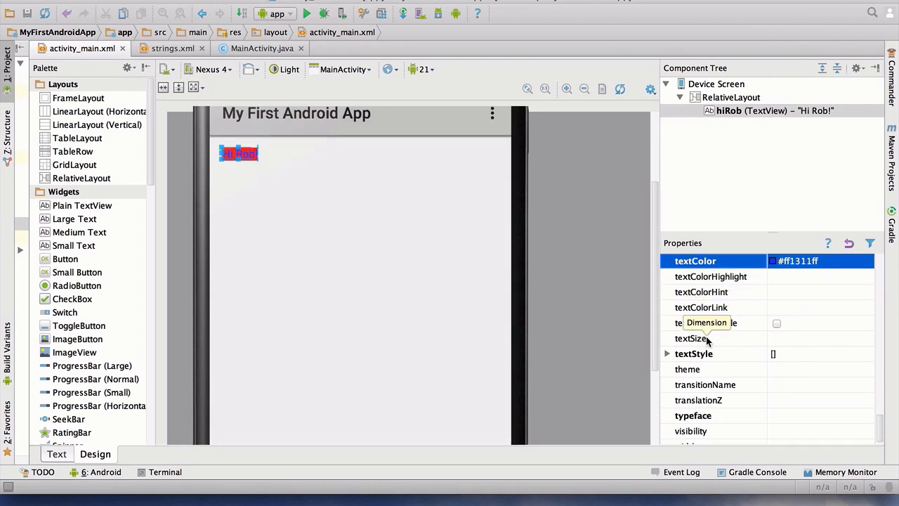
Step: Enter 30dp as Hi Rob!'s text size
click(691, 338)
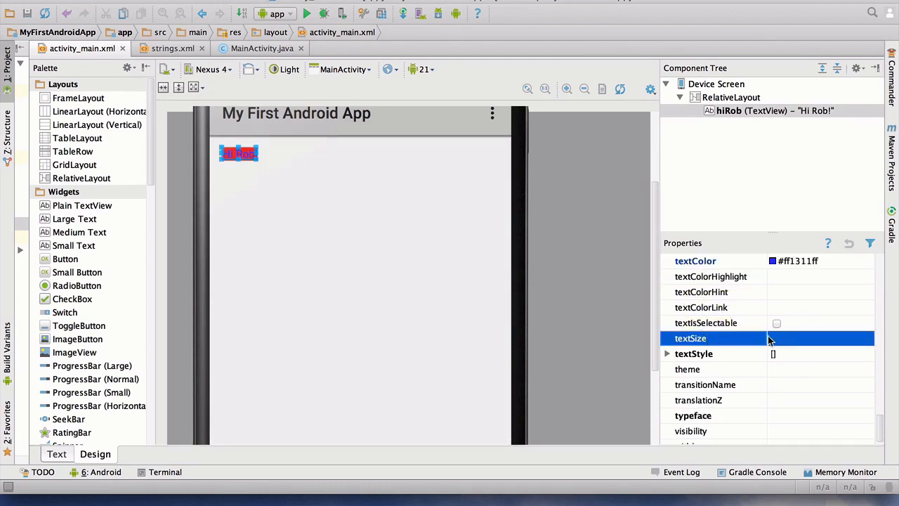
click(812, 338)
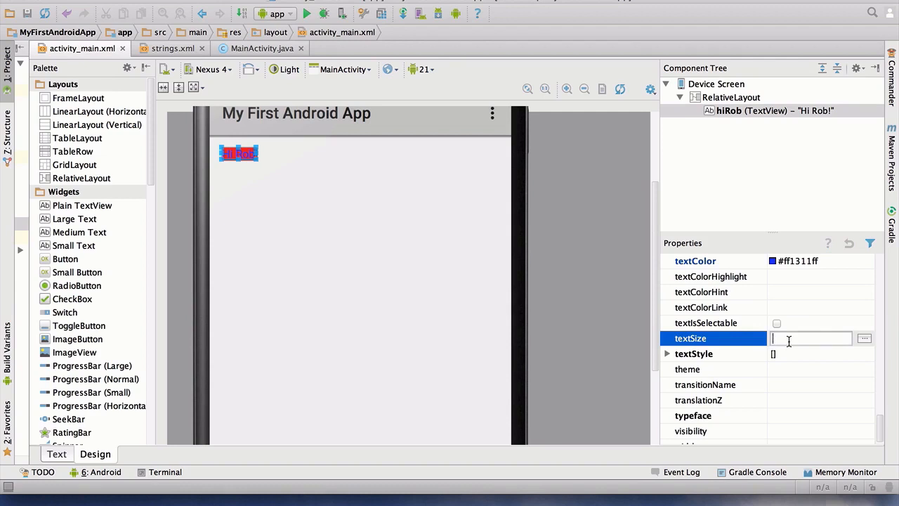
text(30dp)
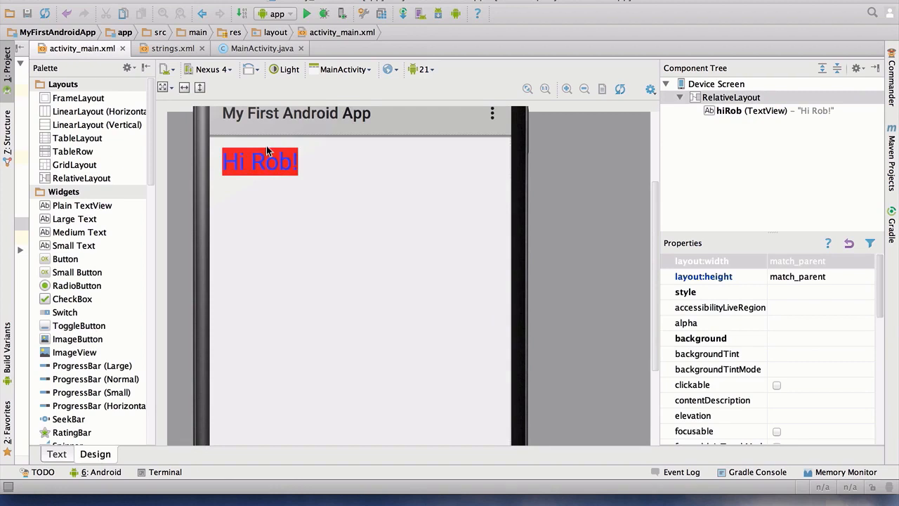
mouse_move(779, 112)
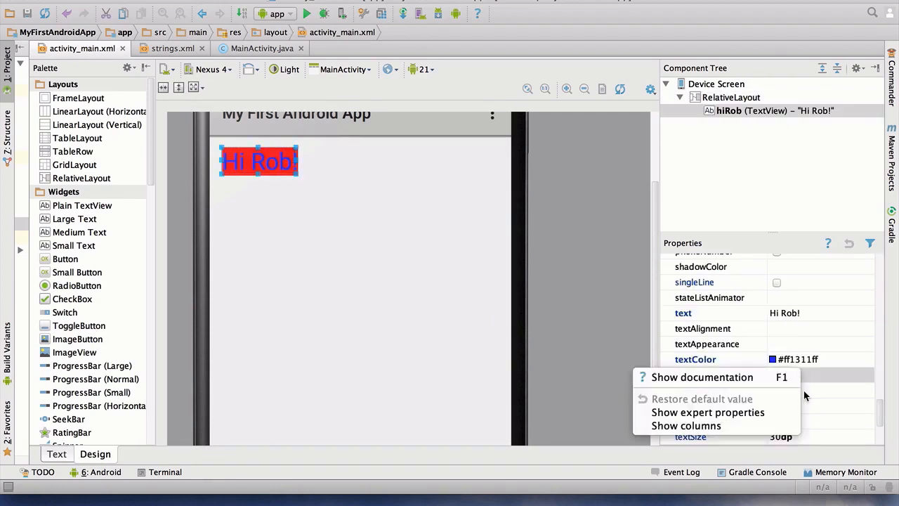
Step: Browse the predefined Dimension resources, previewing toolbar and small material sizes, then cancel
click(865, 436)
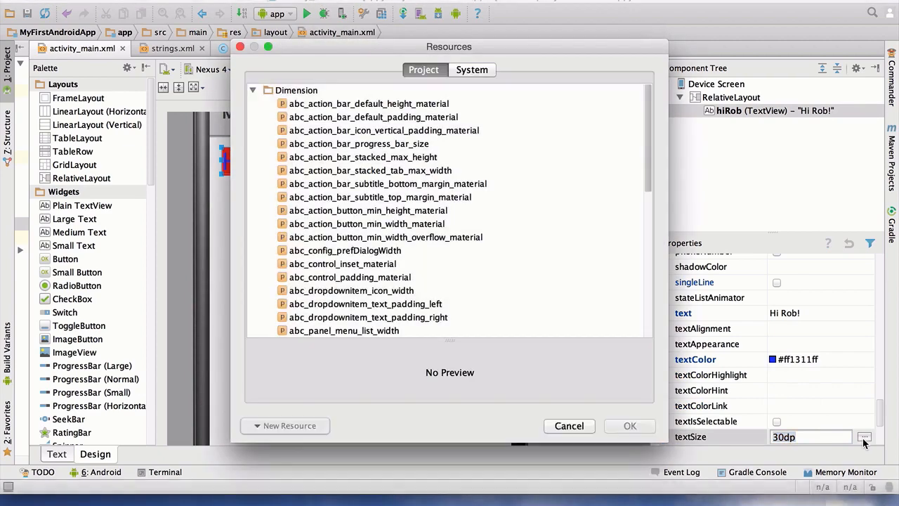
scroll(down, 3)
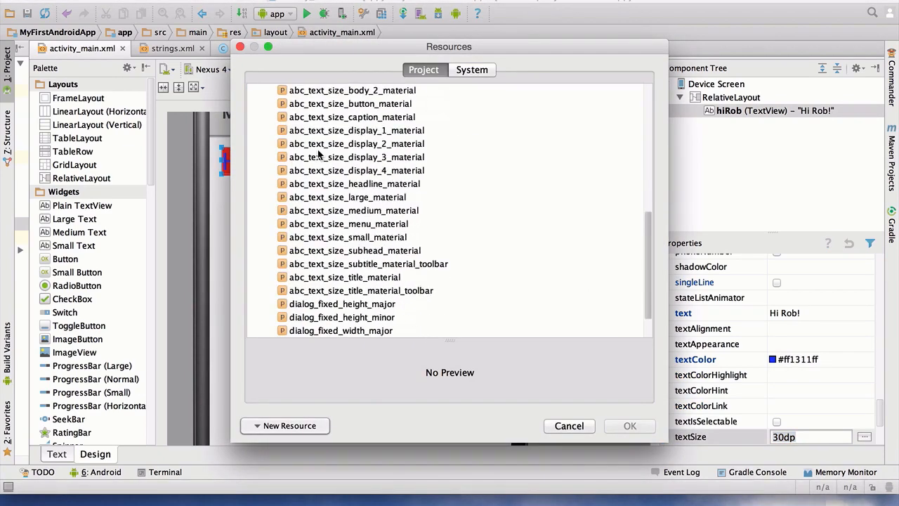
scroll(down, 3)
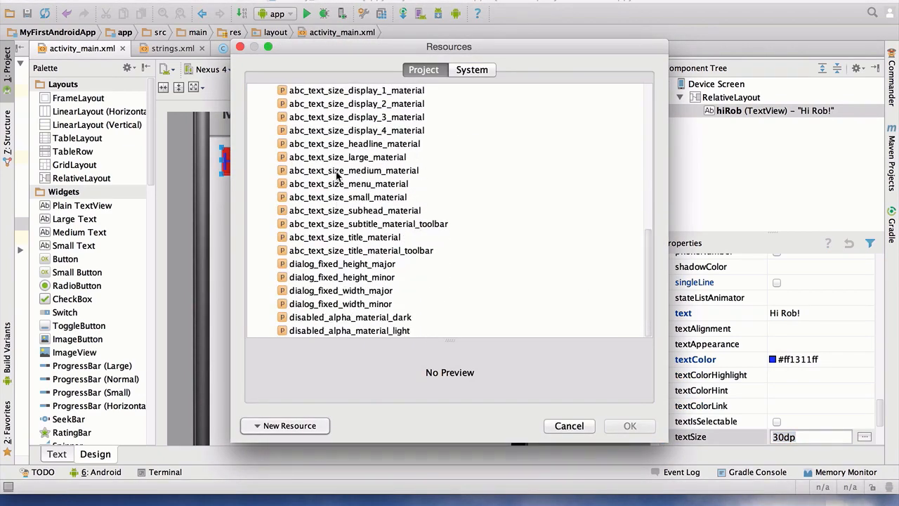
click(368, 223)
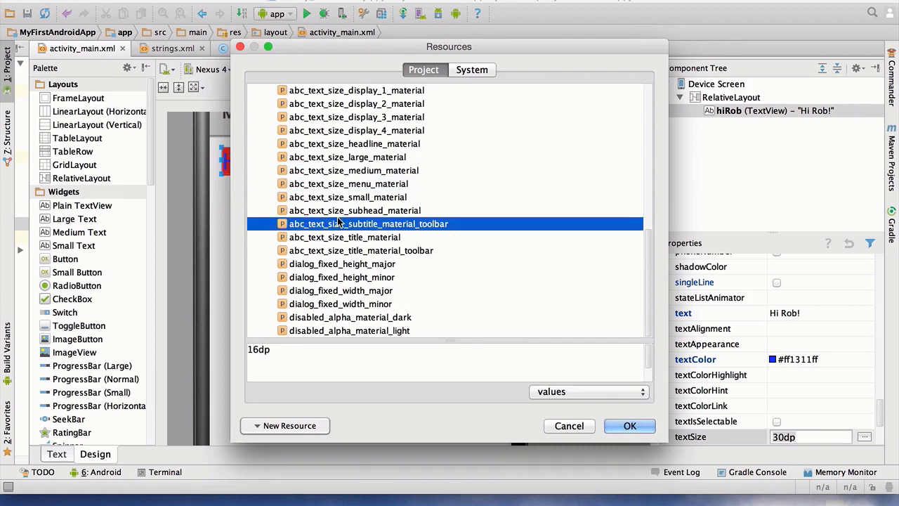
click(348, 197)
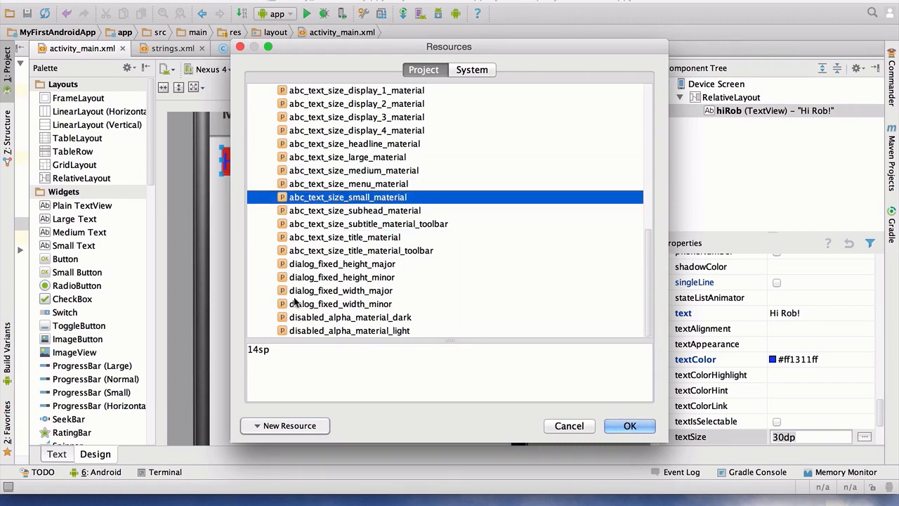
mouse_move(262, 360)
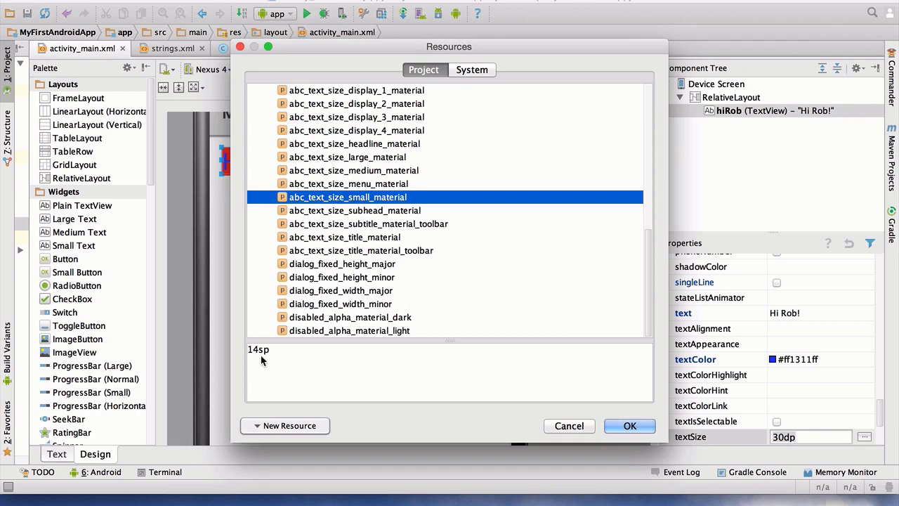
mouse_move(353, 181)
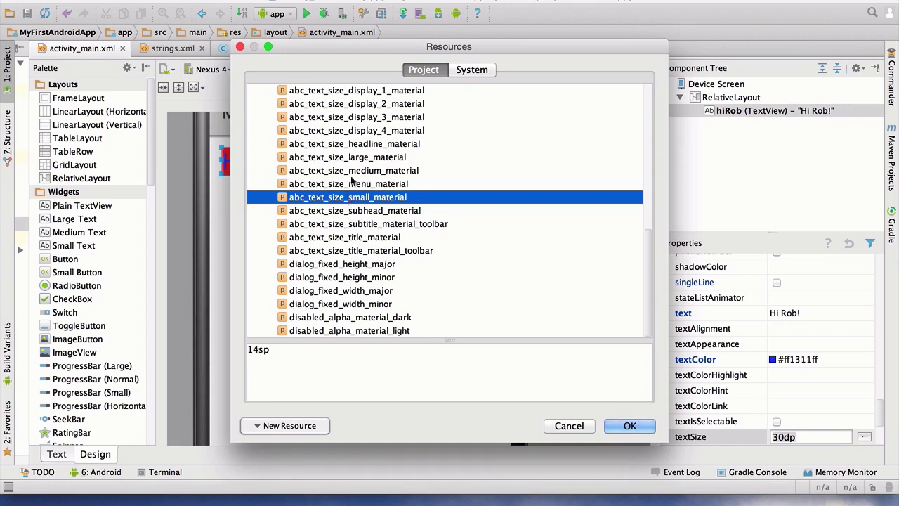
mouse_move(399, 286)
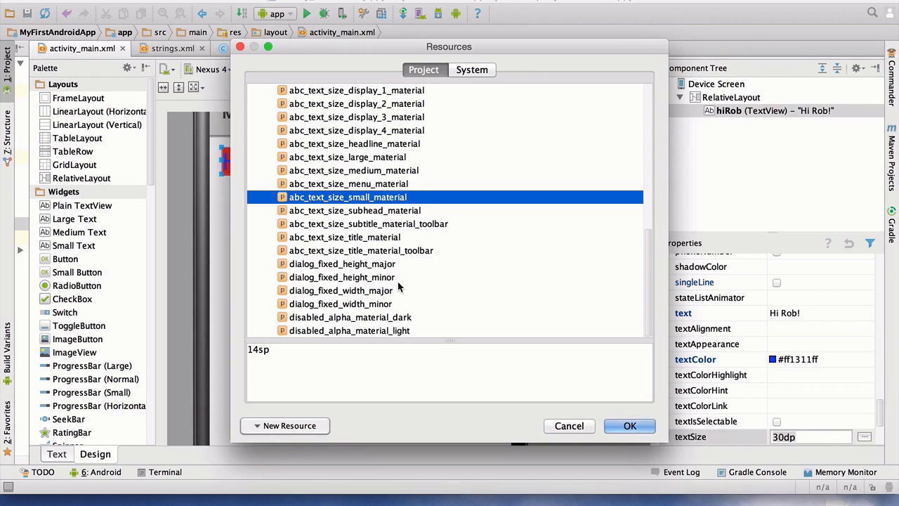
mouse_move(325, 196)
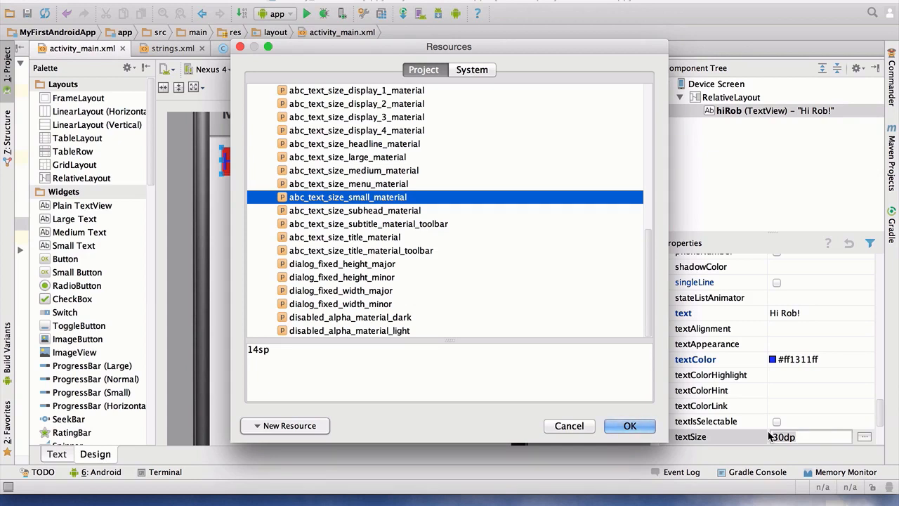
mouse_move(612, 396)
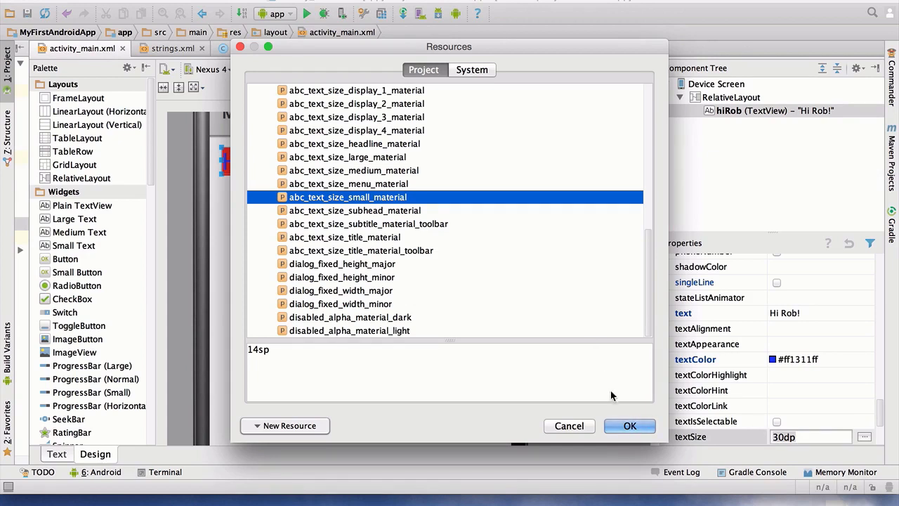
click(630, 426)
text(45sp)
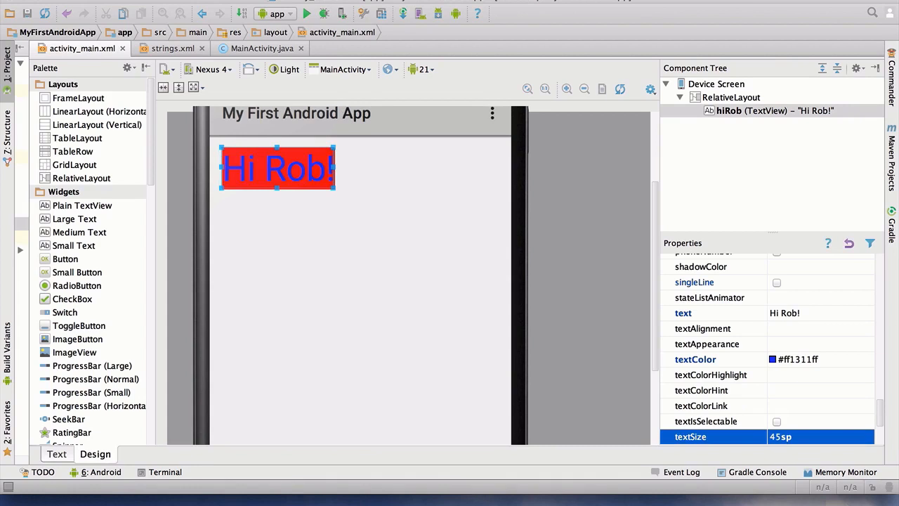
mouse_move(561, 349)
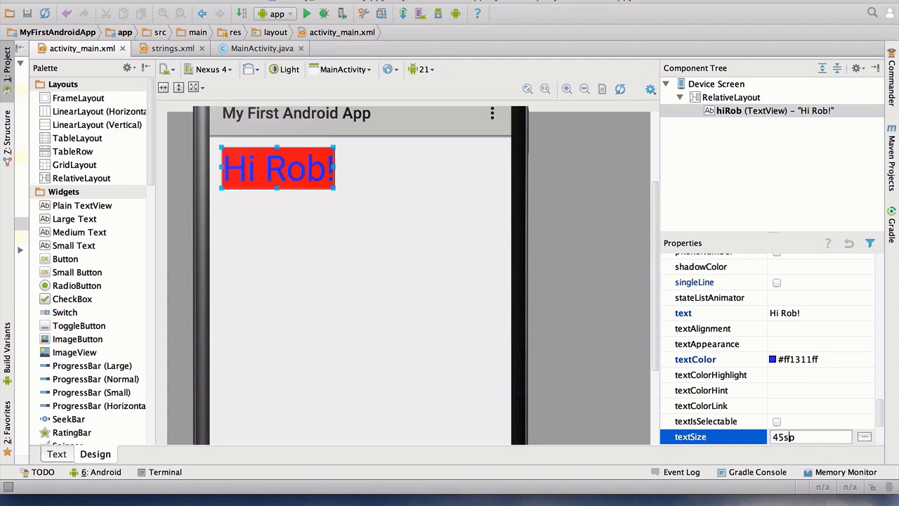
Step: Confirm Hi Rob!'s text size as 45sp
key(Return)
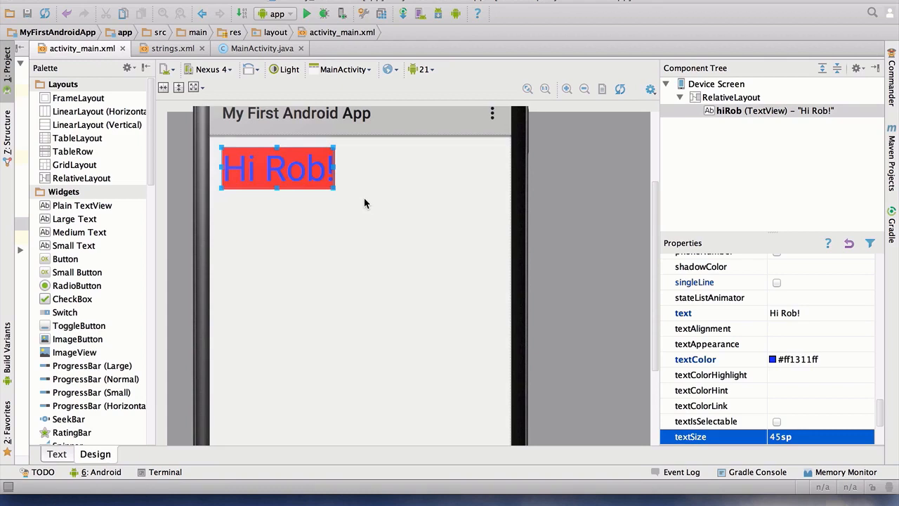
mouse_move(716, 460)
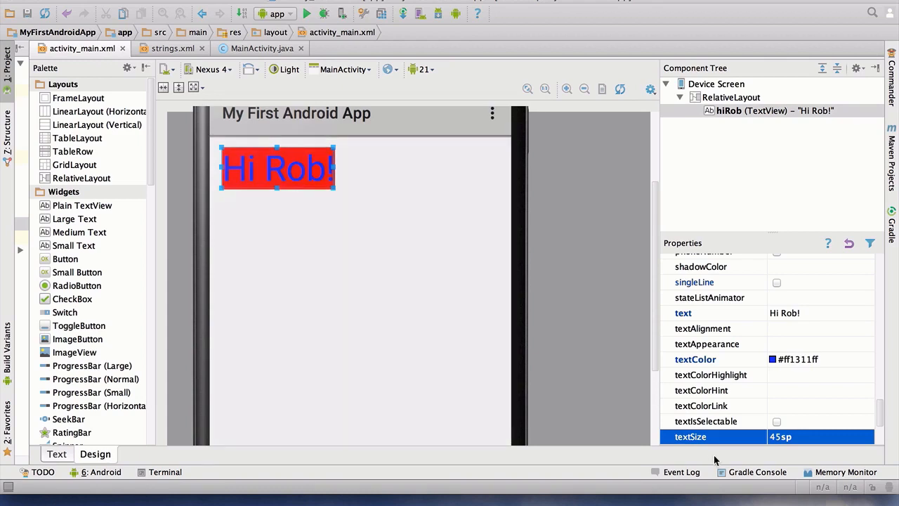
mouse_move(834, 420)
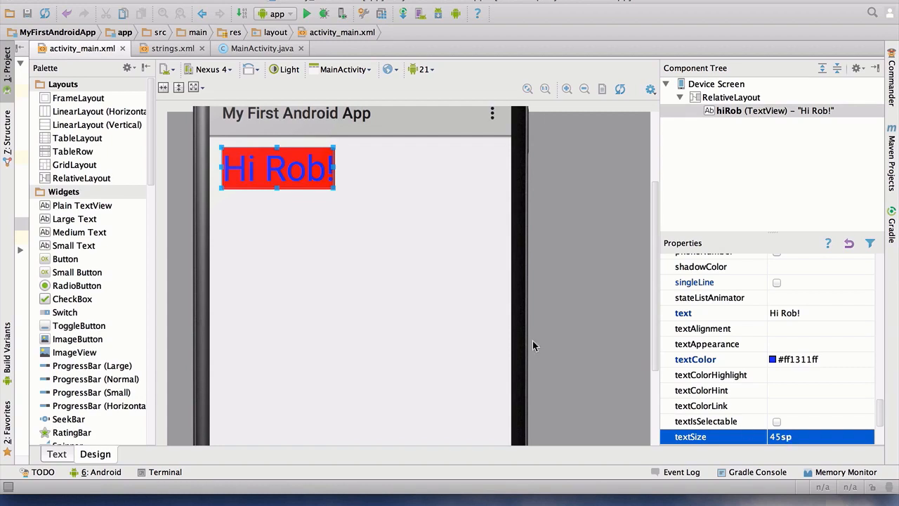
mouse_move(361, 303)
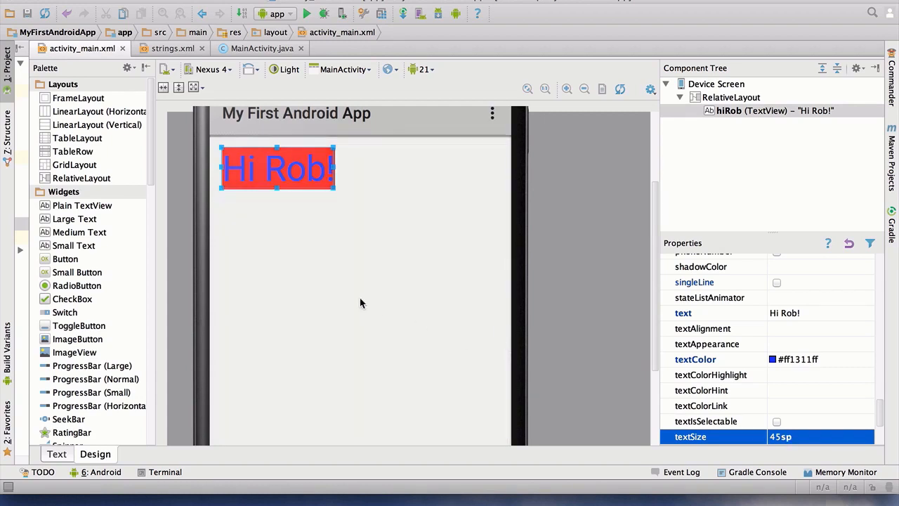
mouse_move(782, 406)
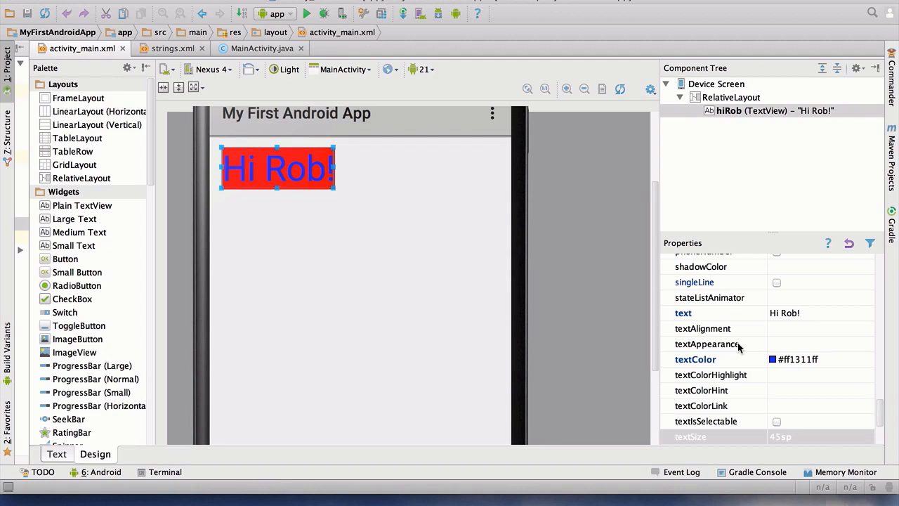
mouse_move(769, 336)
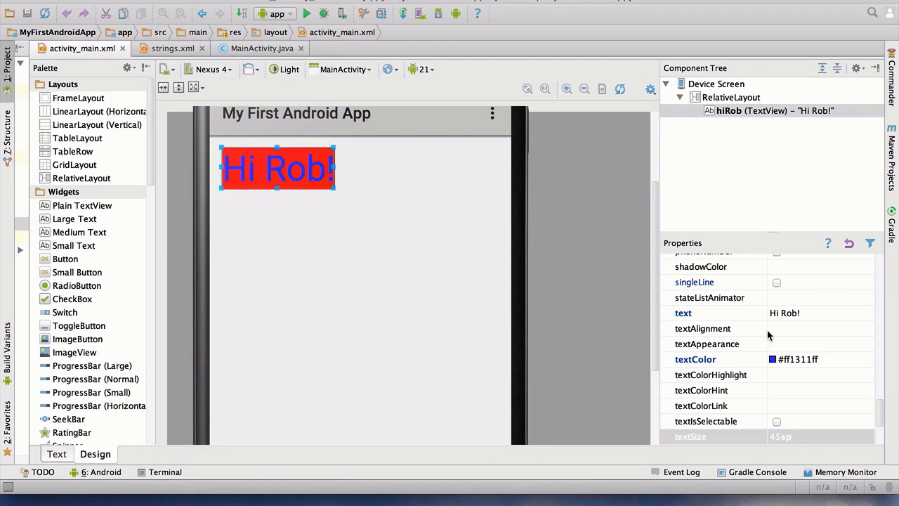
mouse_move(503, 253)
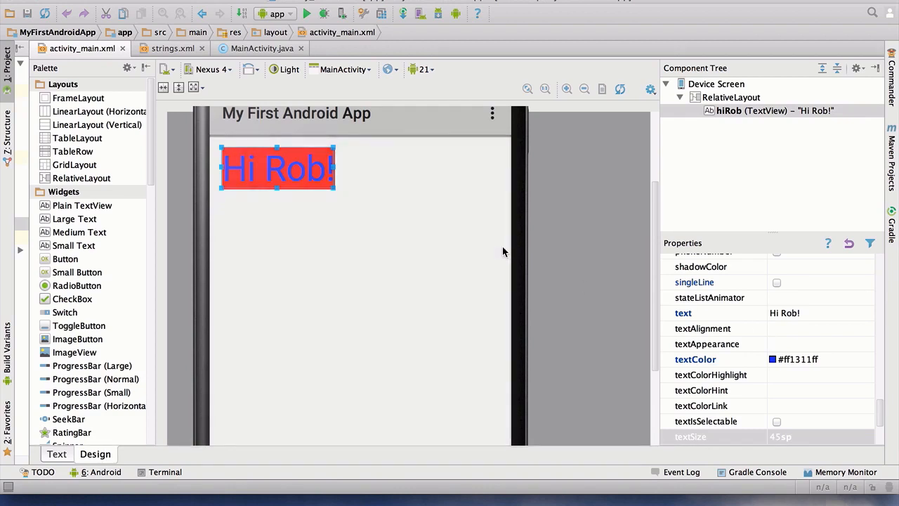
mouse_move(373, 216)
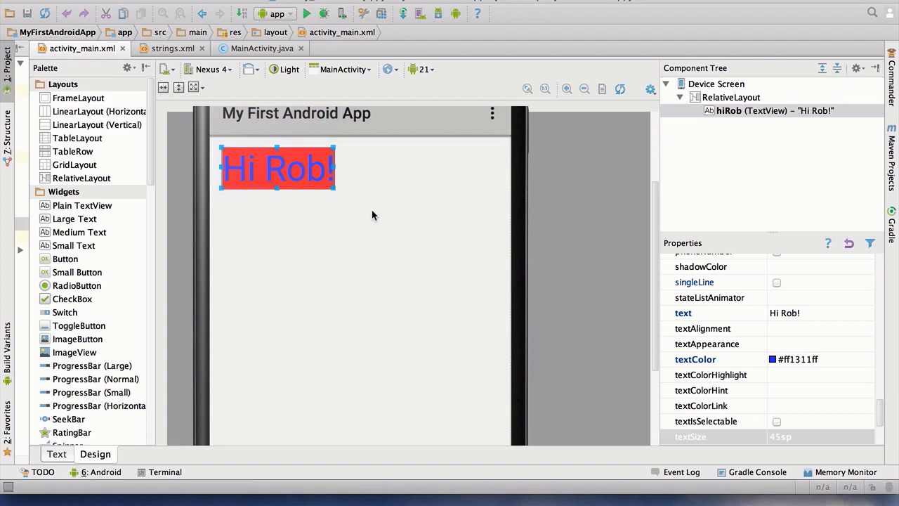
mouse_move(460, 236)
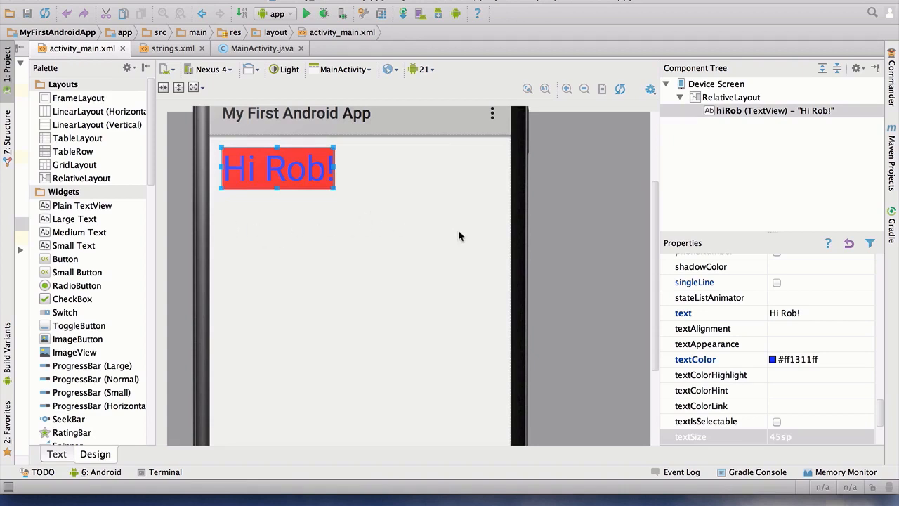
mouse_move(492, 240)
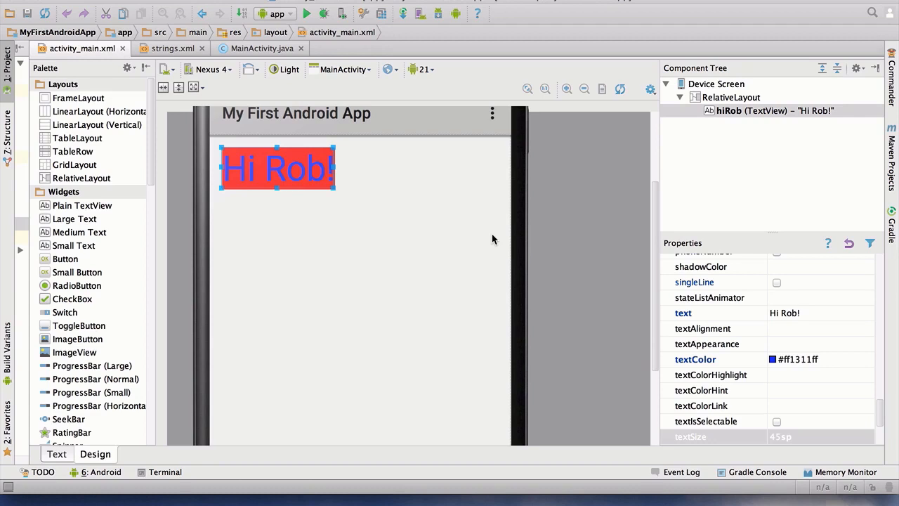
Step: Drag a Plain TextView just below Hi Rob! and enter the text 'I love Android!'
click(81, 205)
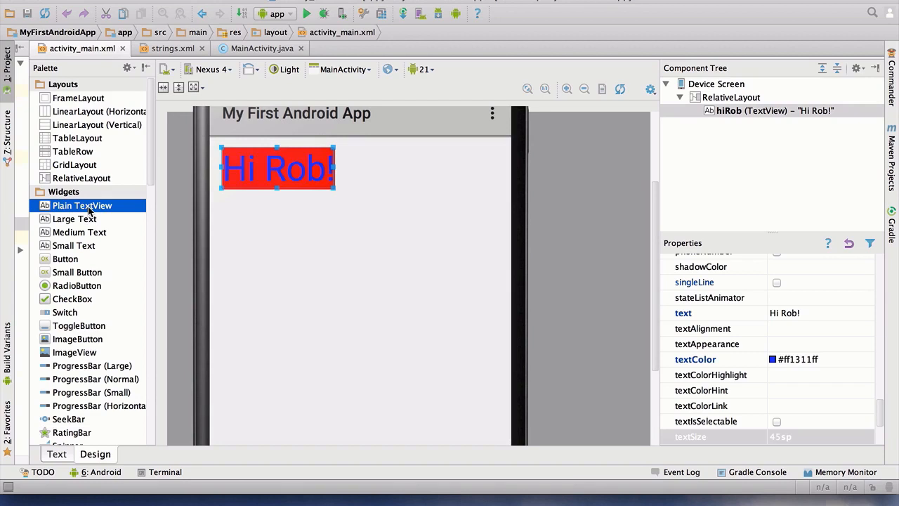
drag(82, 205, 264, 239)
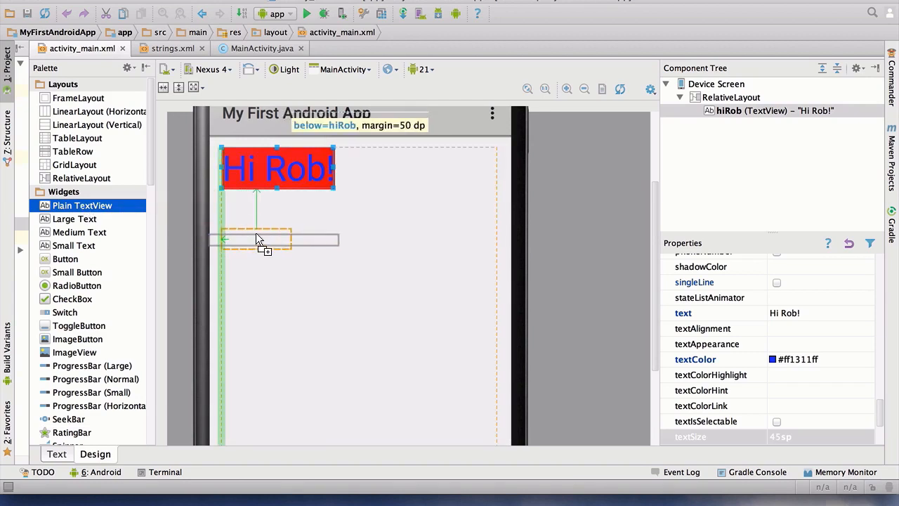
drag(82, 205, 253, 235)
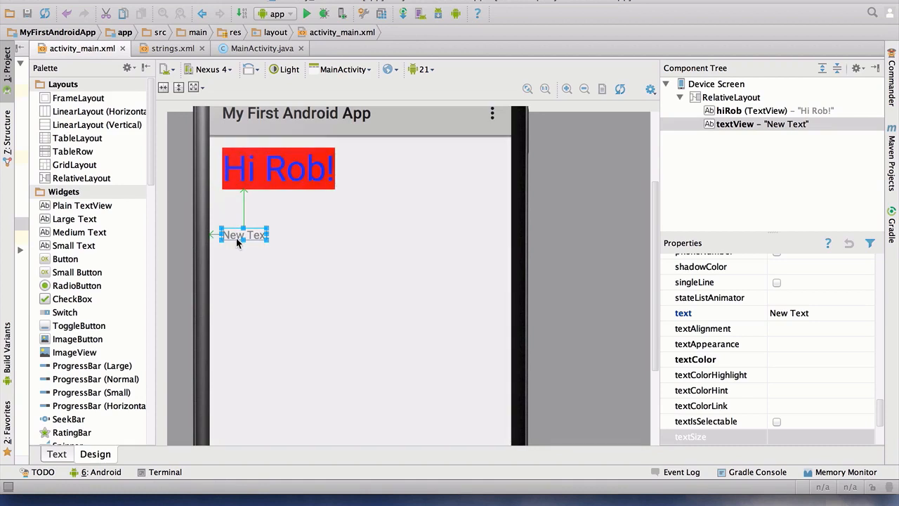
double_click(243, 234)
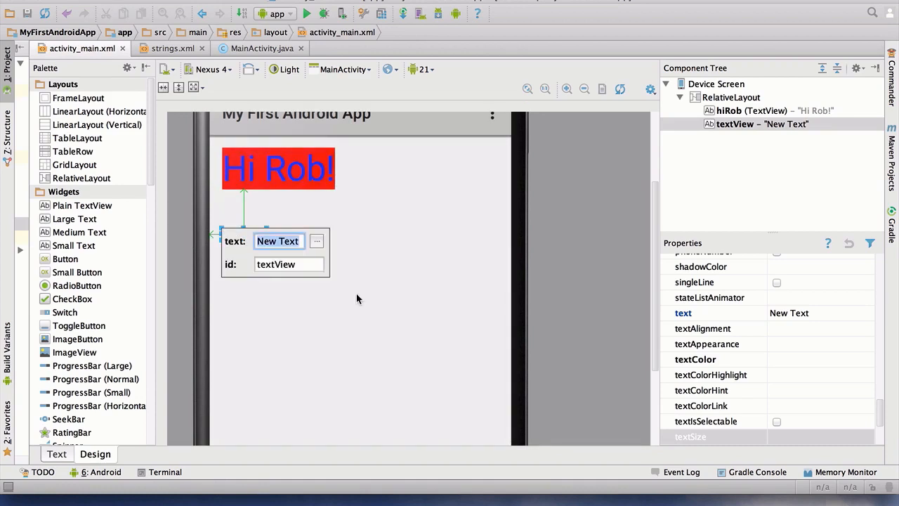
text(I lov)
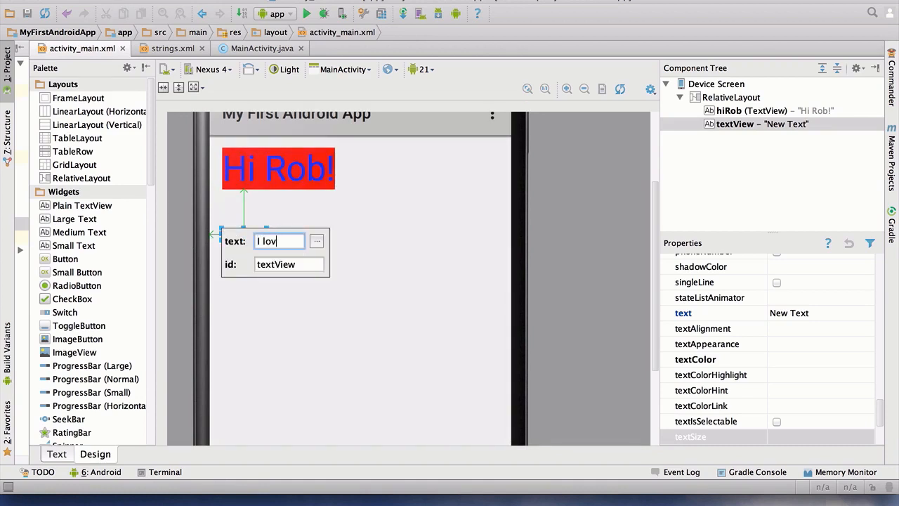
text(e Android!)
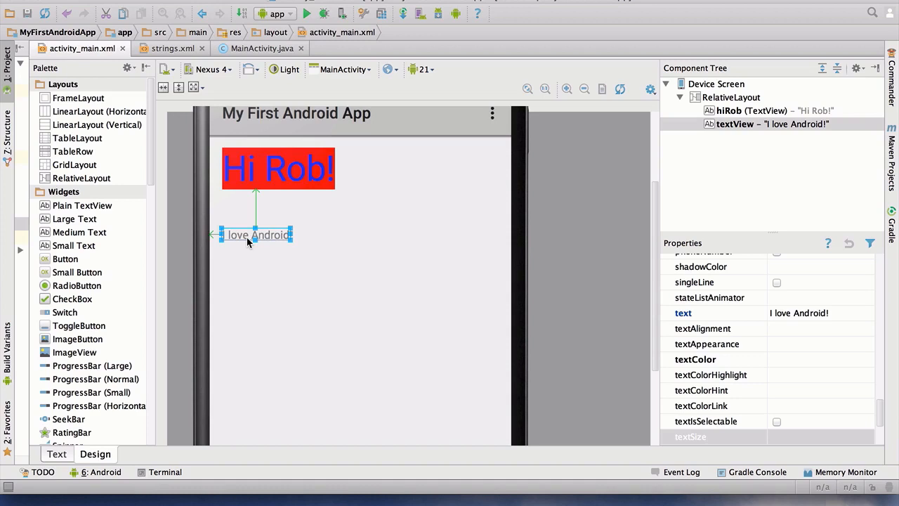
mouse_move(753, 375)
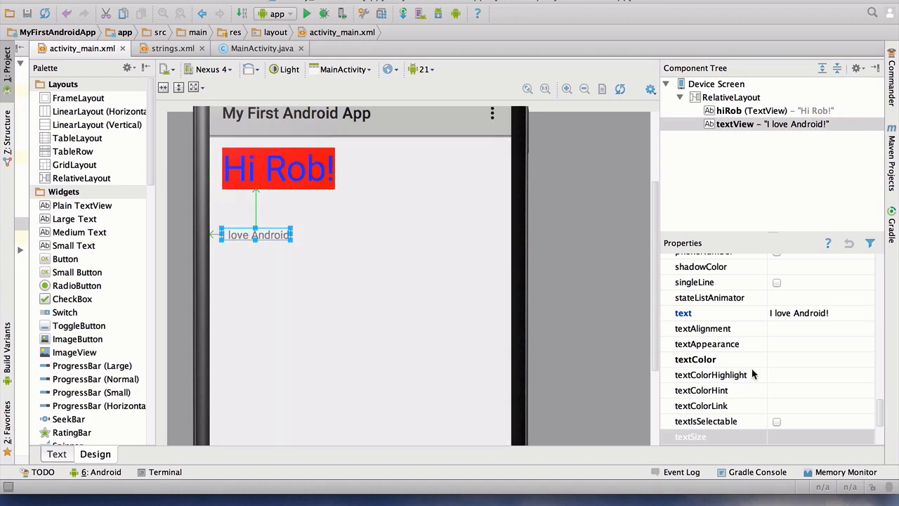
scroll(down, 3)
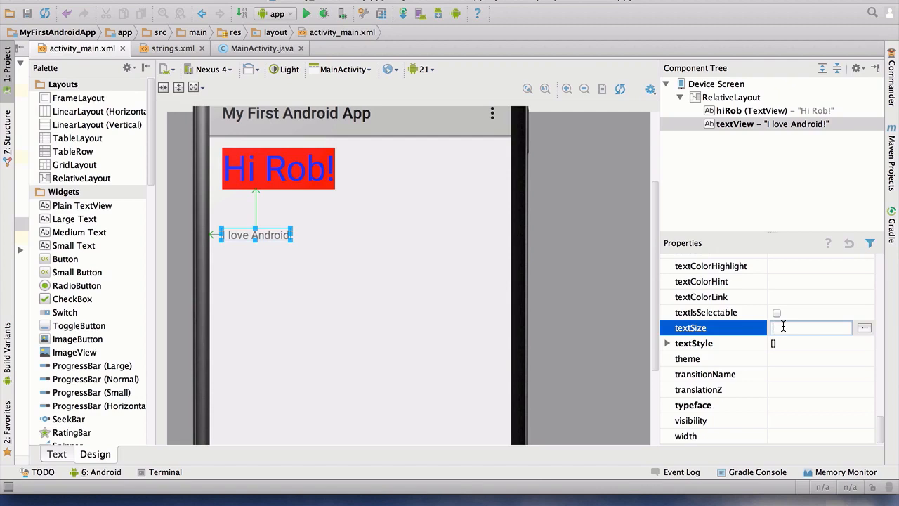
Step: Set the I love Android! text size to 30sp, then change it to 50sp
text(30sp)
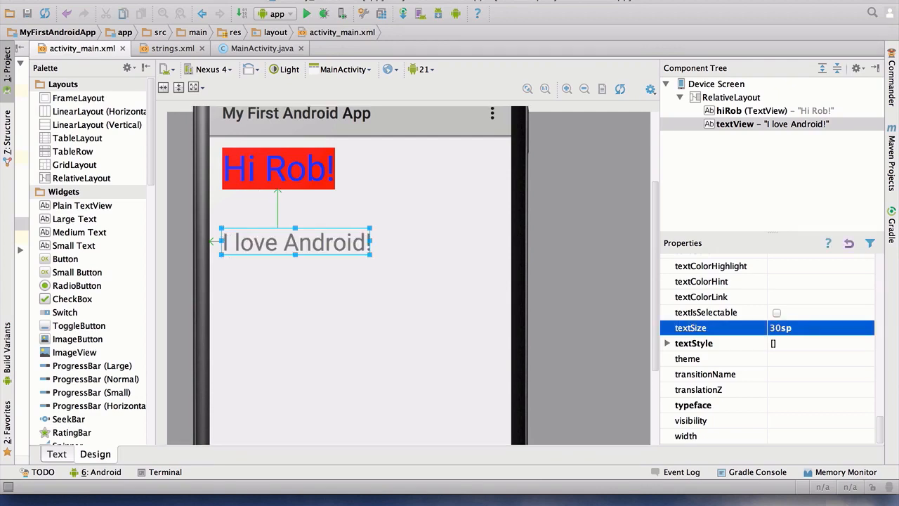
click(811, 328)
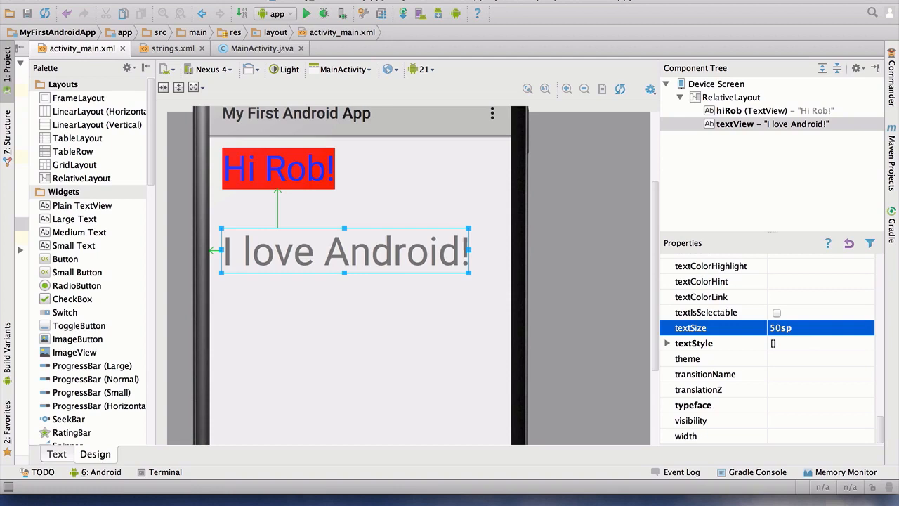
scroll(up, 3)
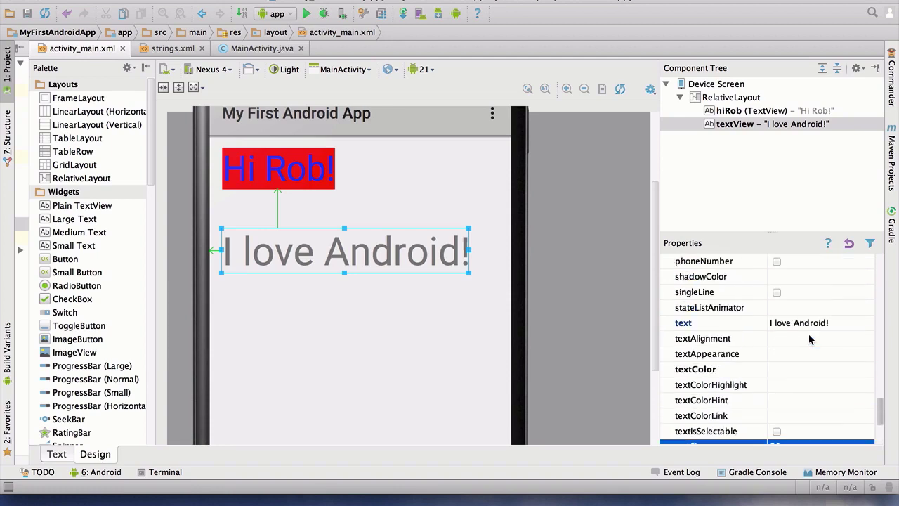
scroll(up, 3)
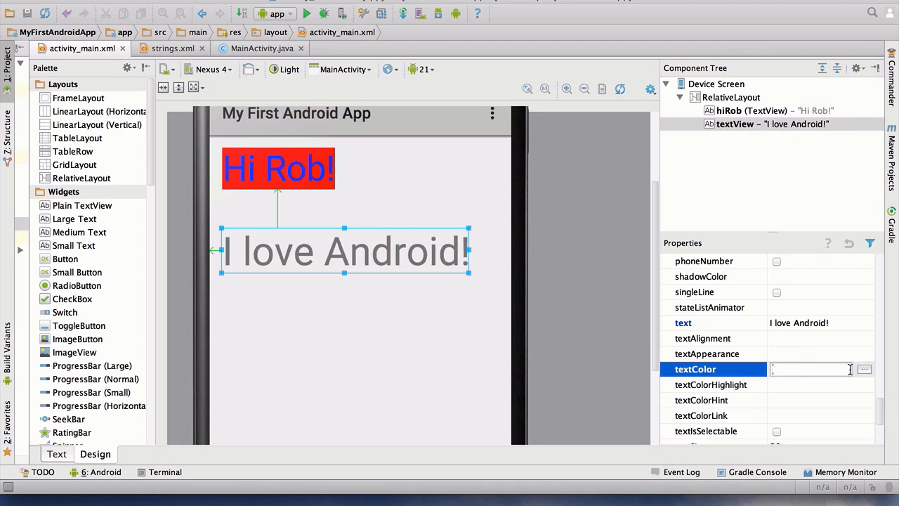
Step: Give the I love Android! text a yellow colour (#fffcff08) from the colour wheel
click(865, 369)
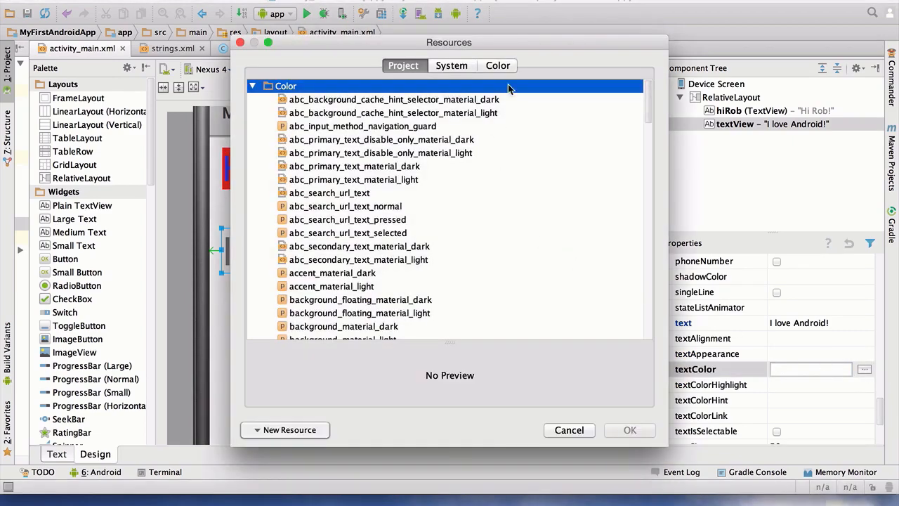
click(497, 65)
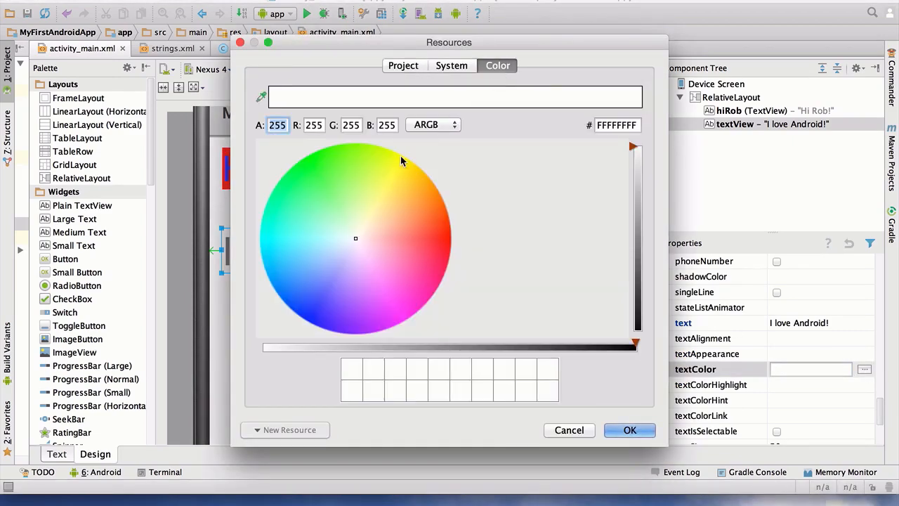
click(400, 157)
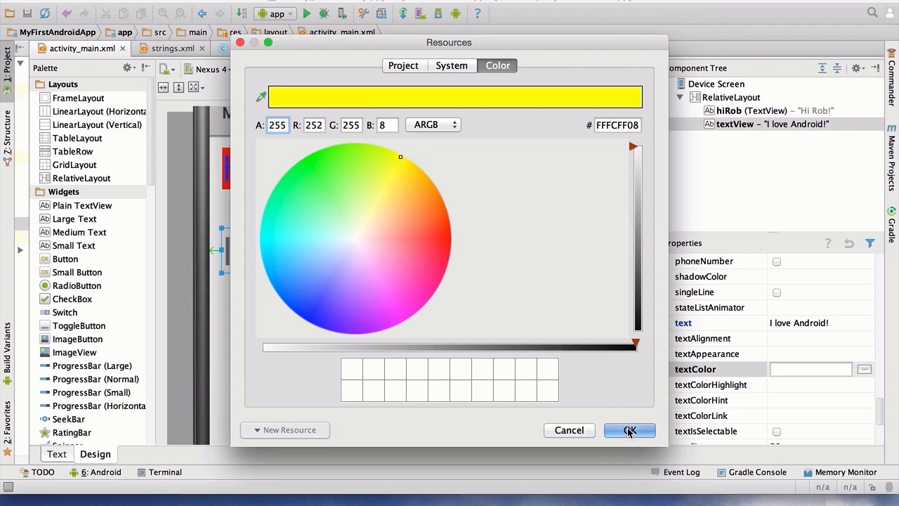
click(629, 430)
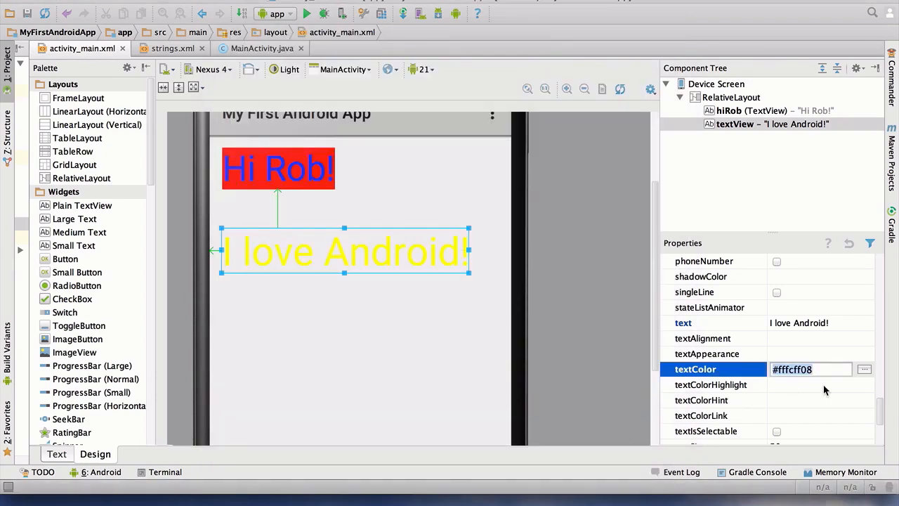
scroll(up, 3)
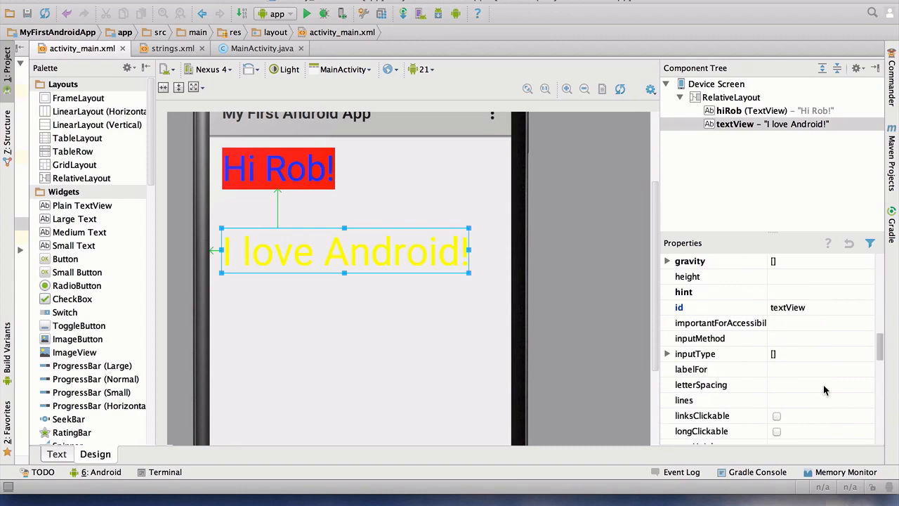
scroll(up, 3)
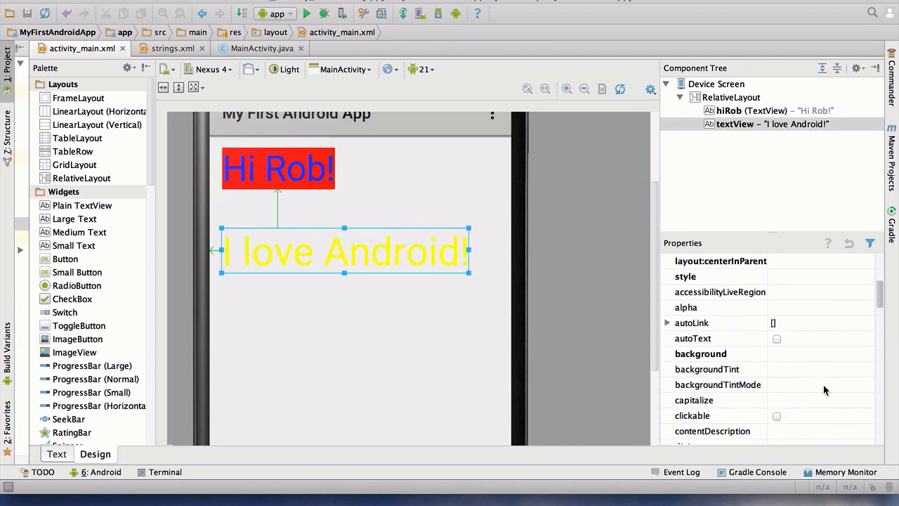
scroll(up, 3)
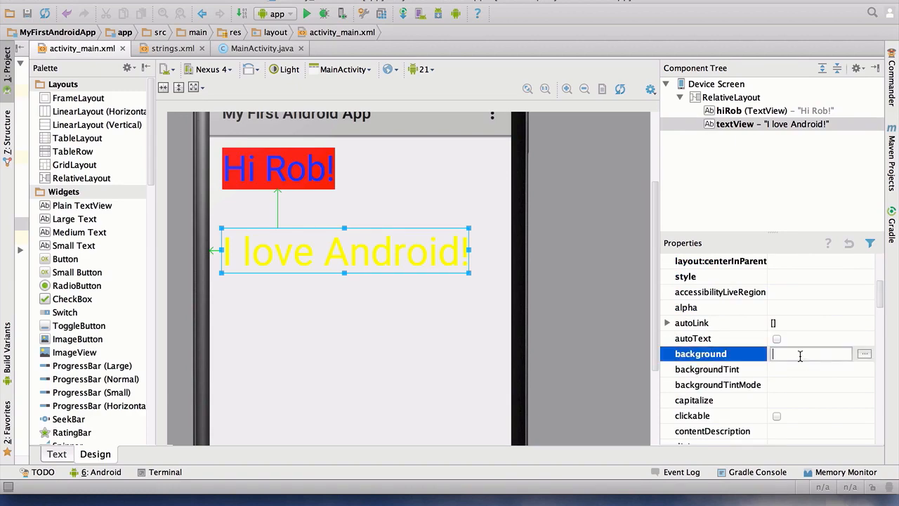
Step: Set the I love Android! background to bright green #FF08FF28 via the Color tab
click(864, 353)
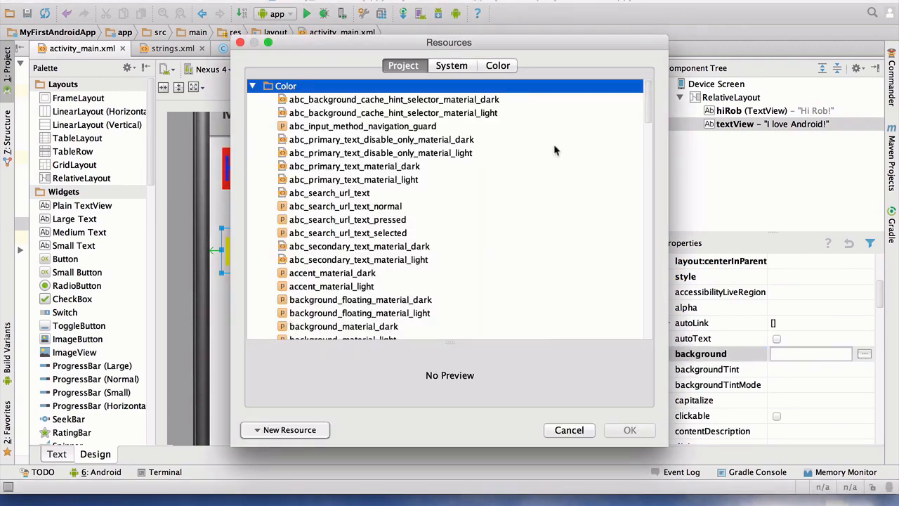
click(497, 65)
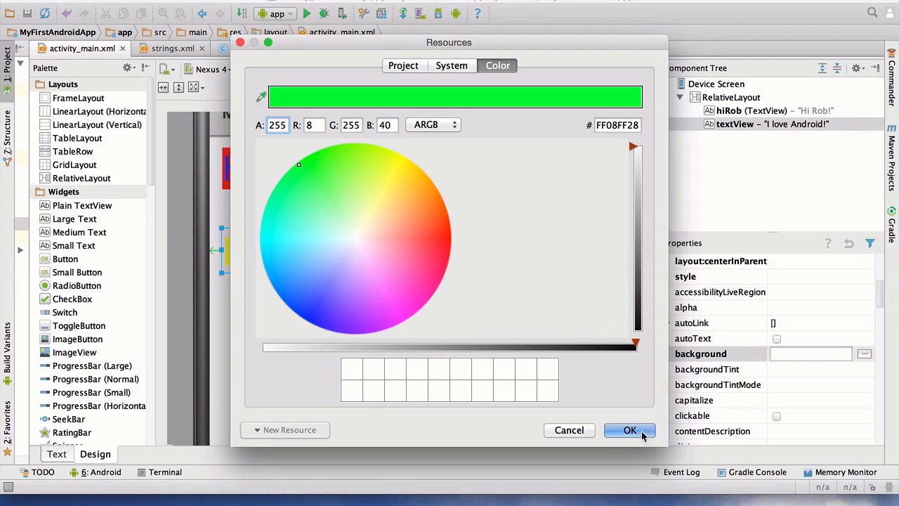
click(629, 430)
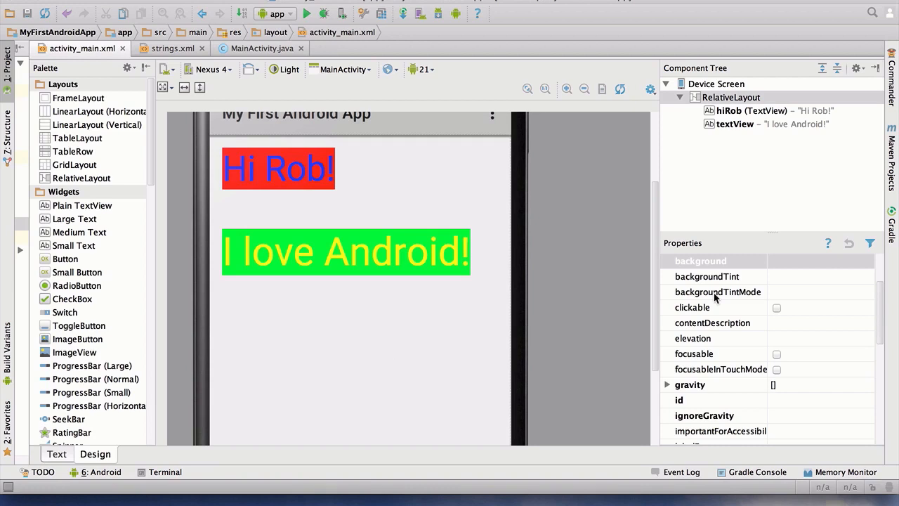
scroll(up, 3)
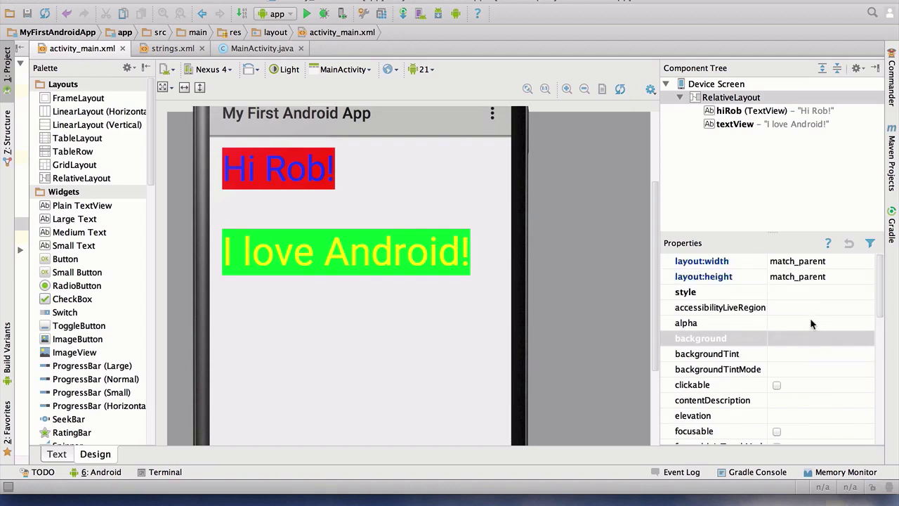
mouse_move(722, 332)
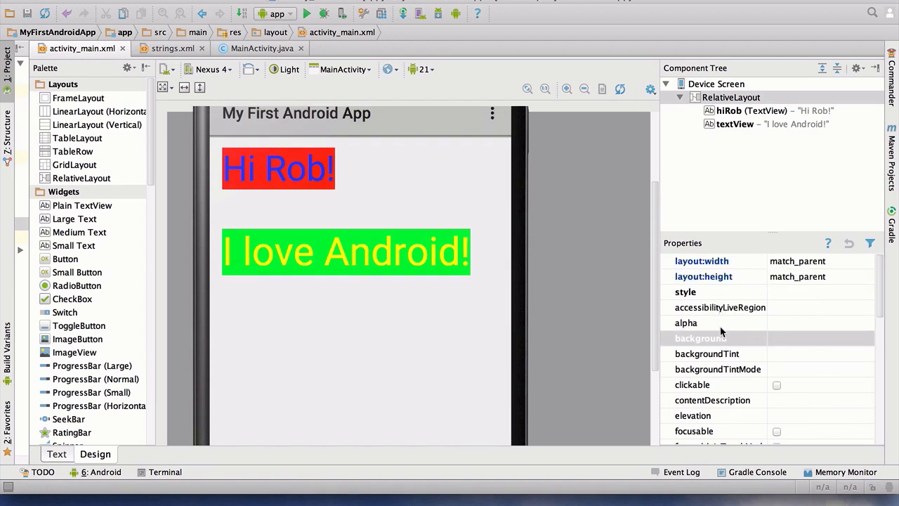
scroll(down, 3)
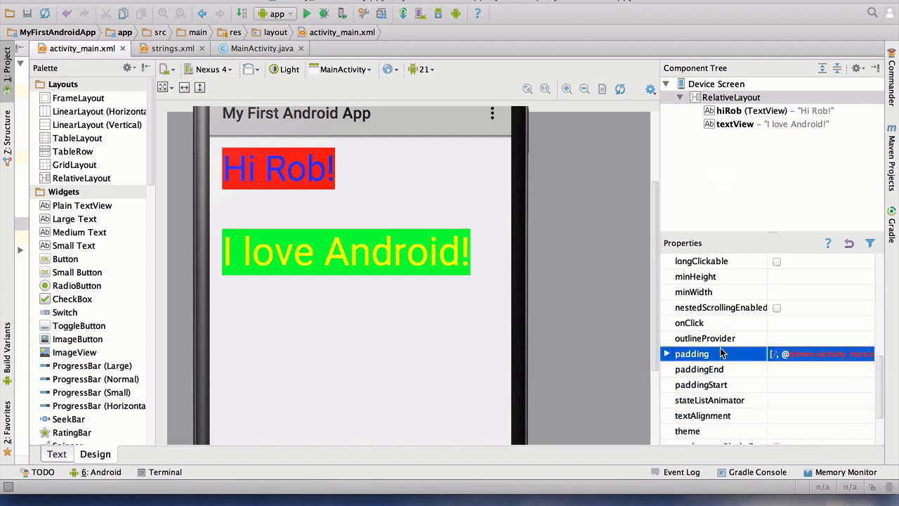
Step: Set the I love Android! all-sides padding to 15dp, after trying 20dp
click(667, 353)
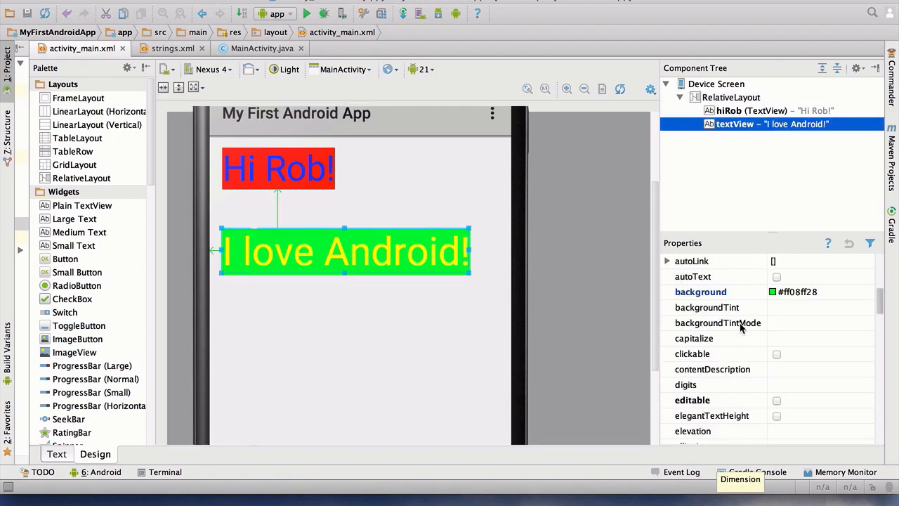
scroll(down, 3)
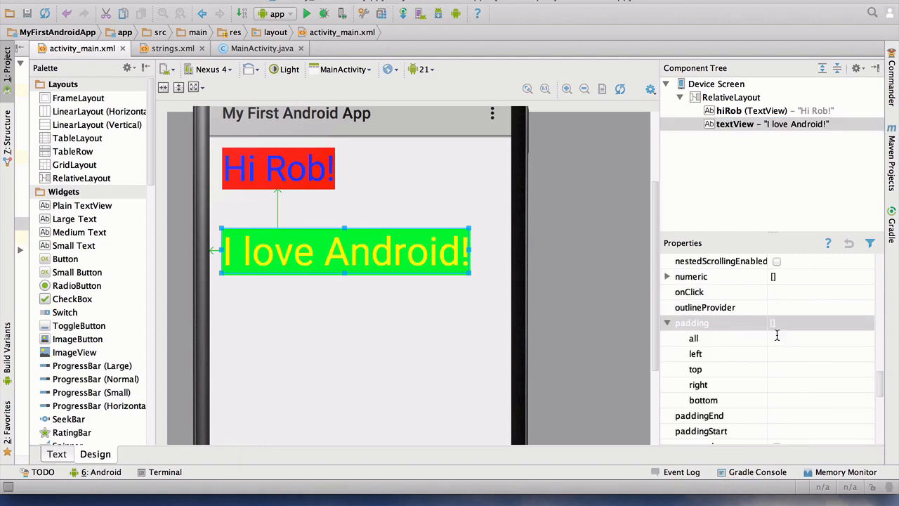
click(693, 338)
text(10dp)
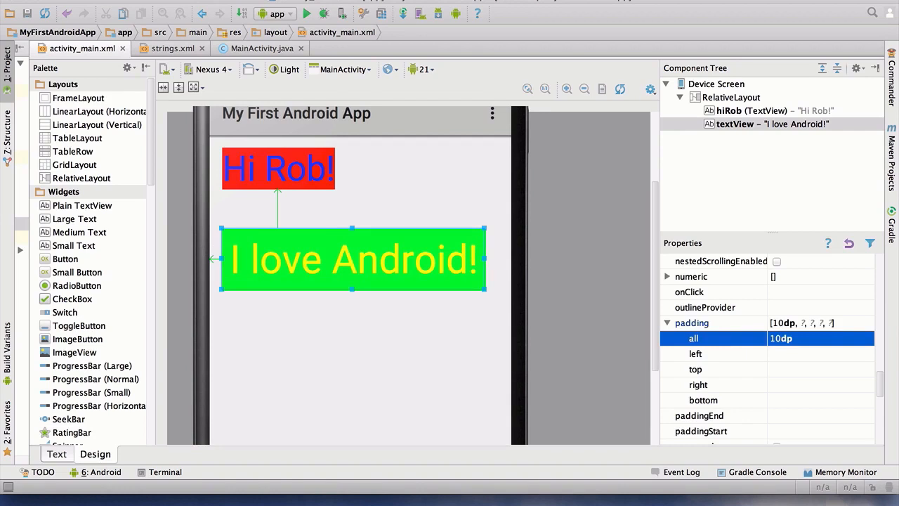
click(812, 338)
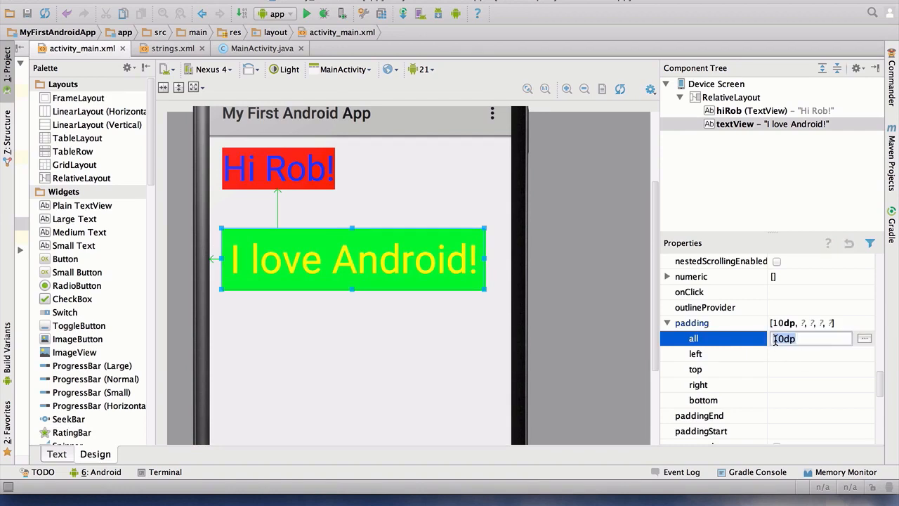
text(20dp)
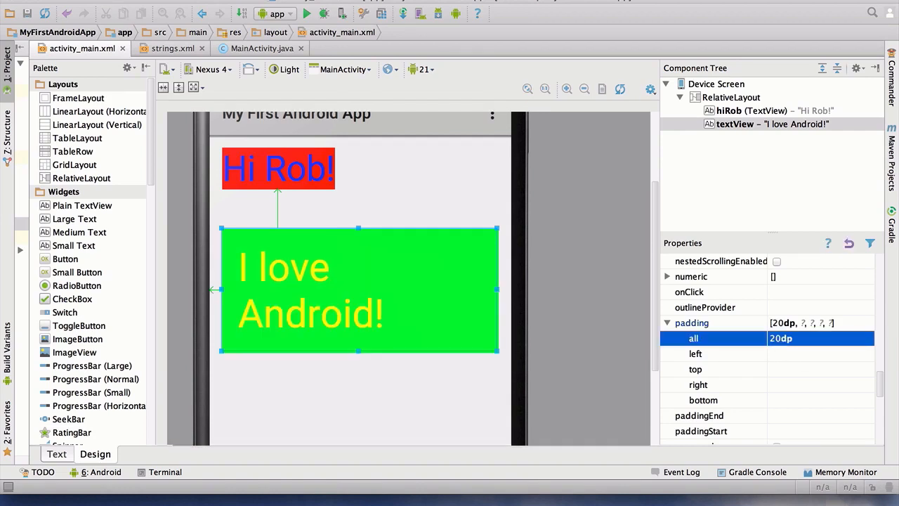
click(811, 338)
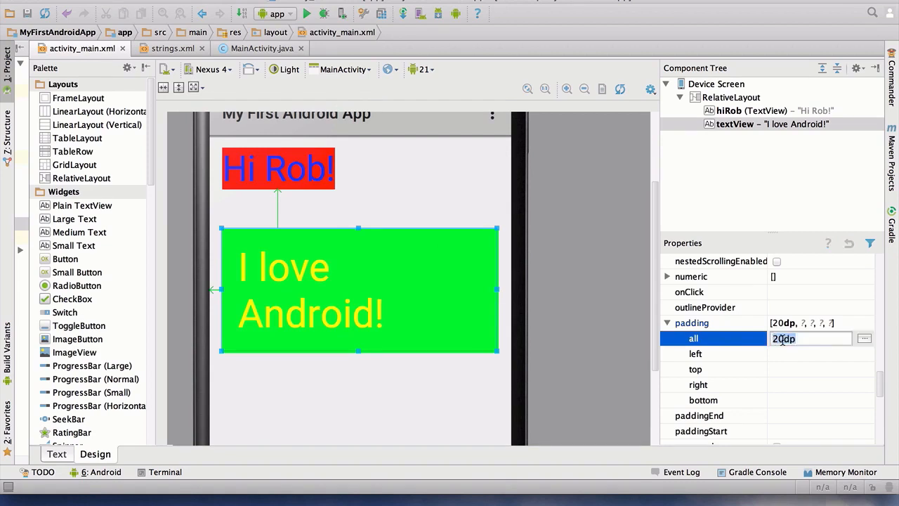
text(15dp)
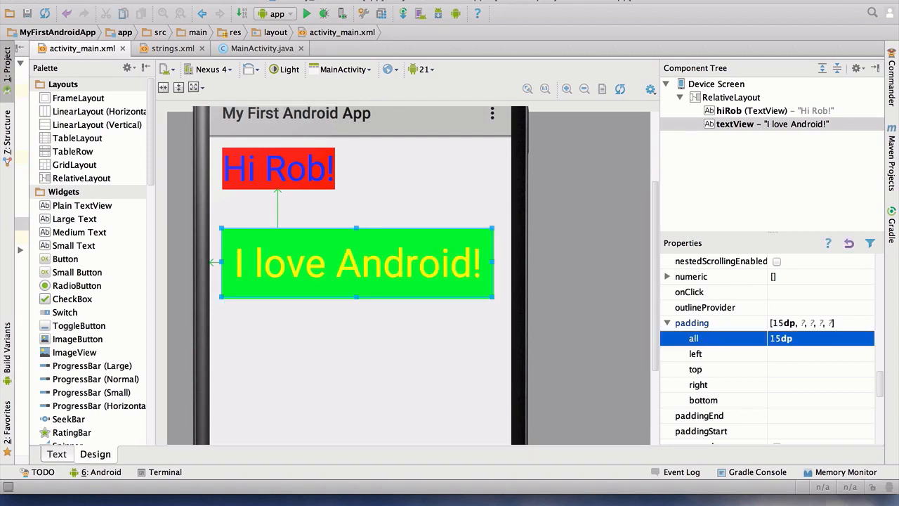
click(731, 97)
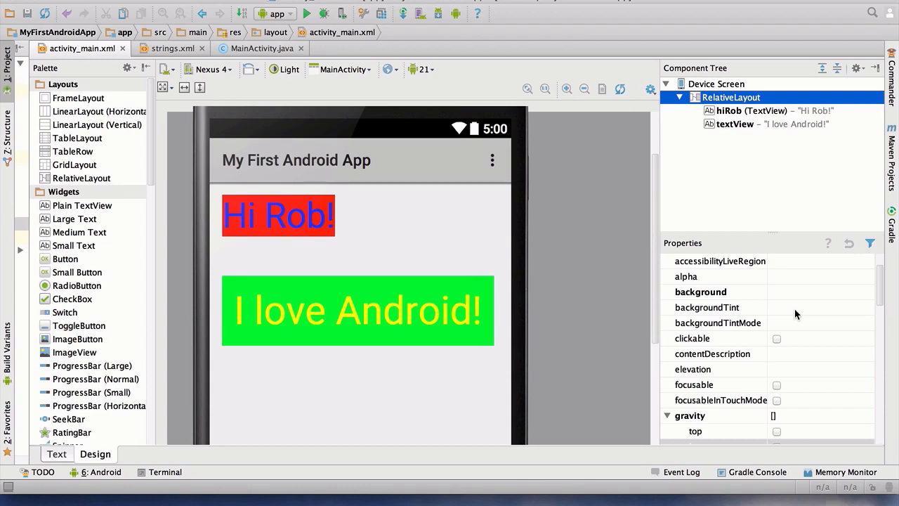
Step: Select the hiRob TextView and scroll through its properties, still showing 45sp text size
click(751, 111)
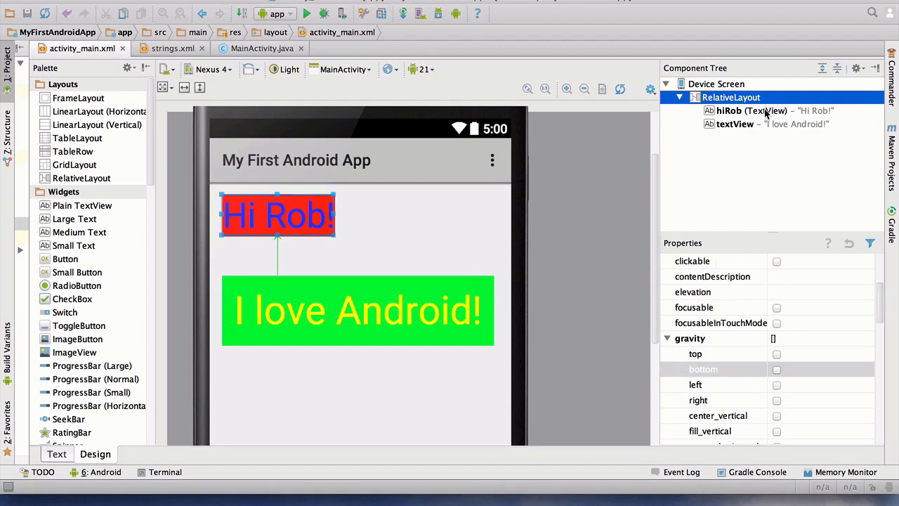
click(751, 110)
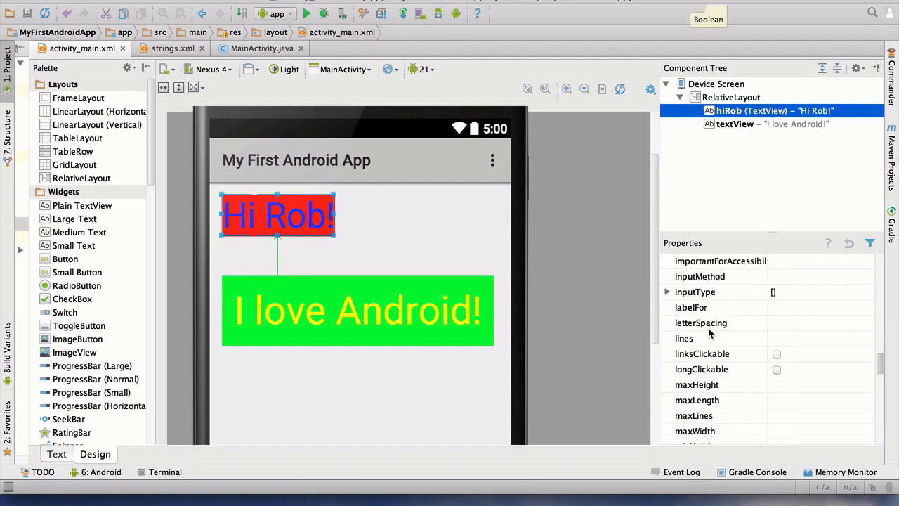
scroll(down, 3)
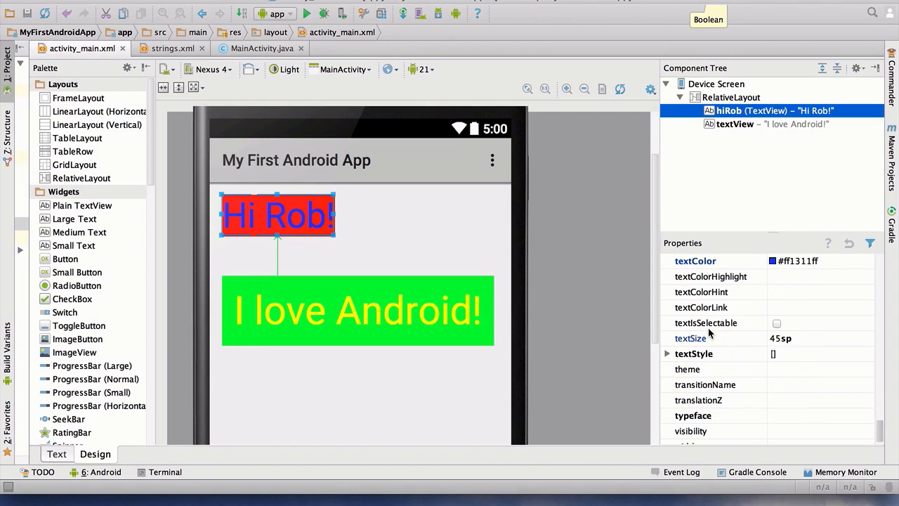
scroll(down, 3)
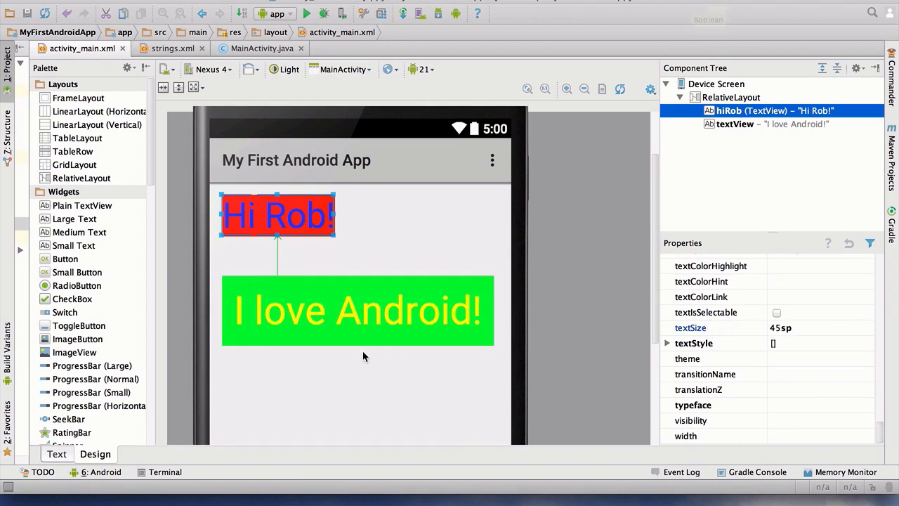
mouse_move(385, 277)
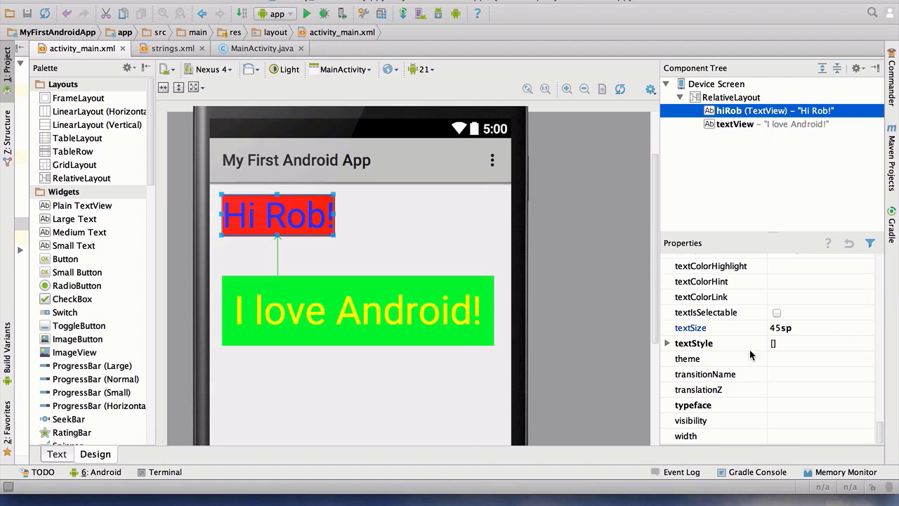
scroll(up, 3)
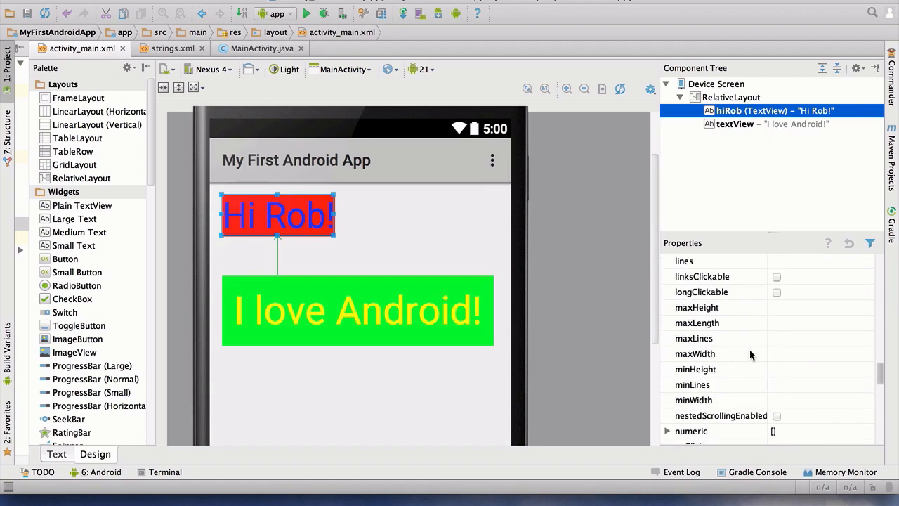
scroll(up, 3)
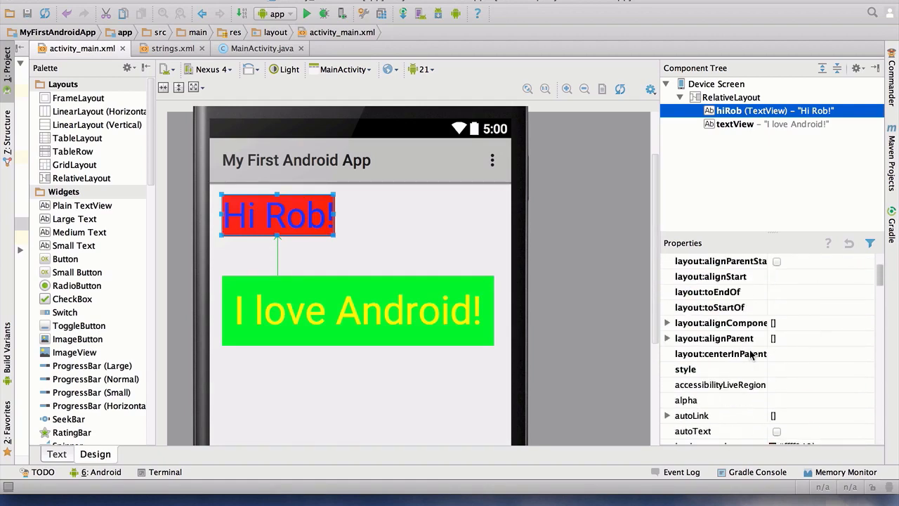
scroll(up, 3)
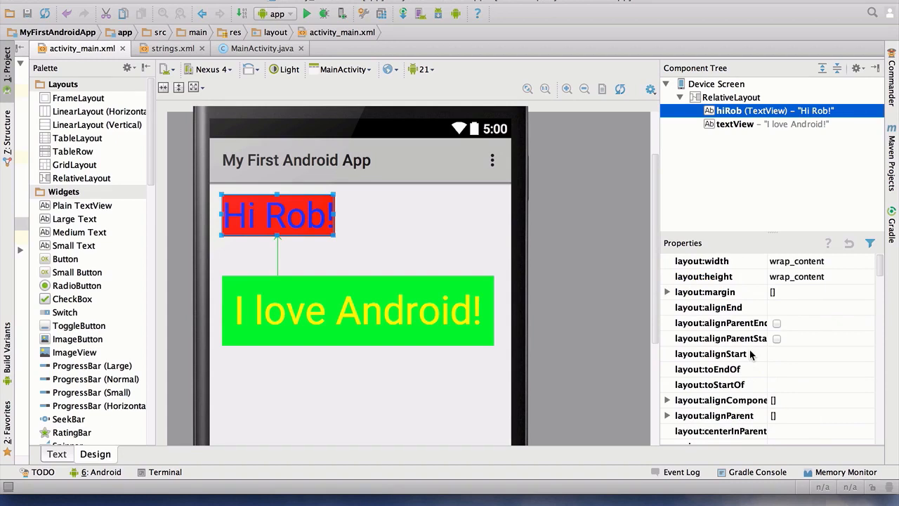